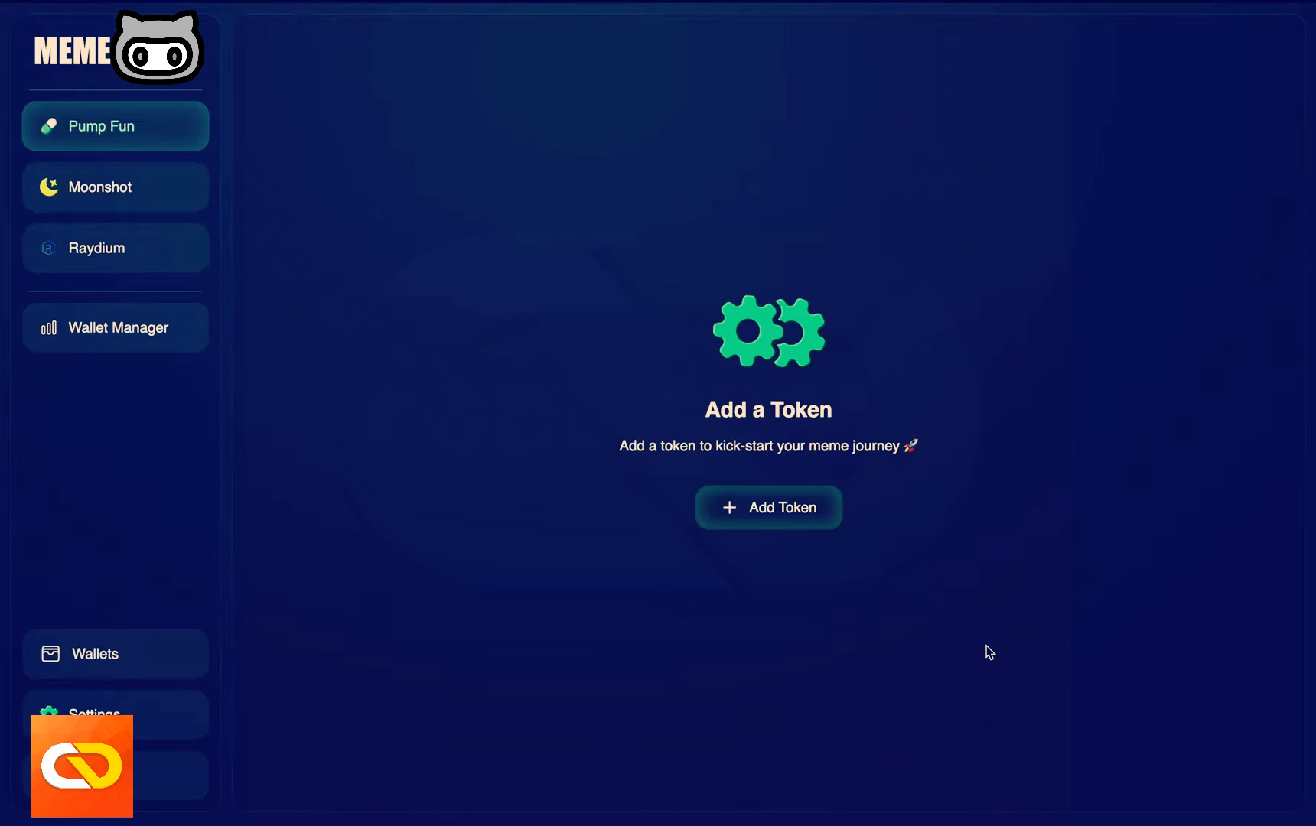
mouse_move(378, 491)
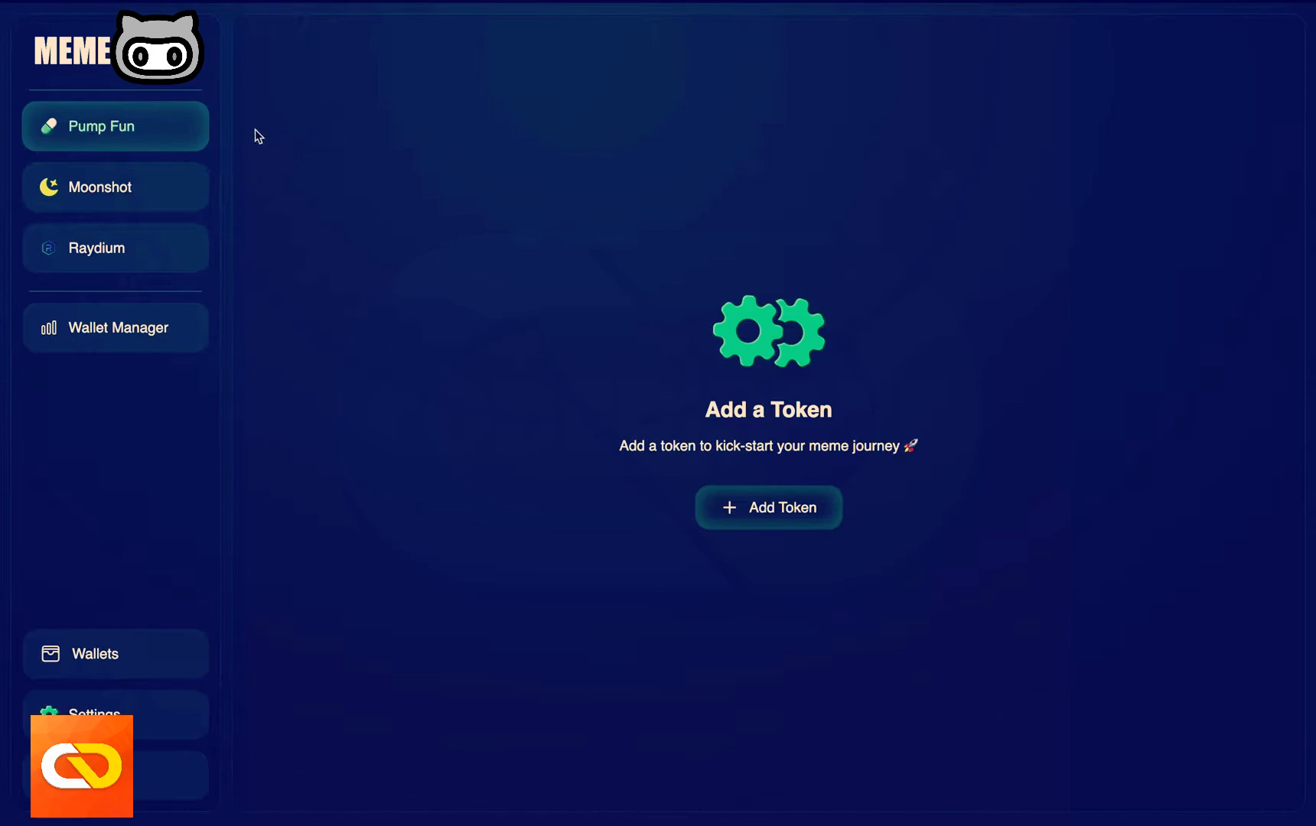
mouse_move(214, 269)
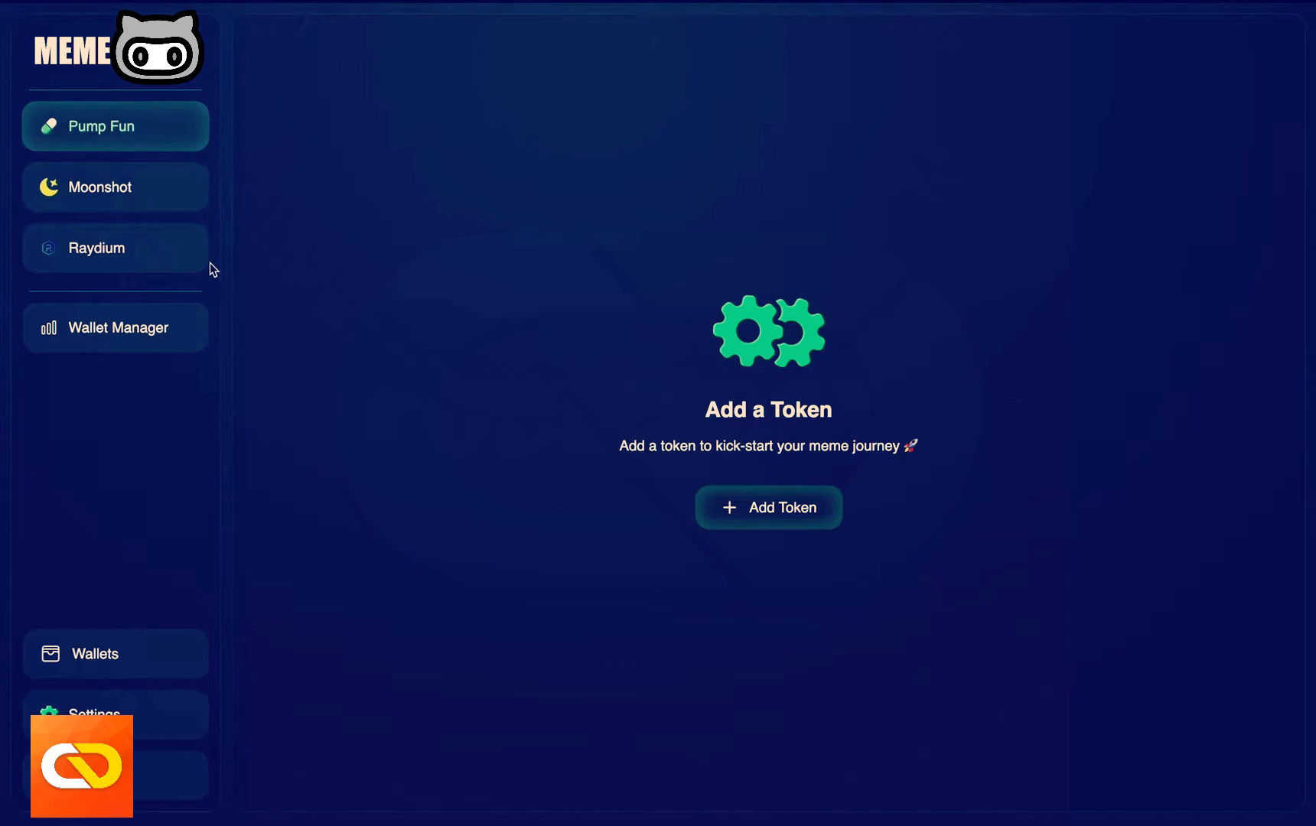
mouse_move(142, 344)
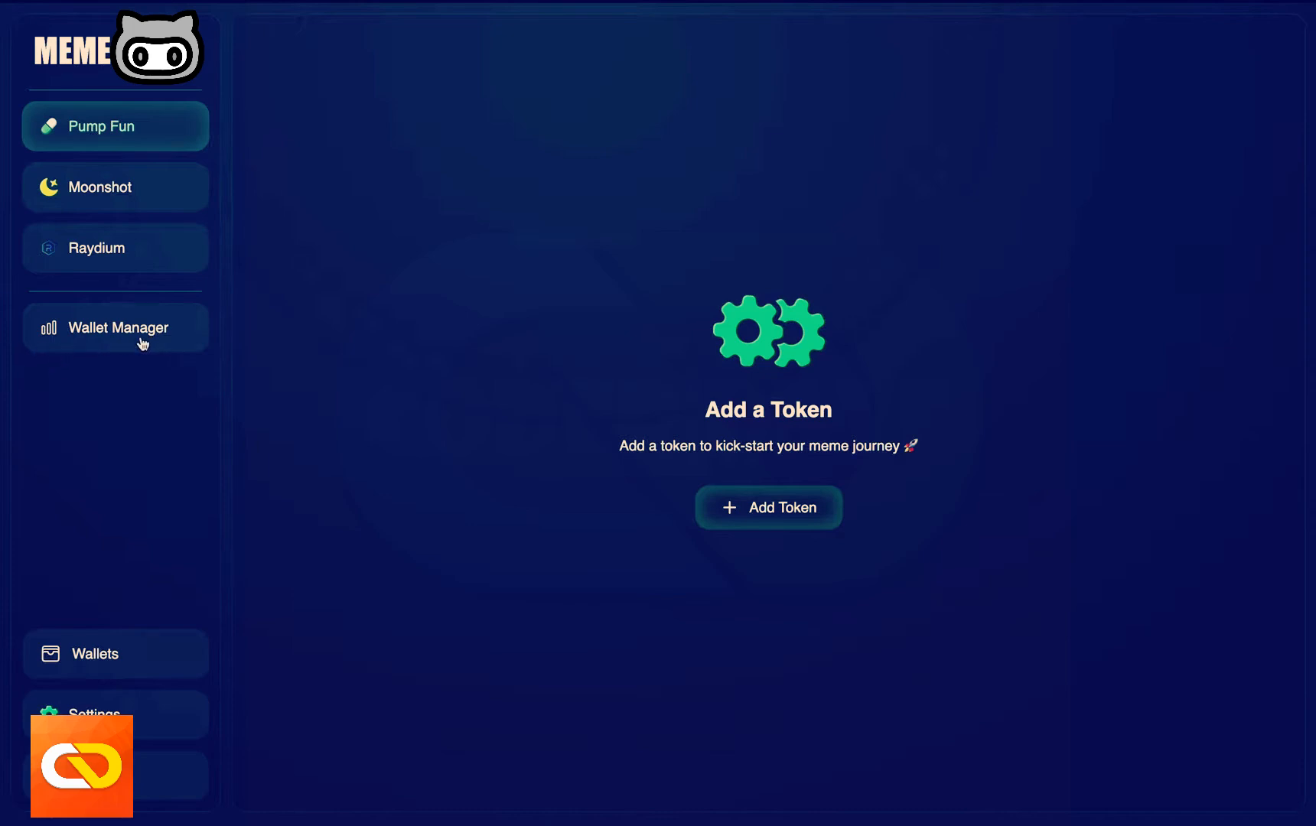
mouse_move(112, 367)
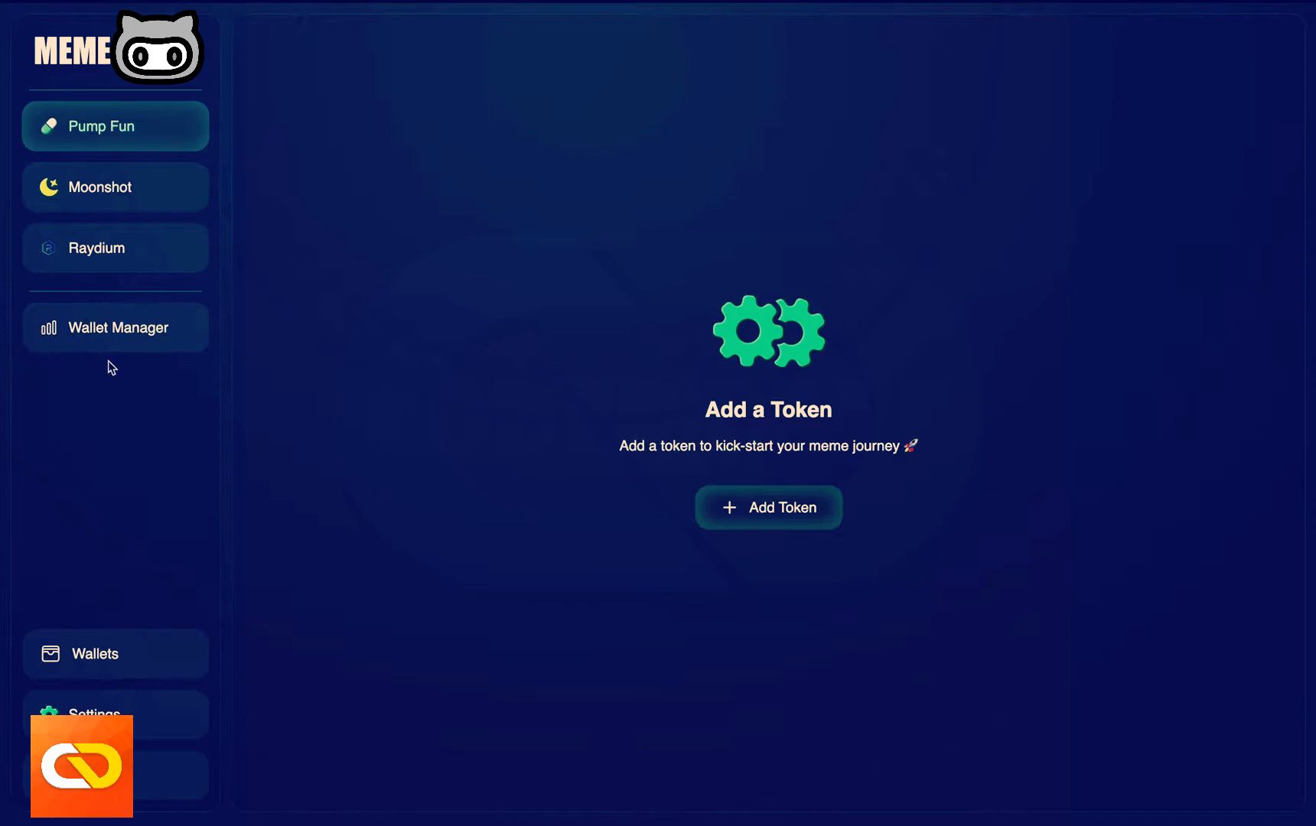
mouse_move(180, 332)
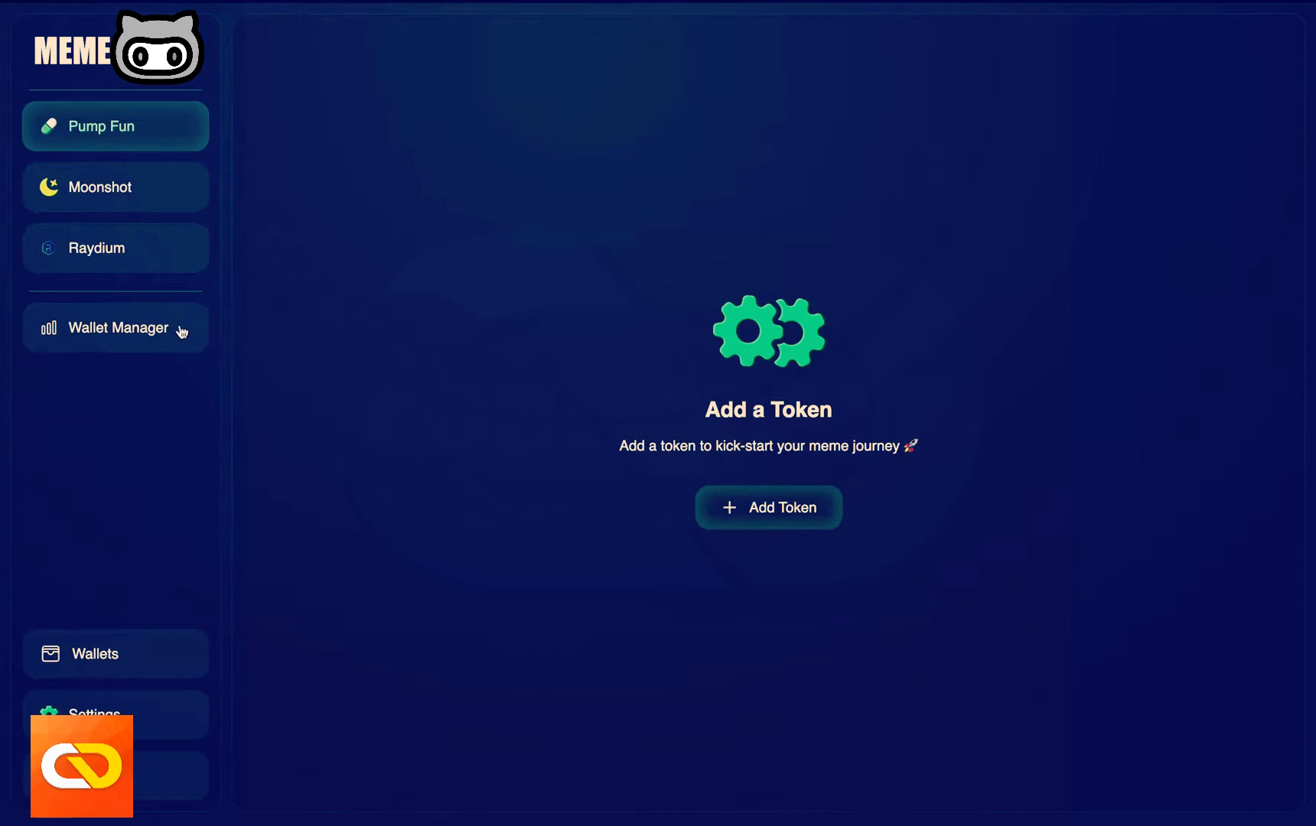
mouse_move(311, 479)
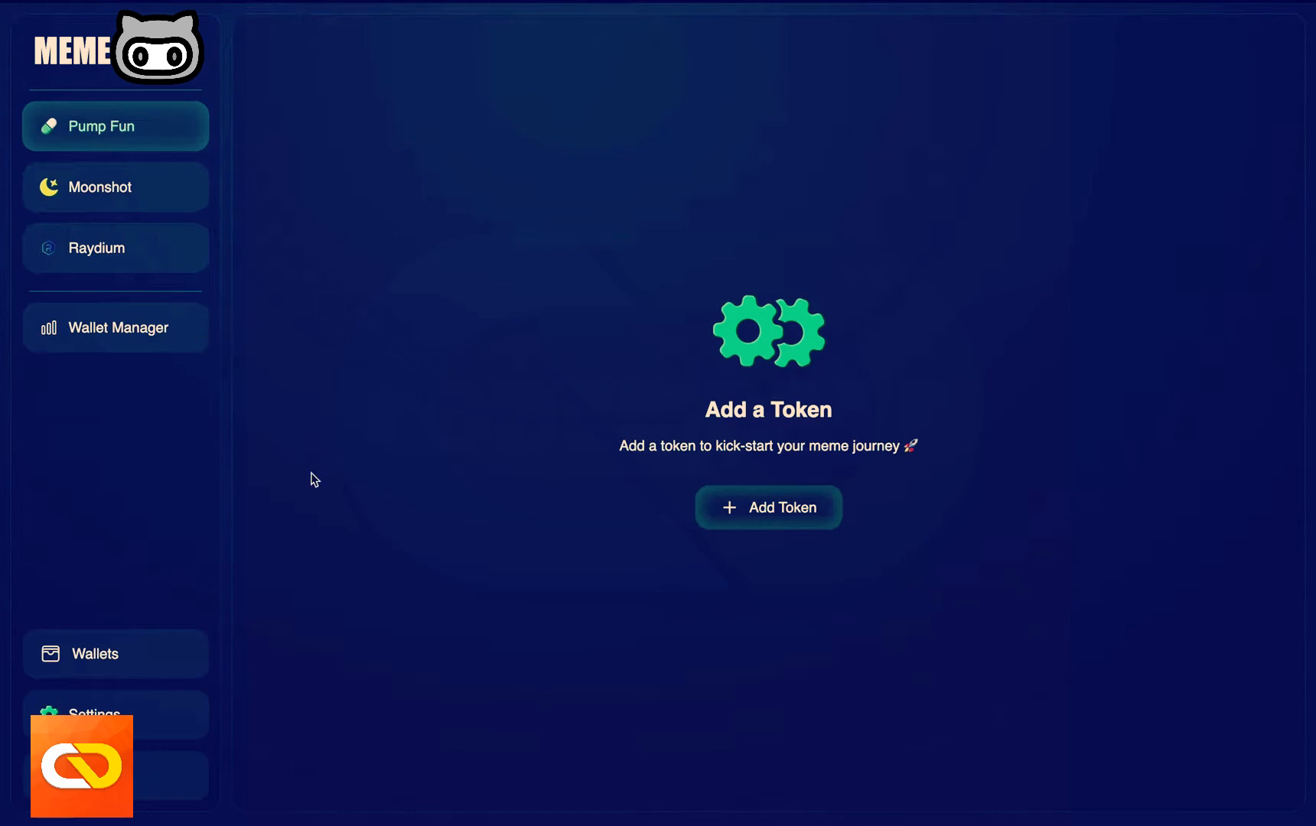
mouse_move(126, 708)
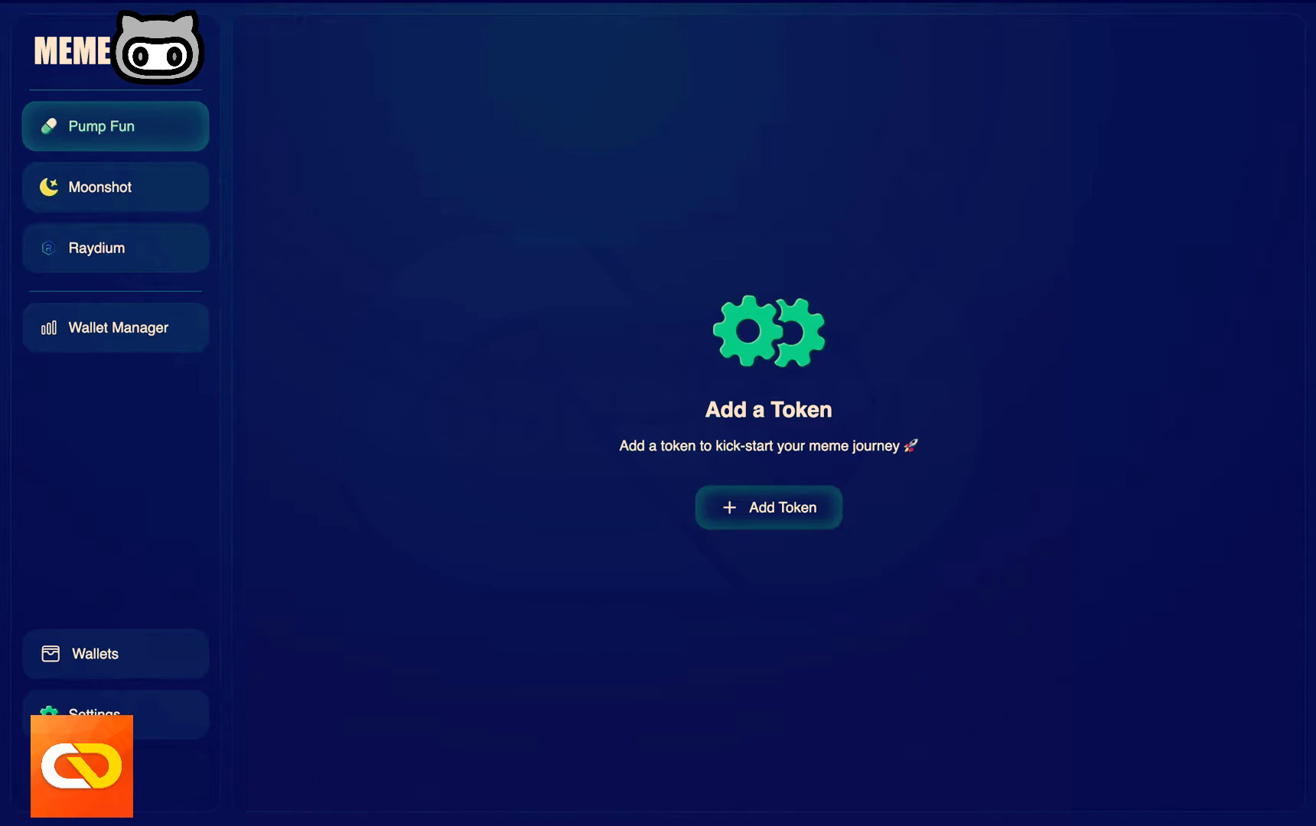
mouse_move(489, 580)
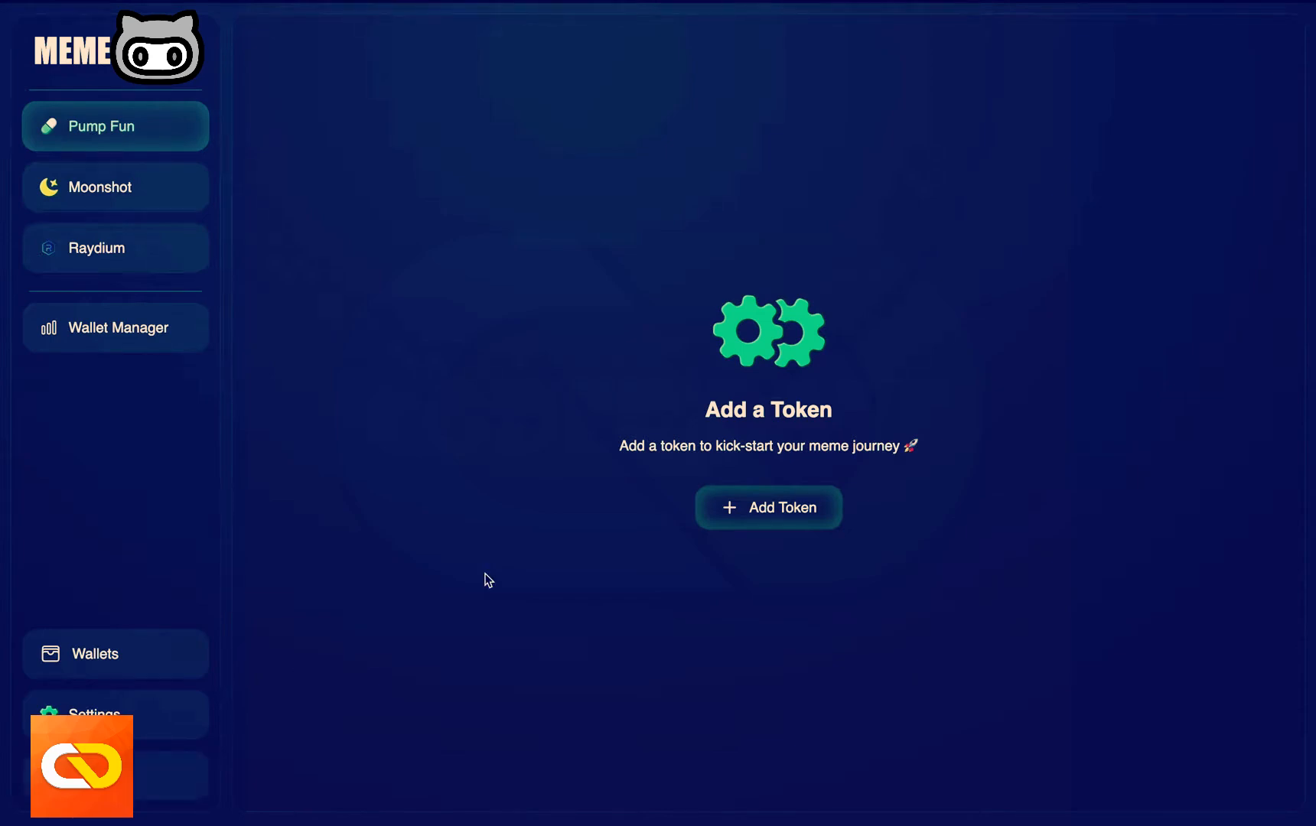
mouse_move(161, 146)
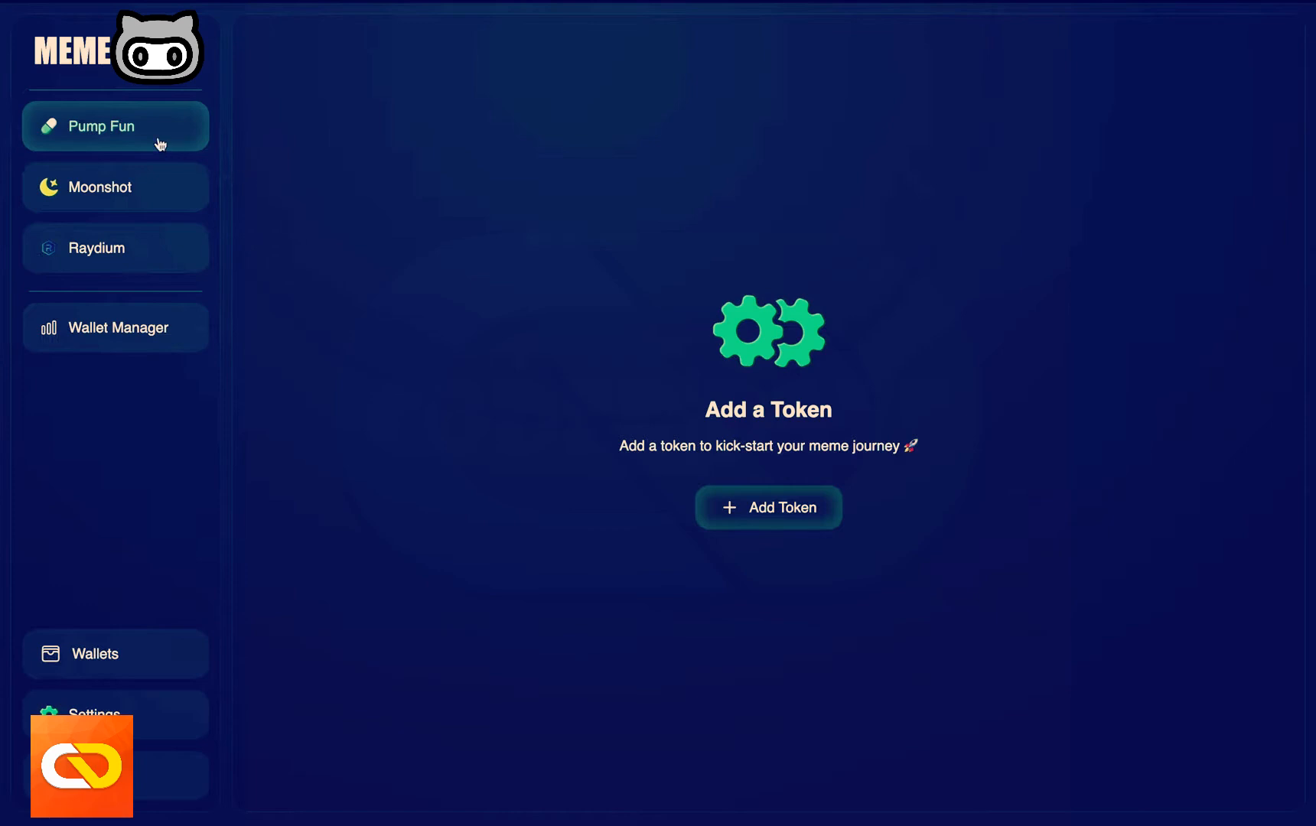
mouse_move(304, 52)
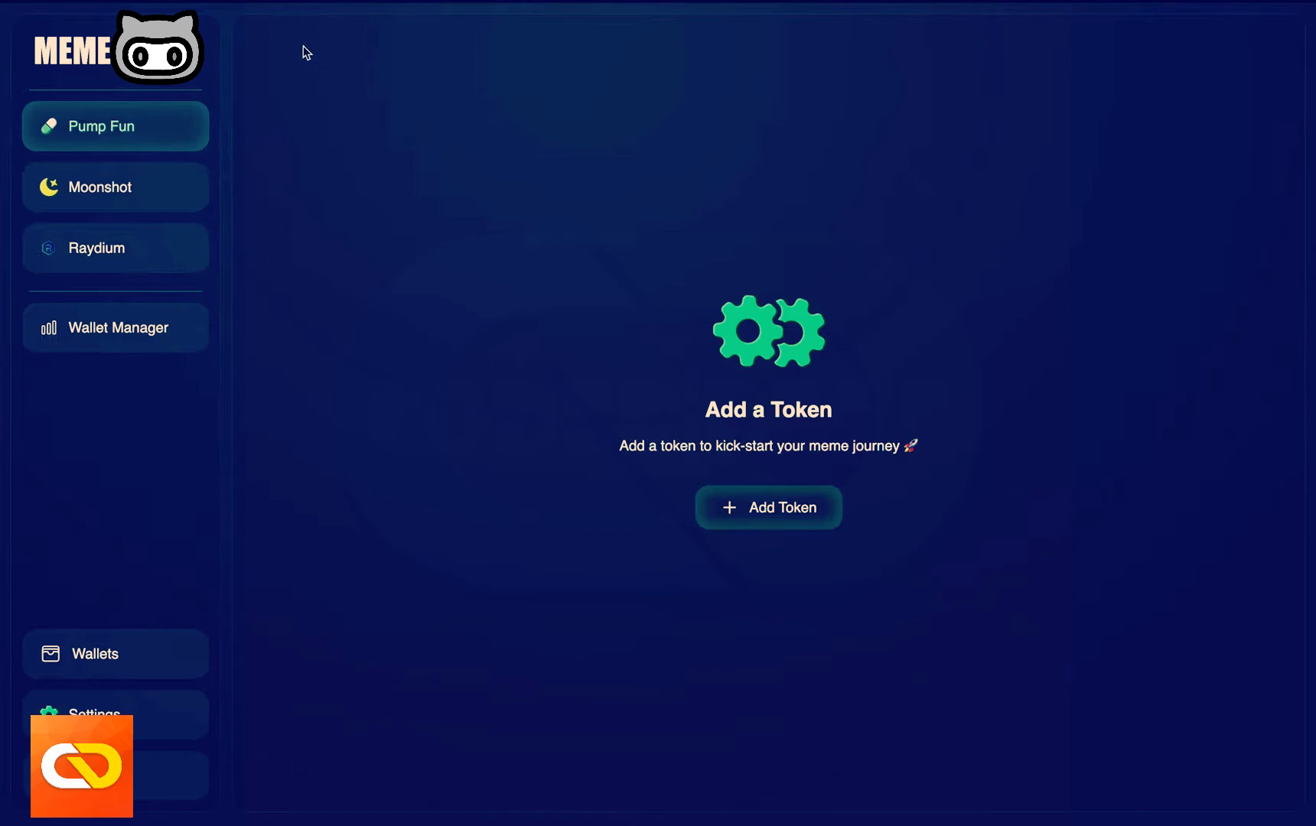
mouse_move(445, 150)
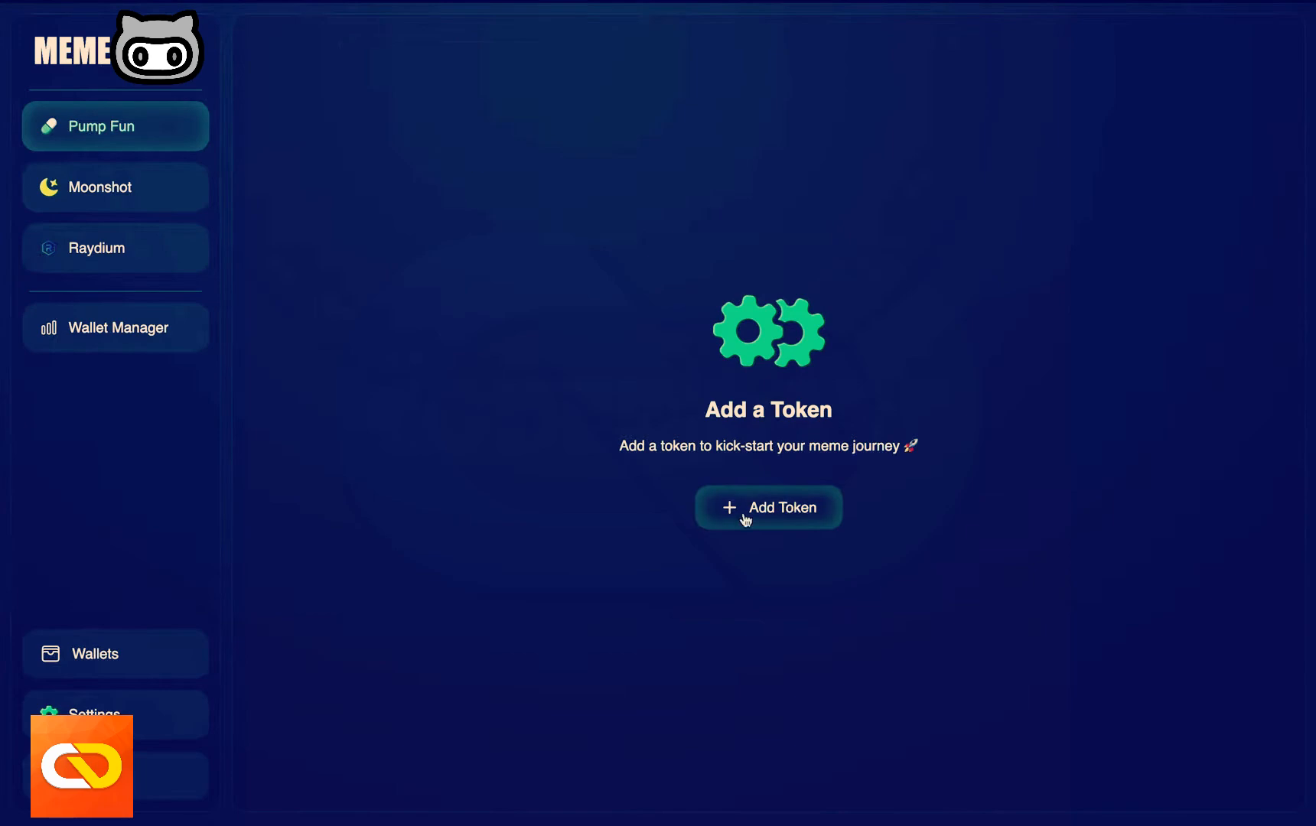
- Begin adding a new token to the Pump Fun list
left_click(767, 507)
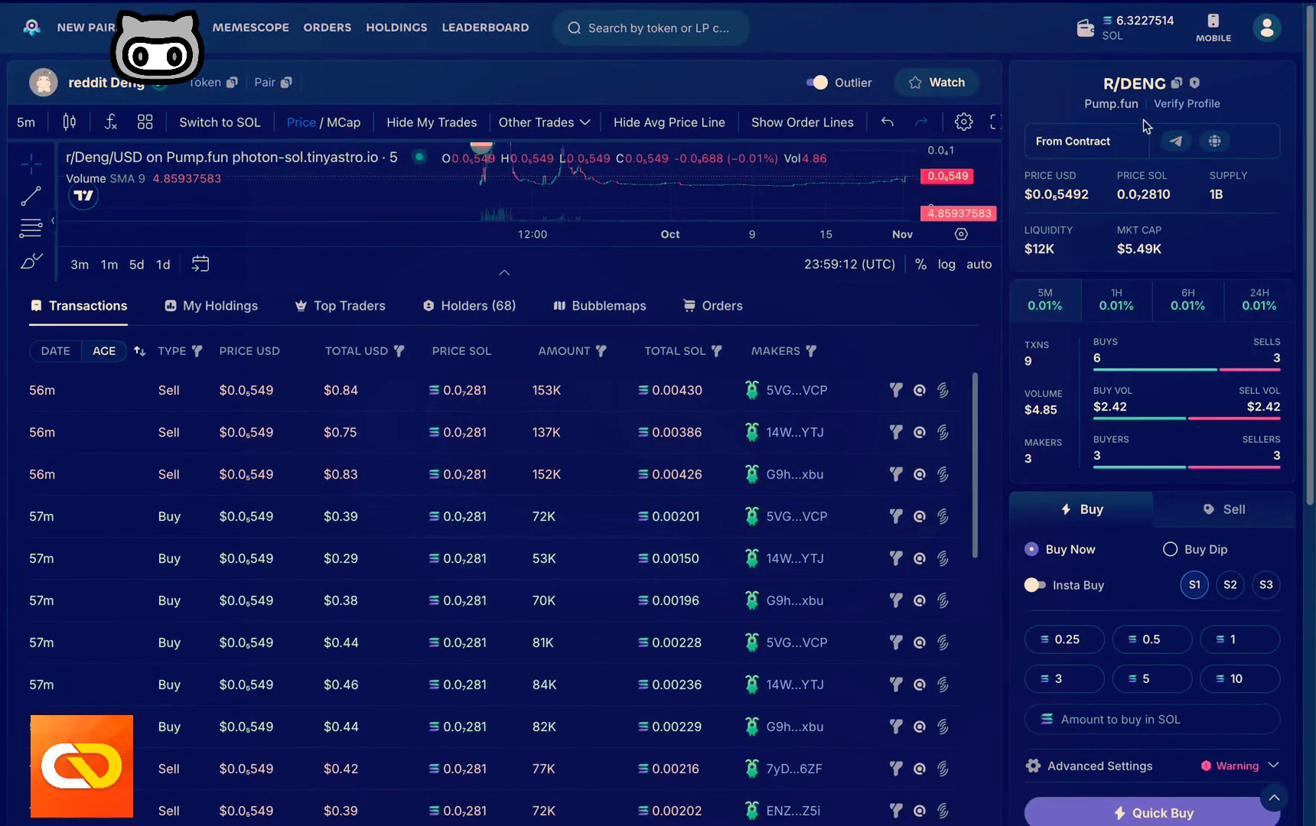
- Add the r/Deng token using its contract address qTQmZfXyqatwjCkD9Lfw1ehBnSPvSxaQDRgVic
left_click(1175, 82)
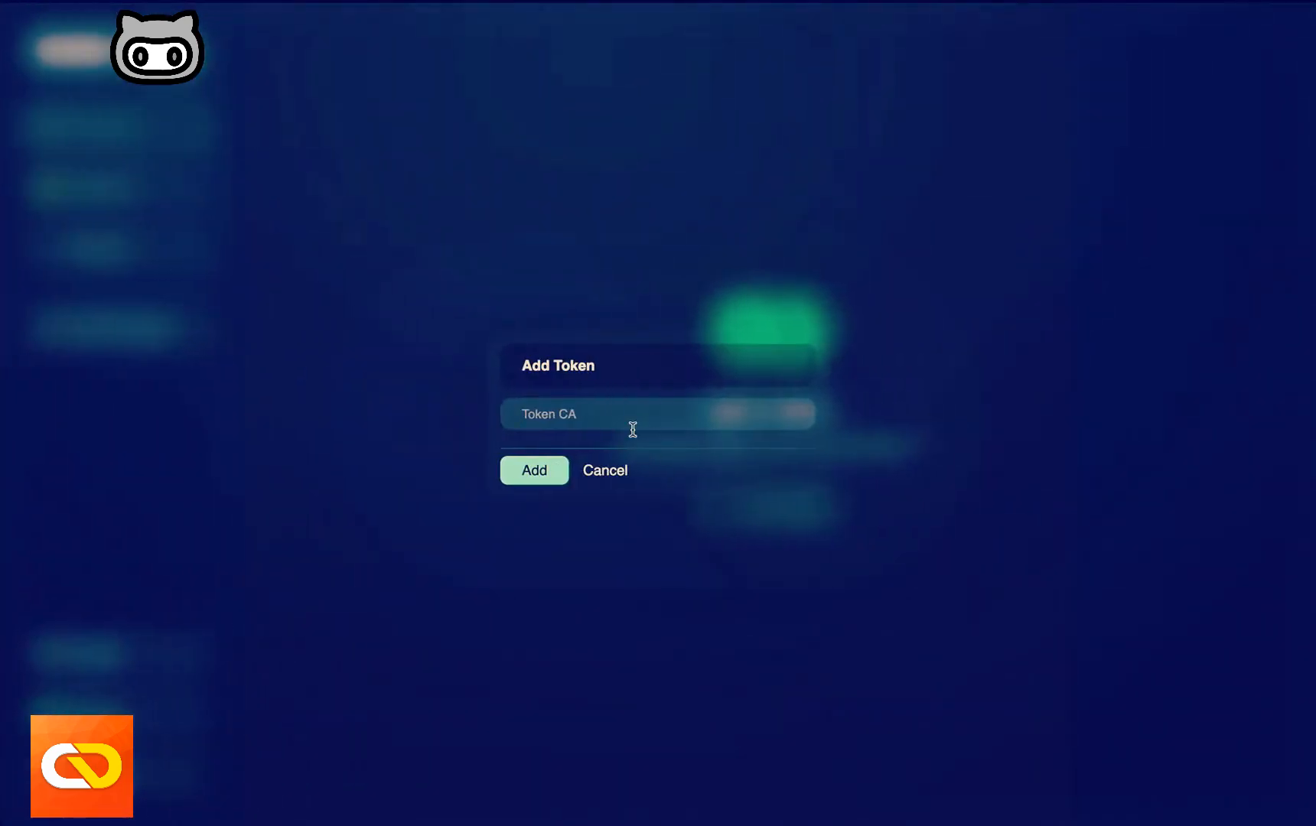
type("qTQmZfXyqatwjCkD9Lfw1ehBnSPvSxaQDRgVic")
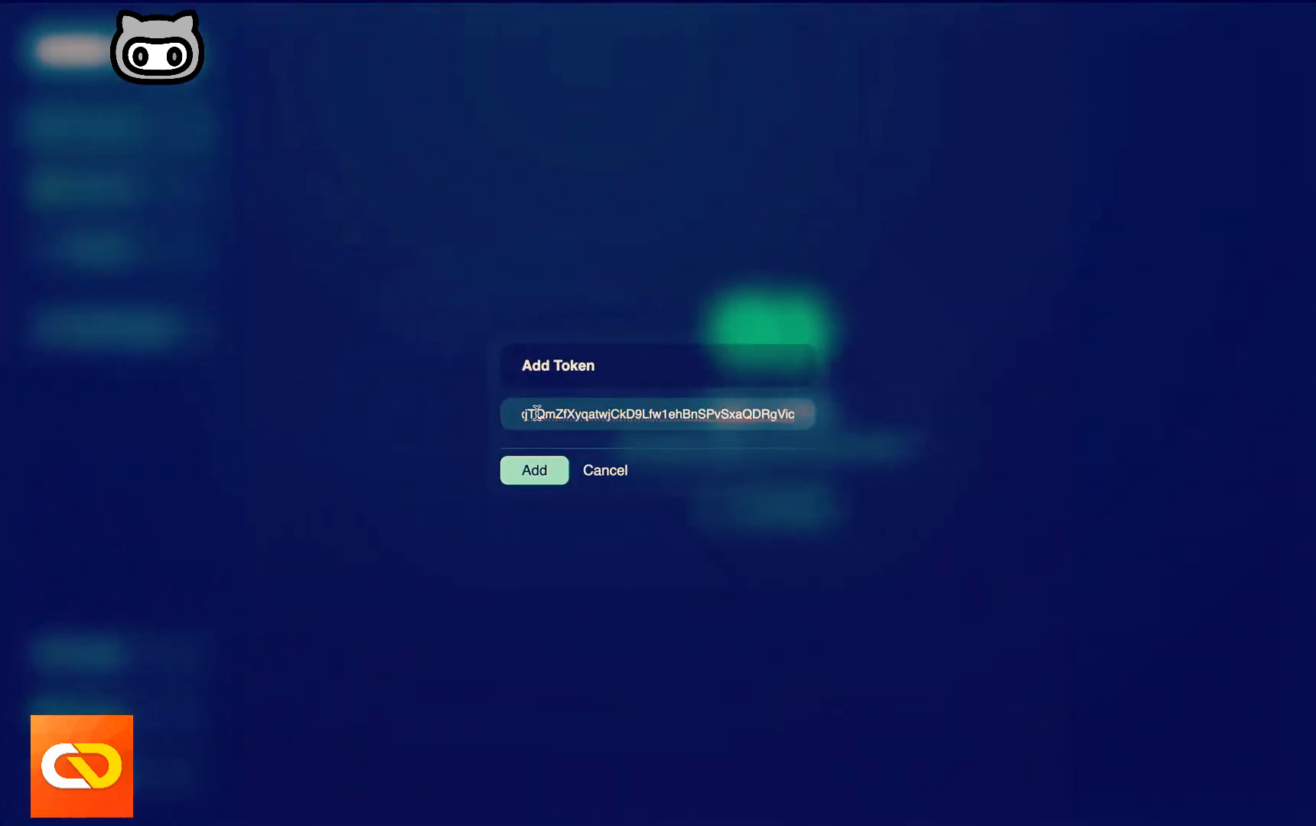
left_click(532, 470)
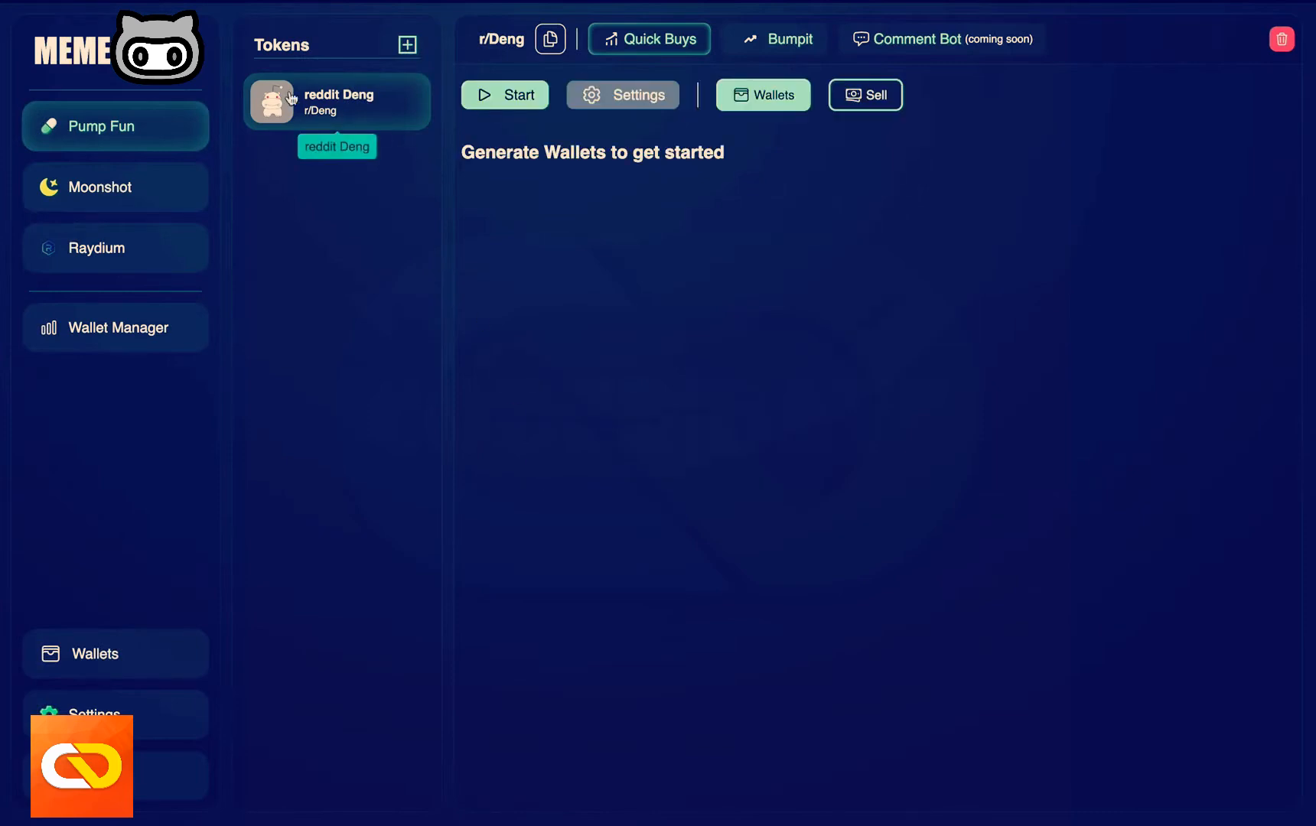
mouse_move(376, 269)
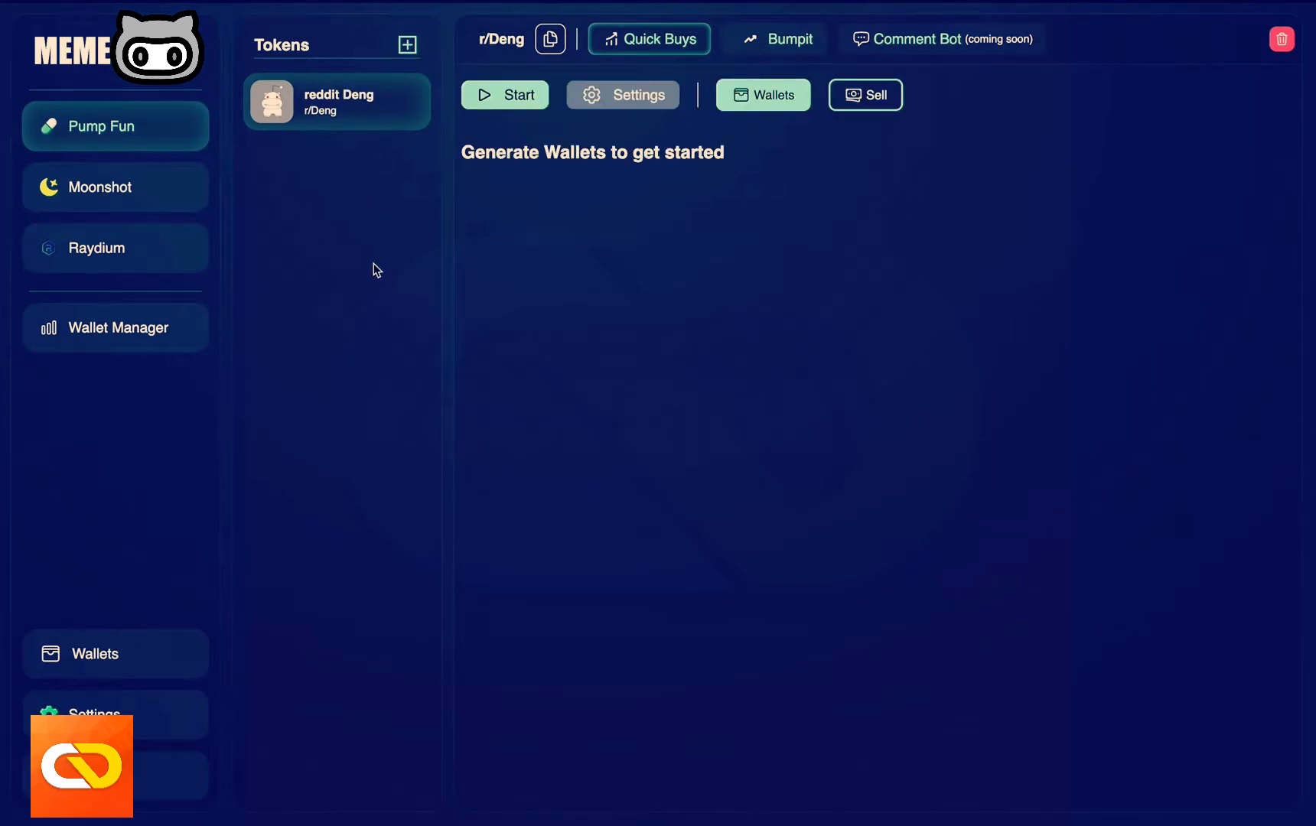
mouse_move(434, 110)
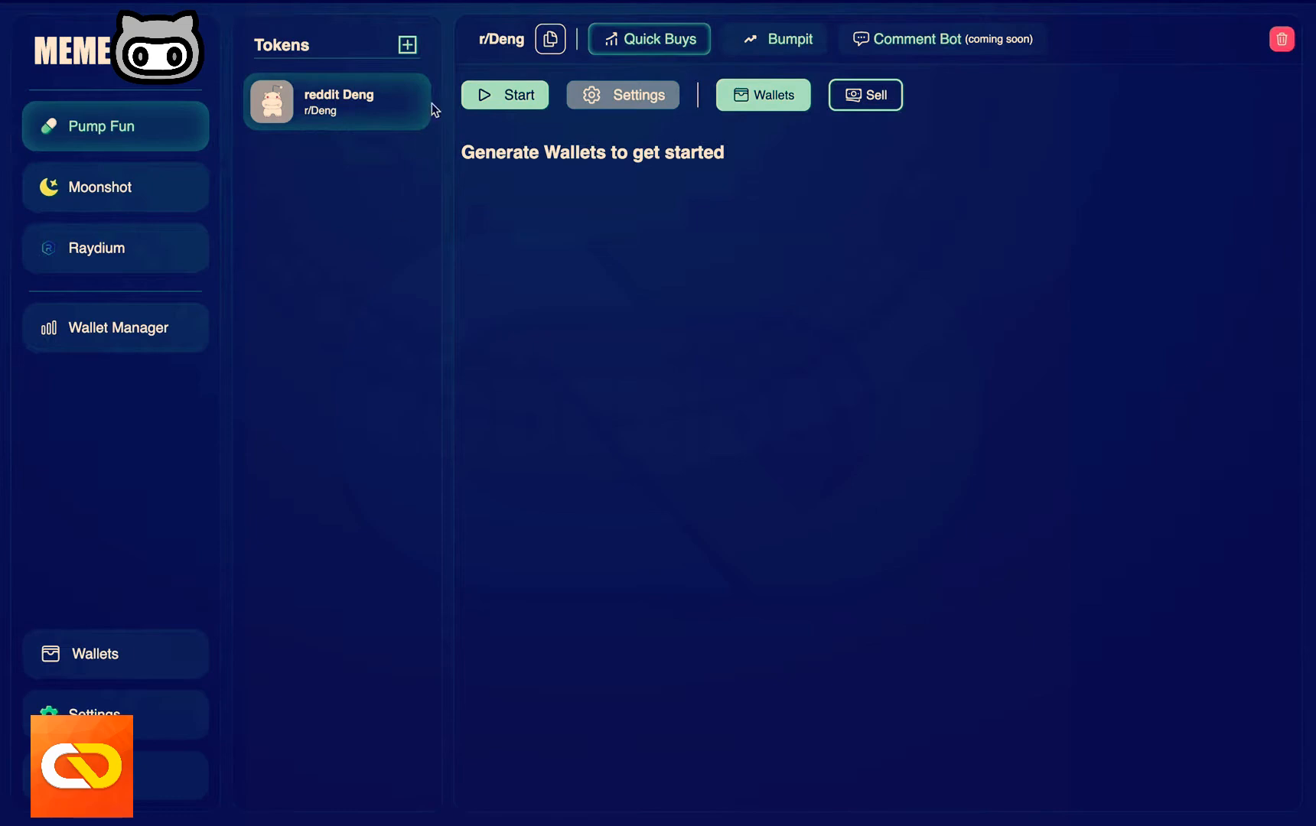
left_click(407, 44)
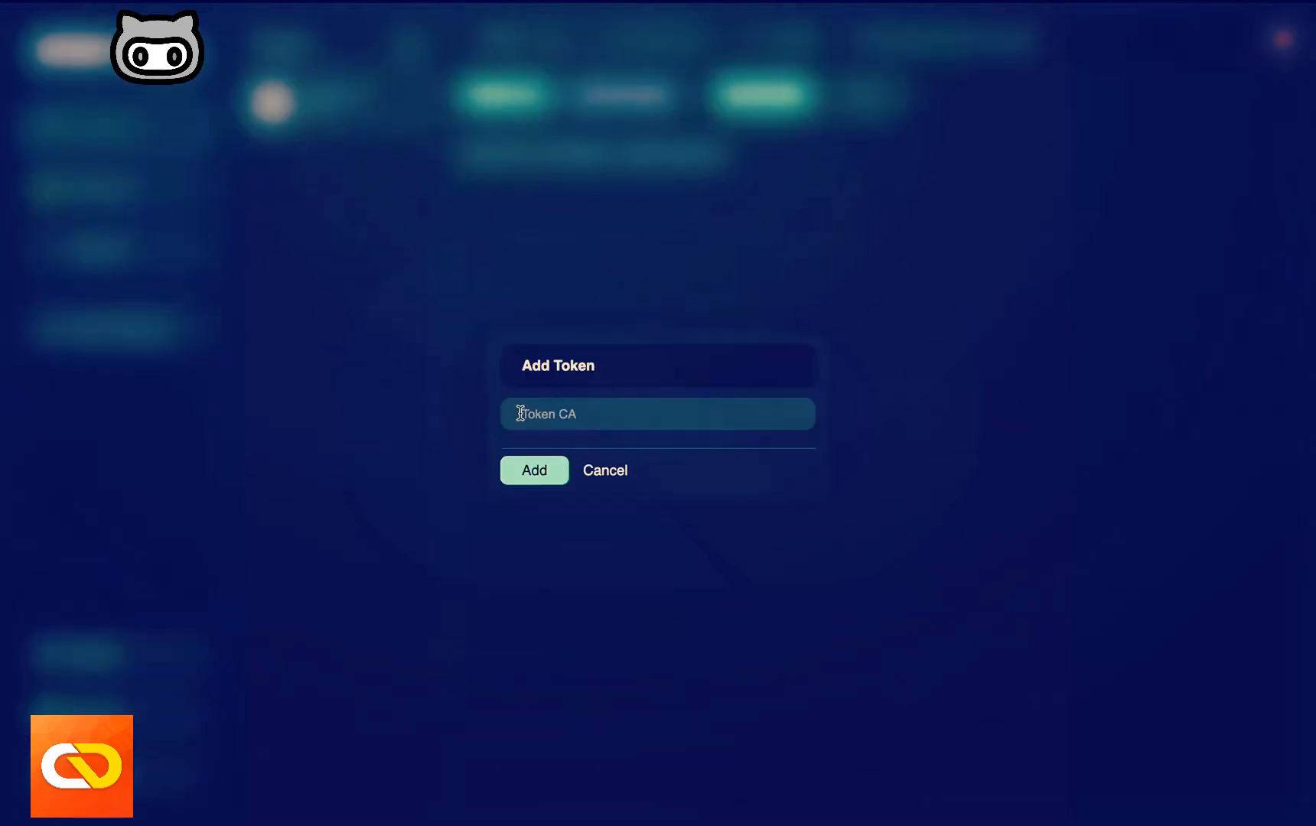
mouse_move(624, 436)
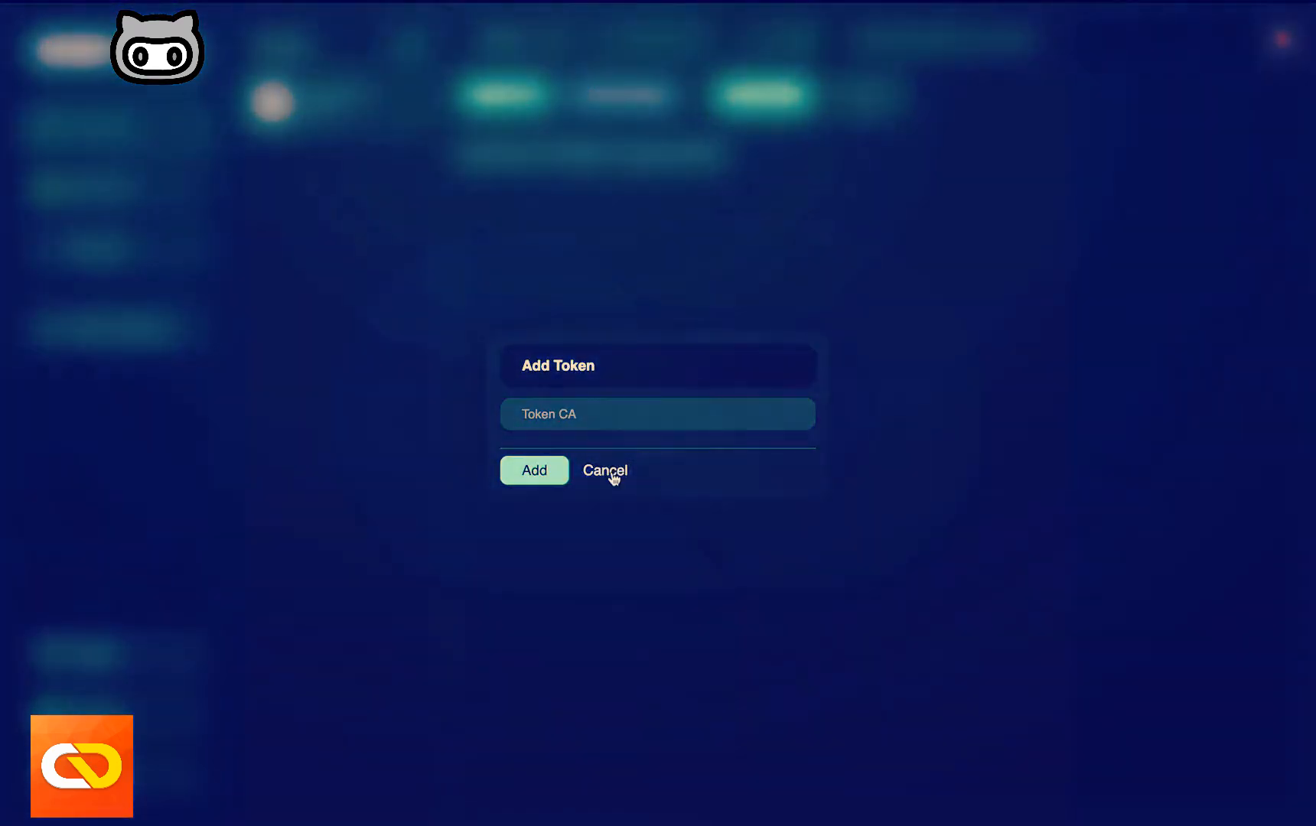
left_click(604, 471)
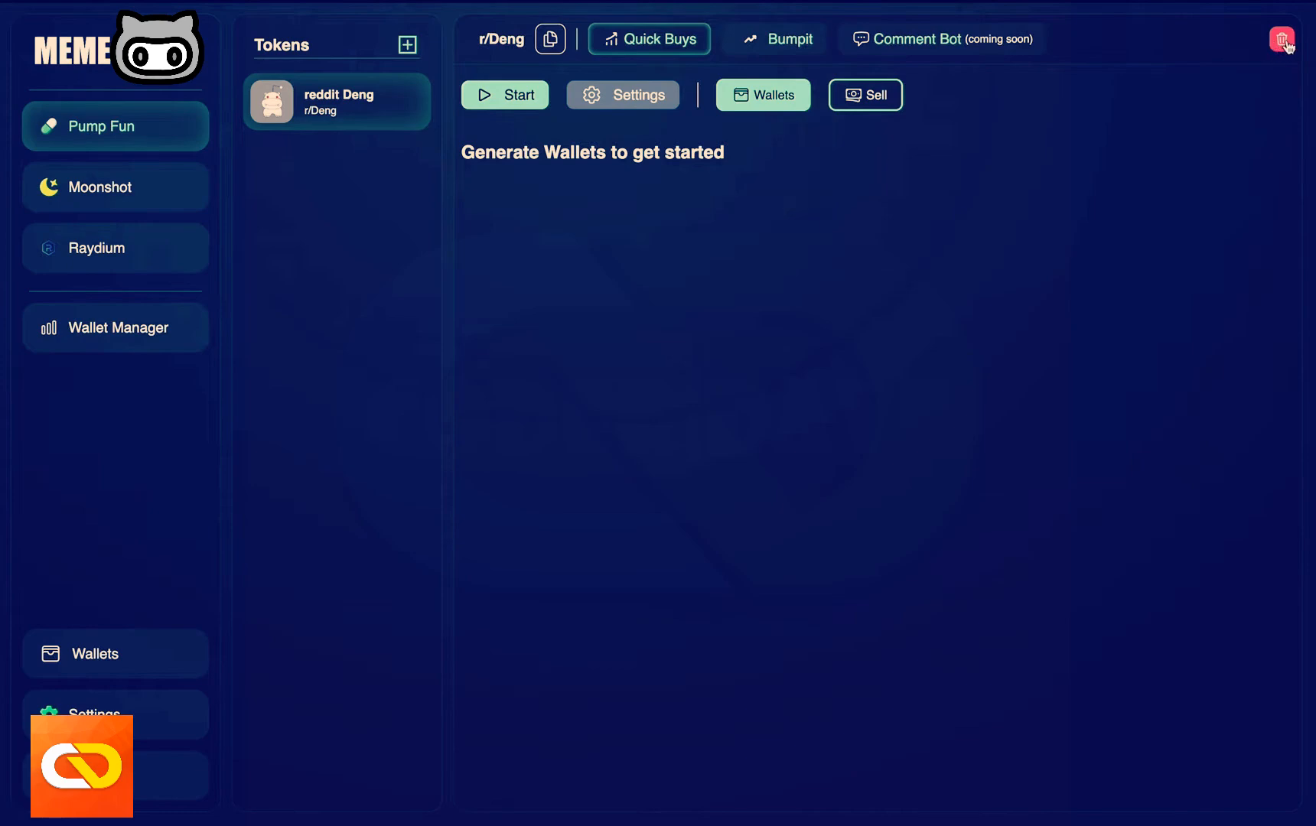
mouse_move(302, 27)
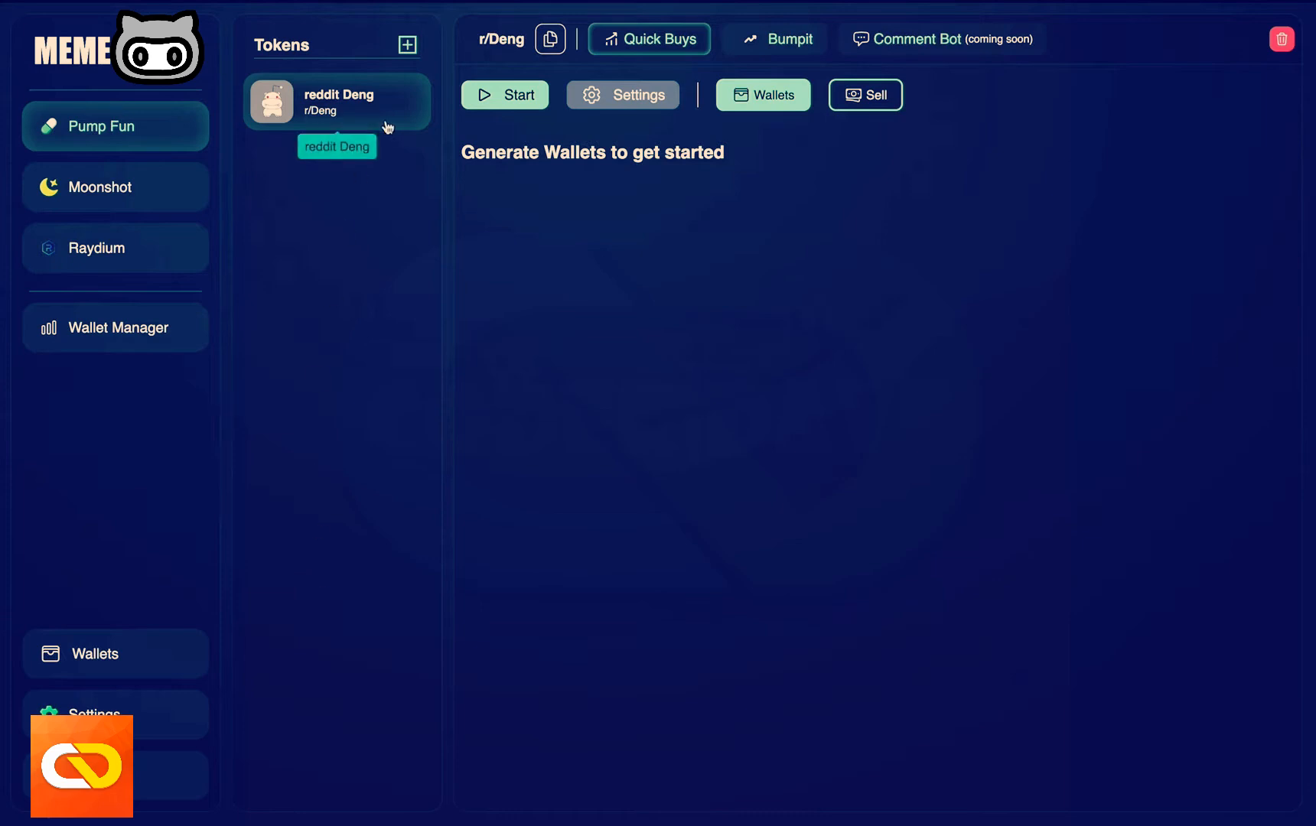
mouse_move(500, 170)
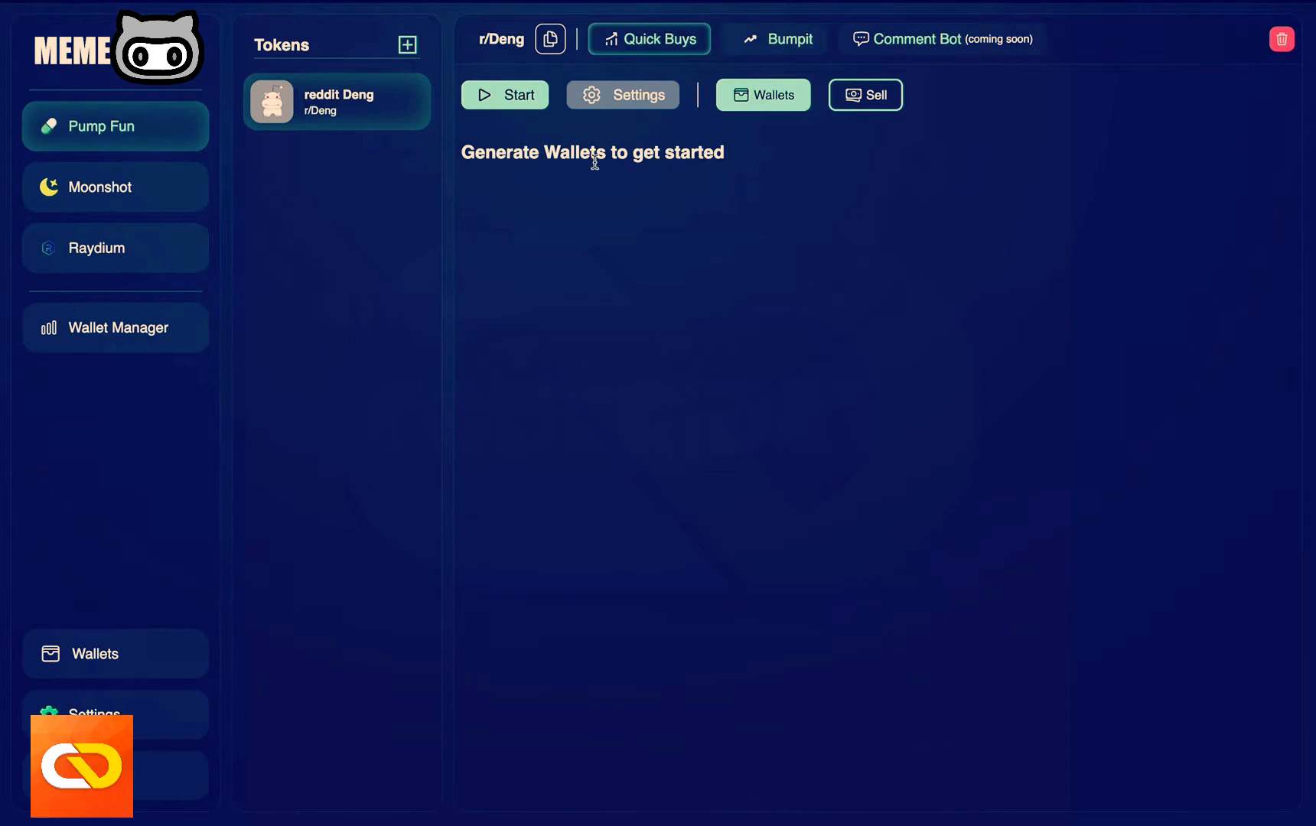
mouse_move(96, 662)
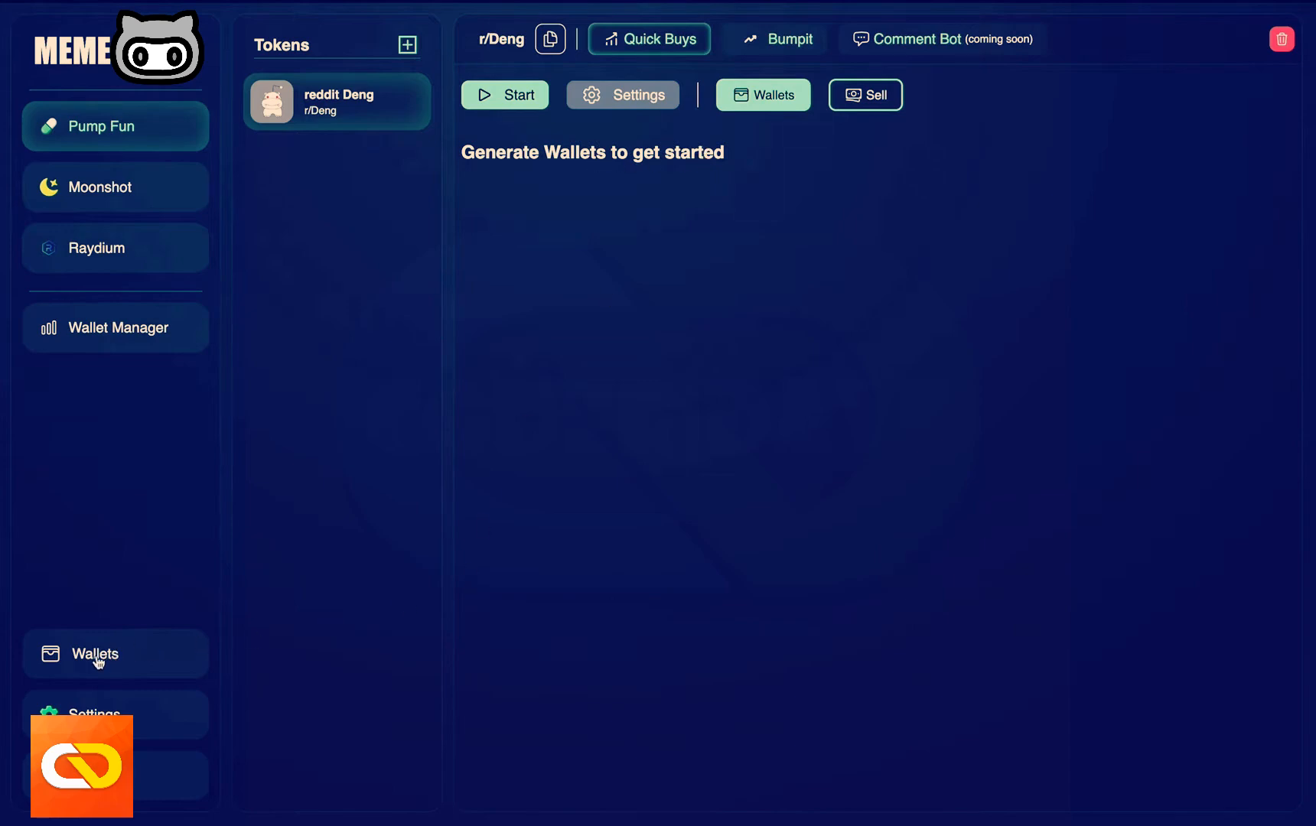
- Generate three new Pump.fun wallets from the Wallets page
left_click(97, 653)
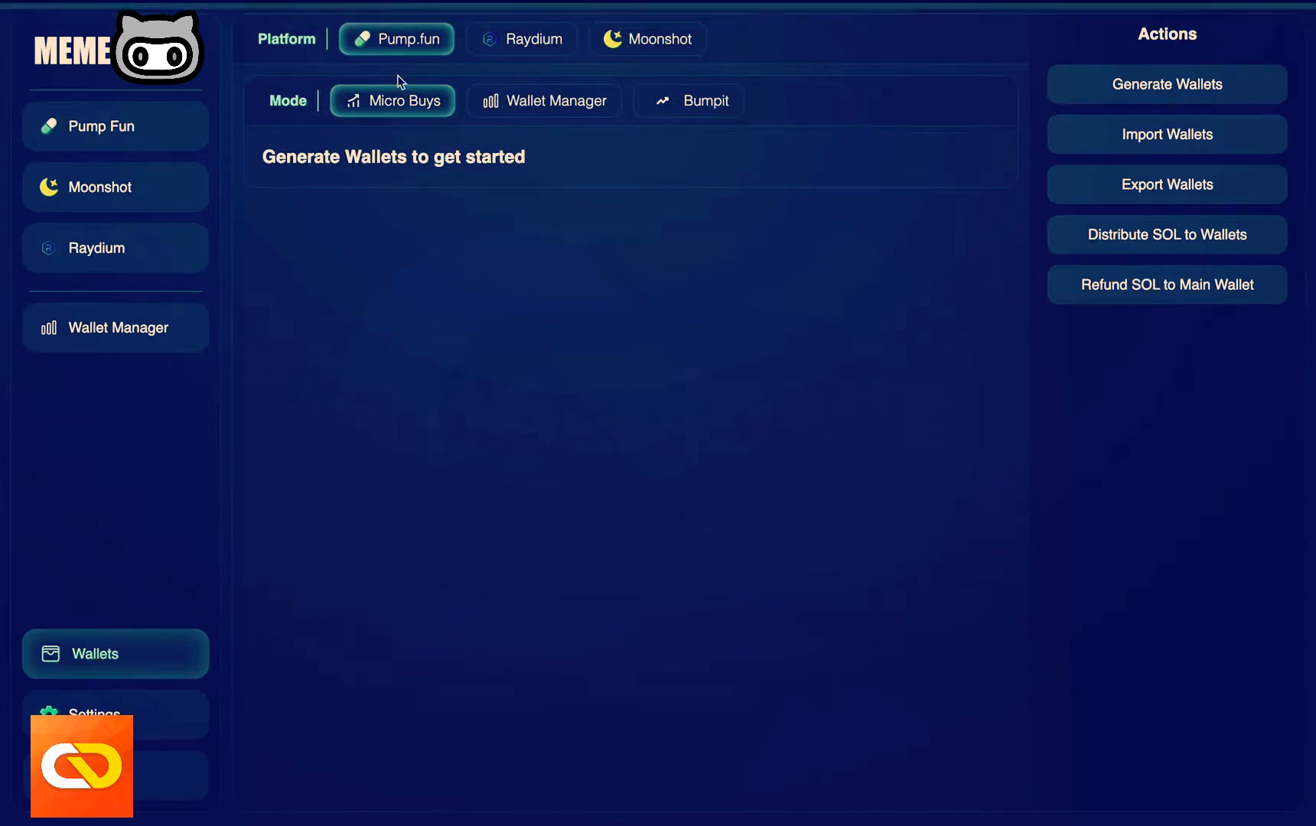
mouse_move(538, 215)
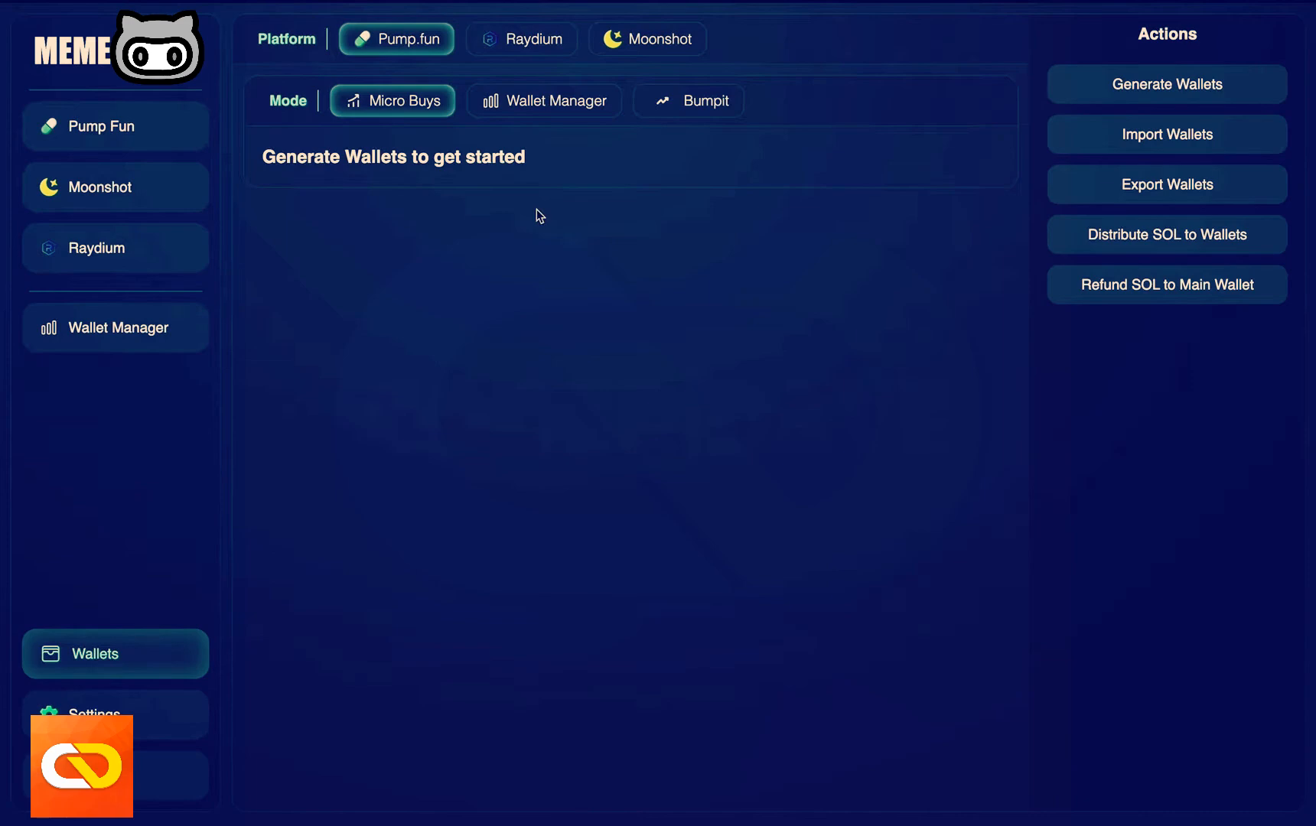
mouse_move(653, 193)
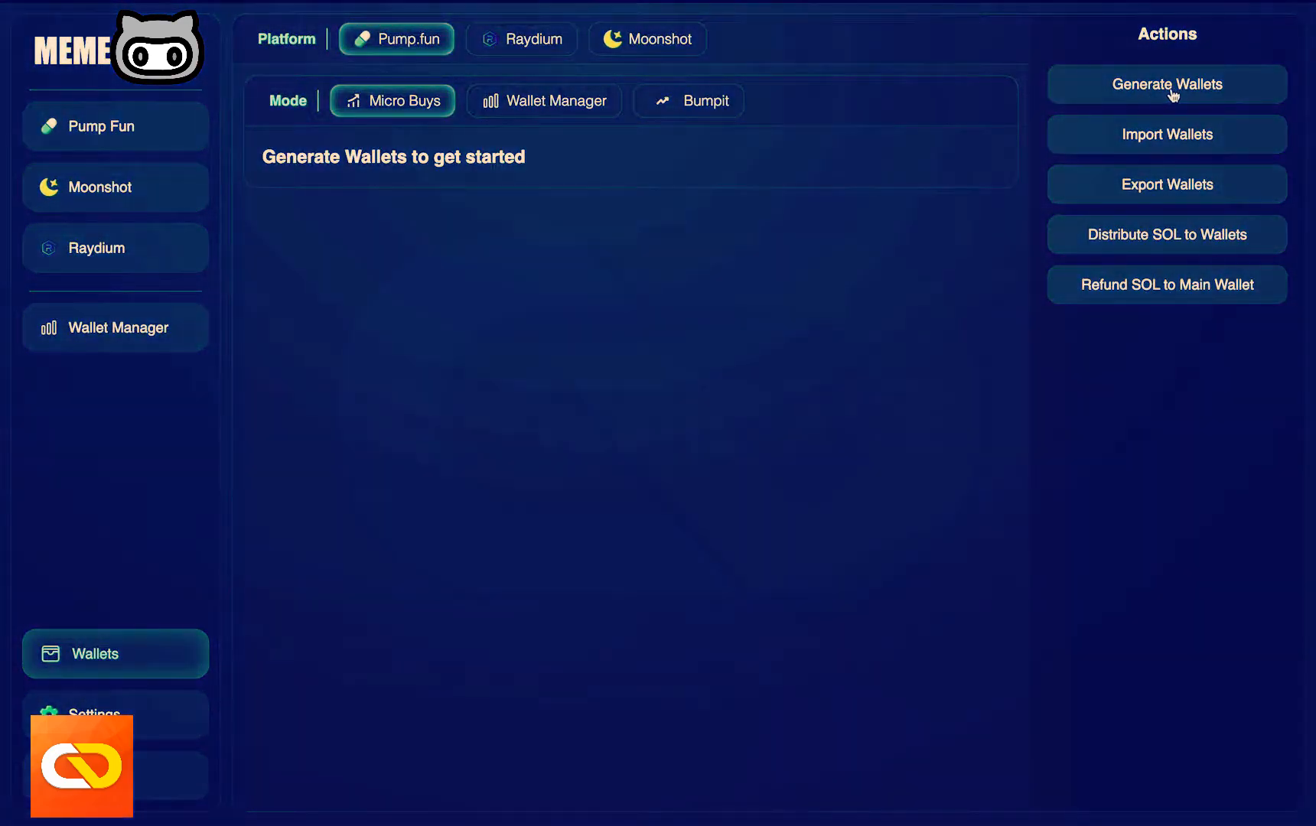
left_click(1166, 84)
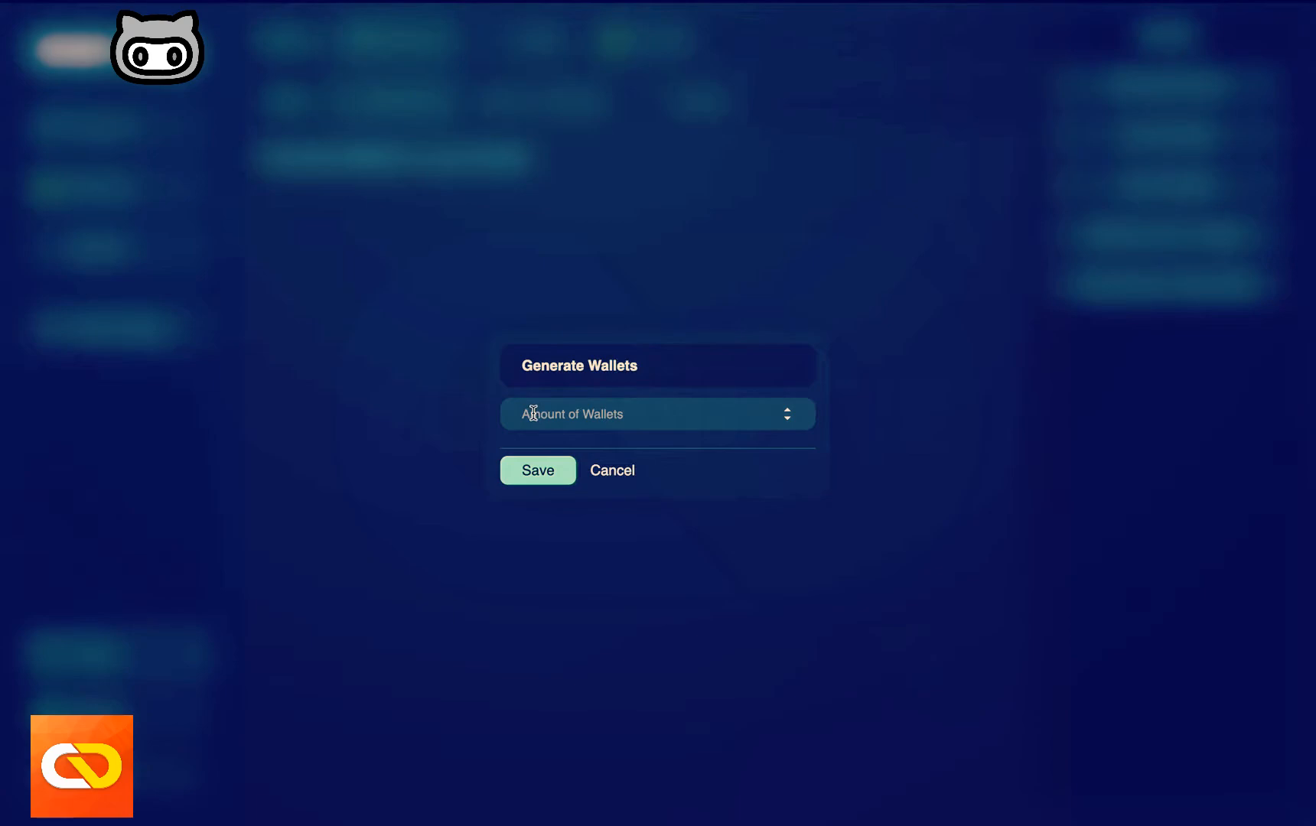
left_click(537, 470)
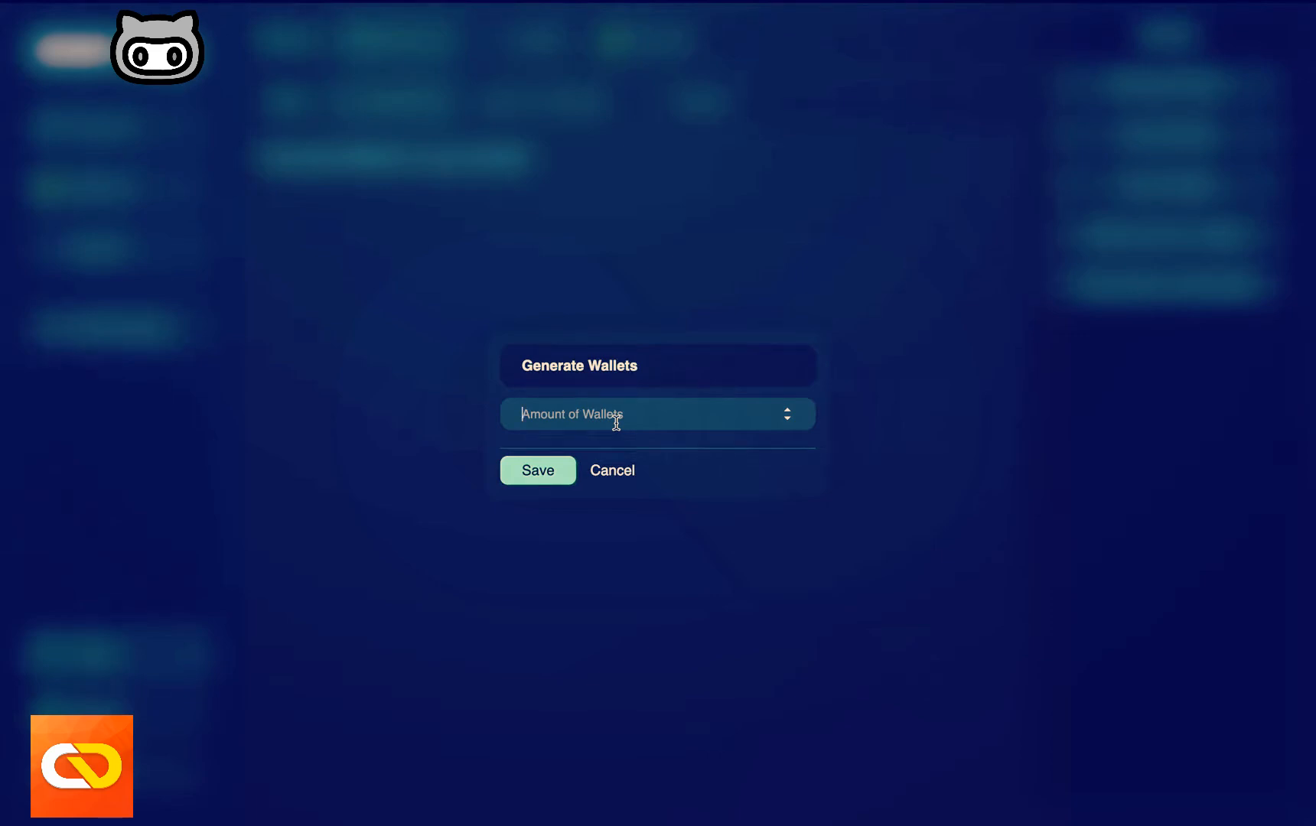
left_click(656, 413)
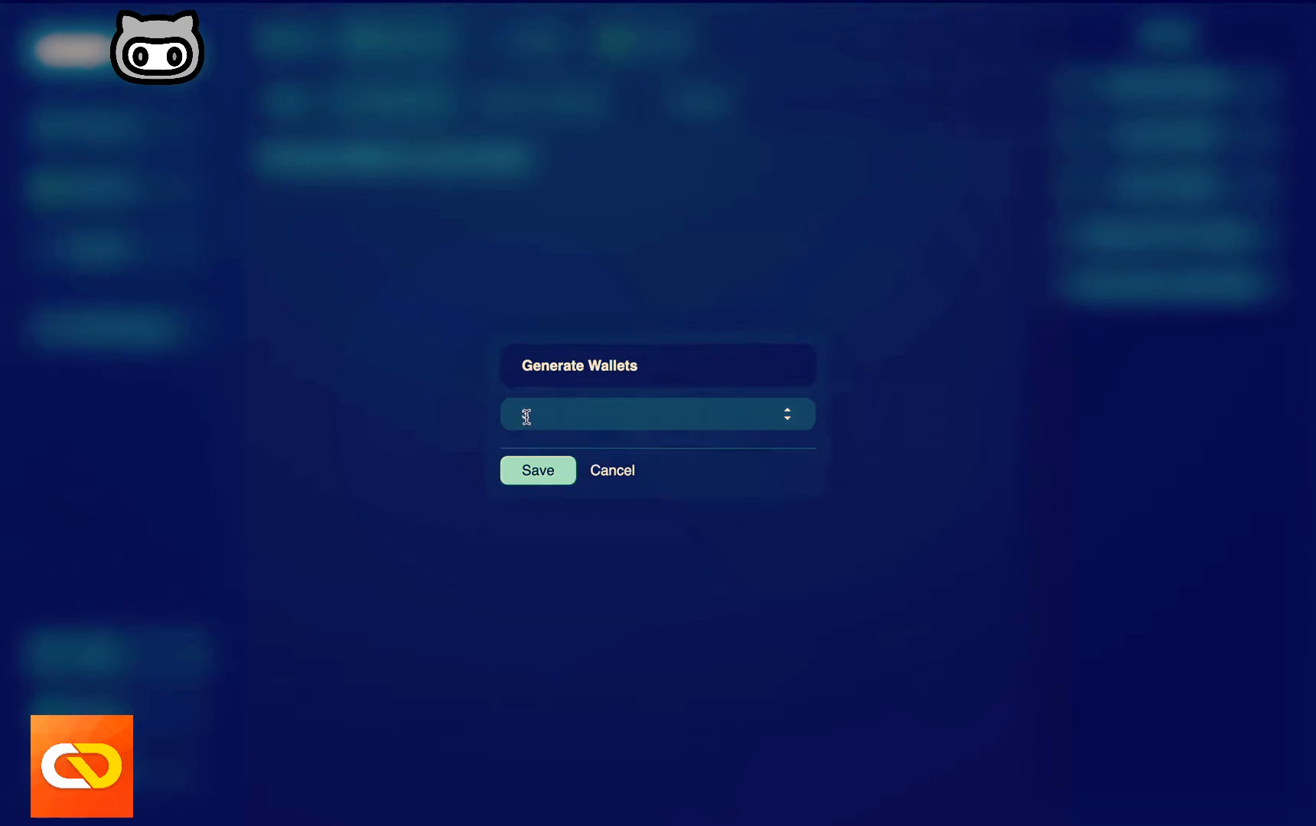
left_click(537, 470)
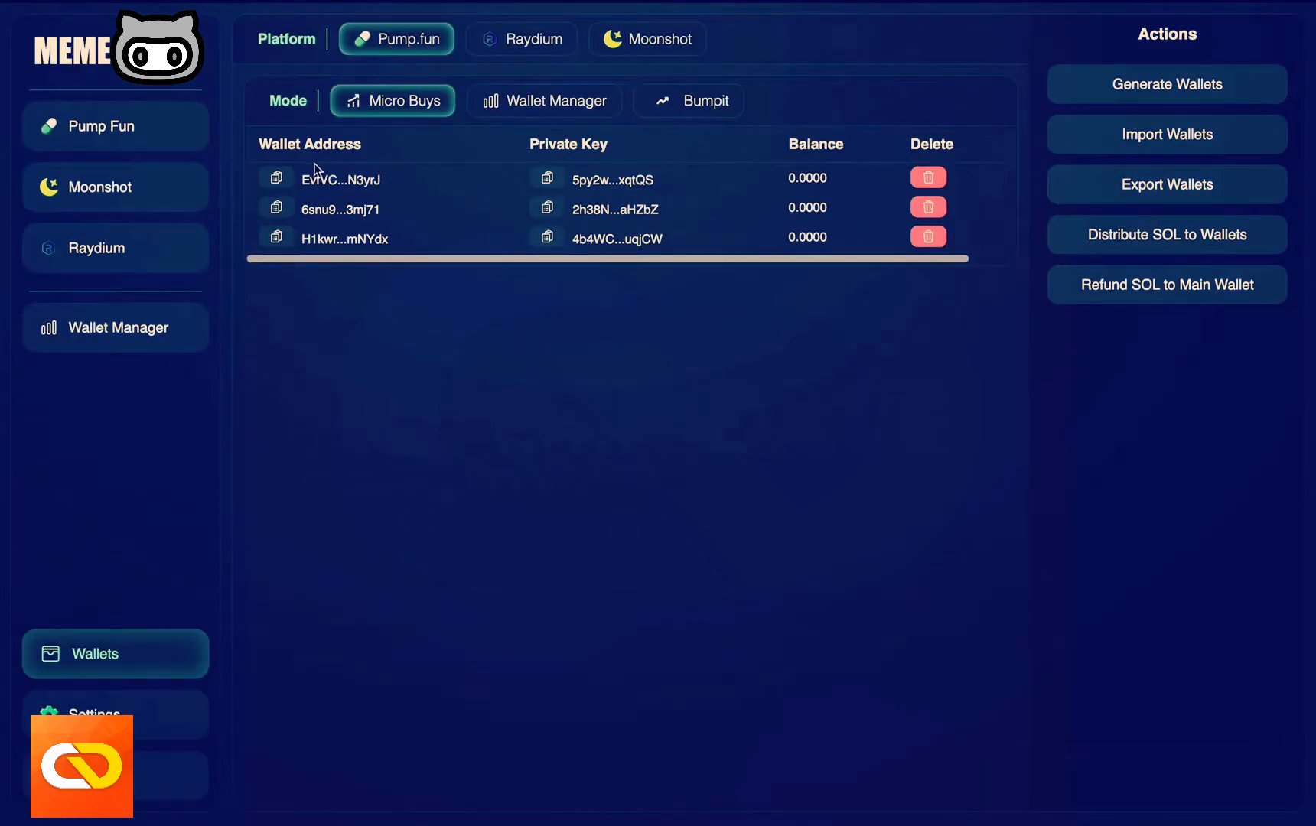
mouse_move(868, 161)
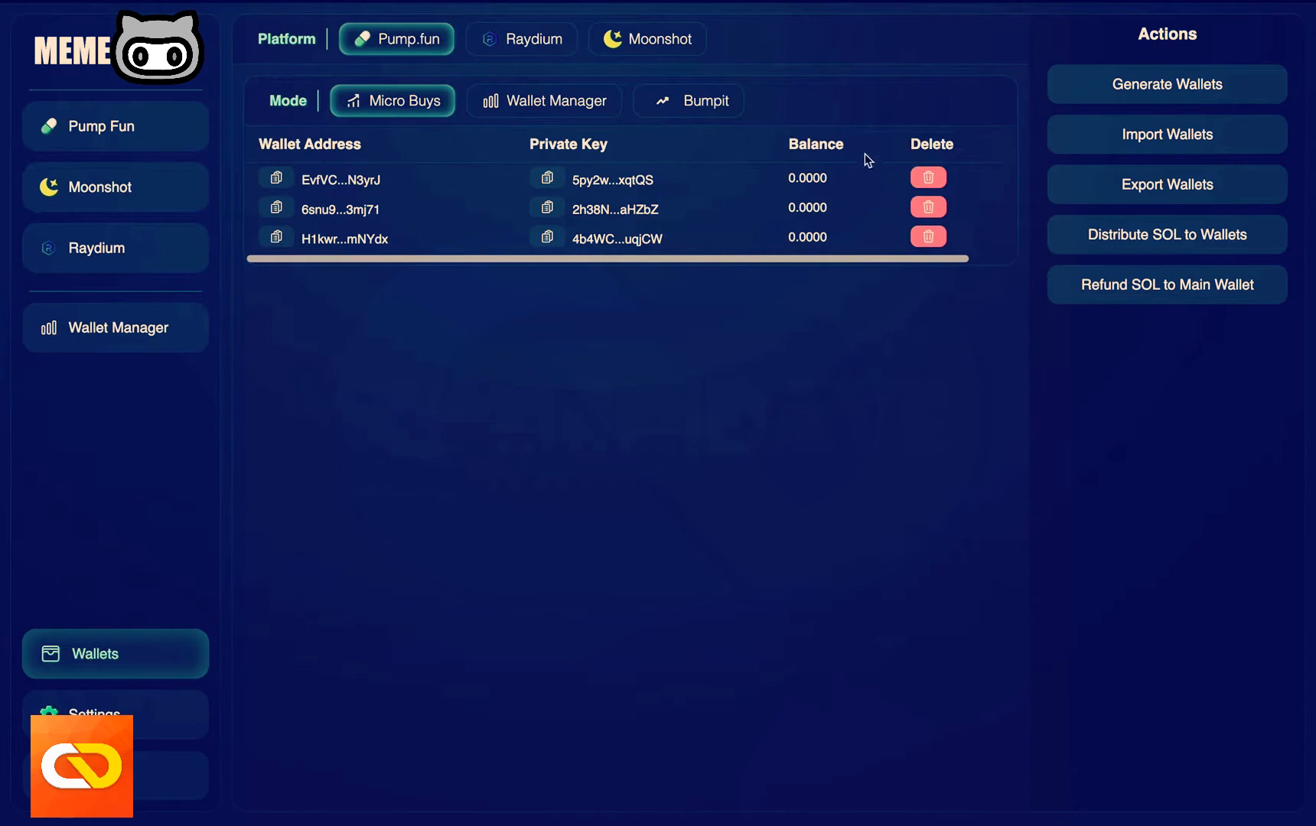
mouse_move(826, 192)
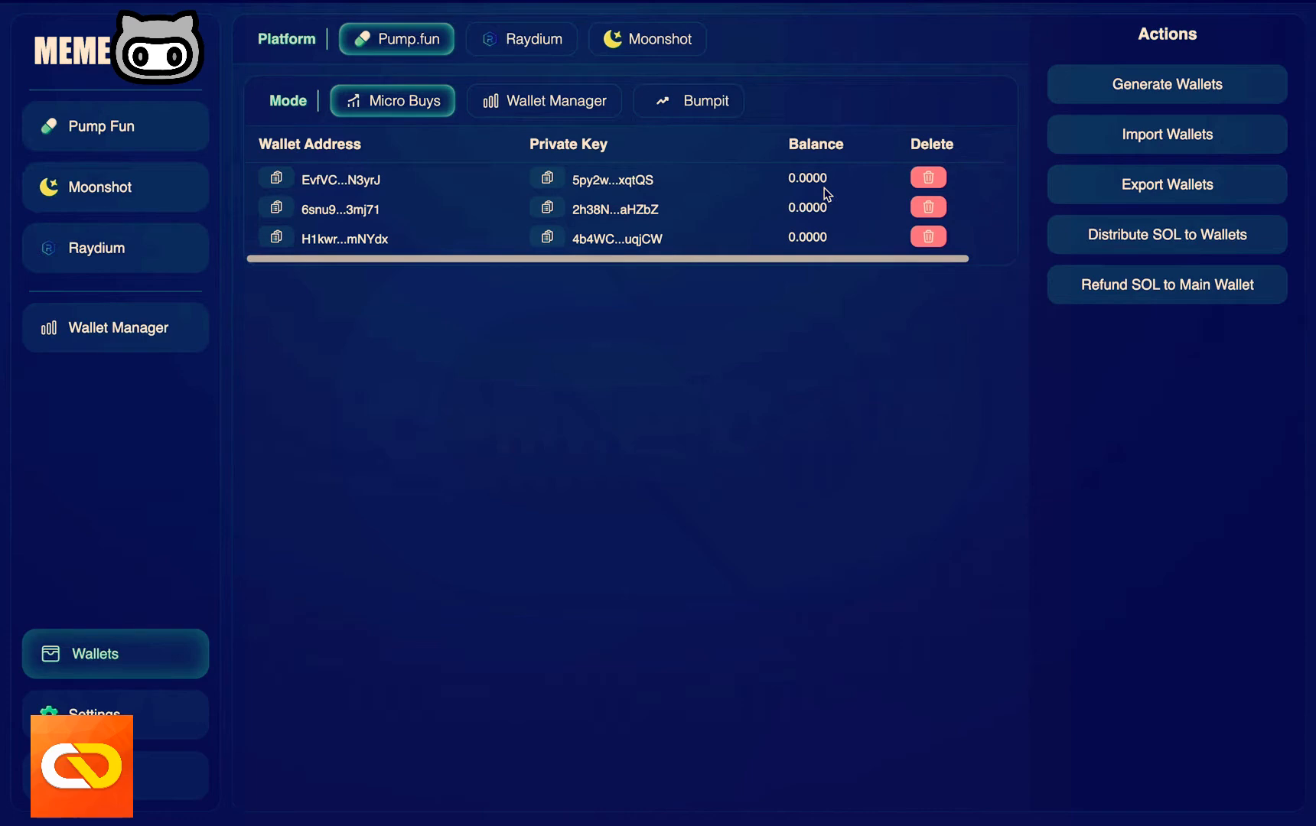
mouse_move(678, 278)
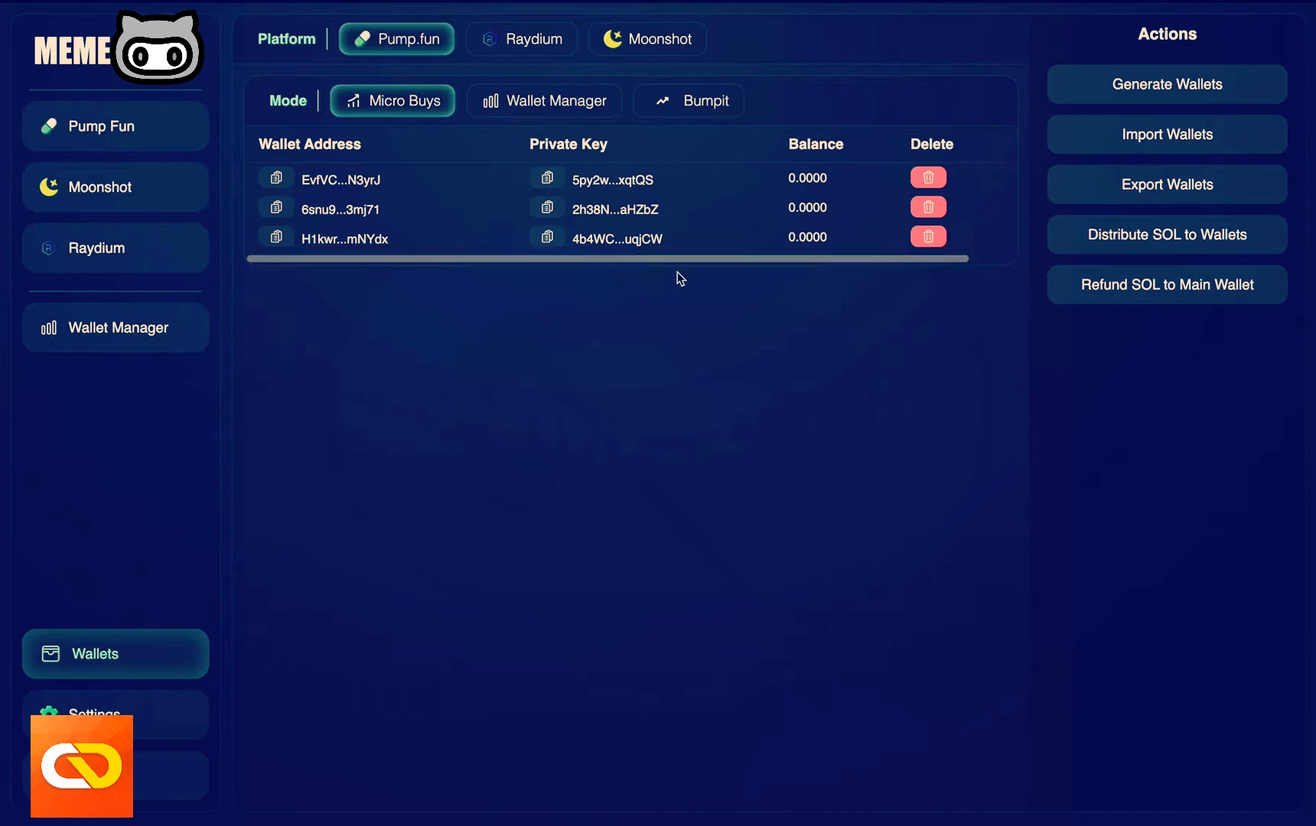
mouse_move(551, 135)
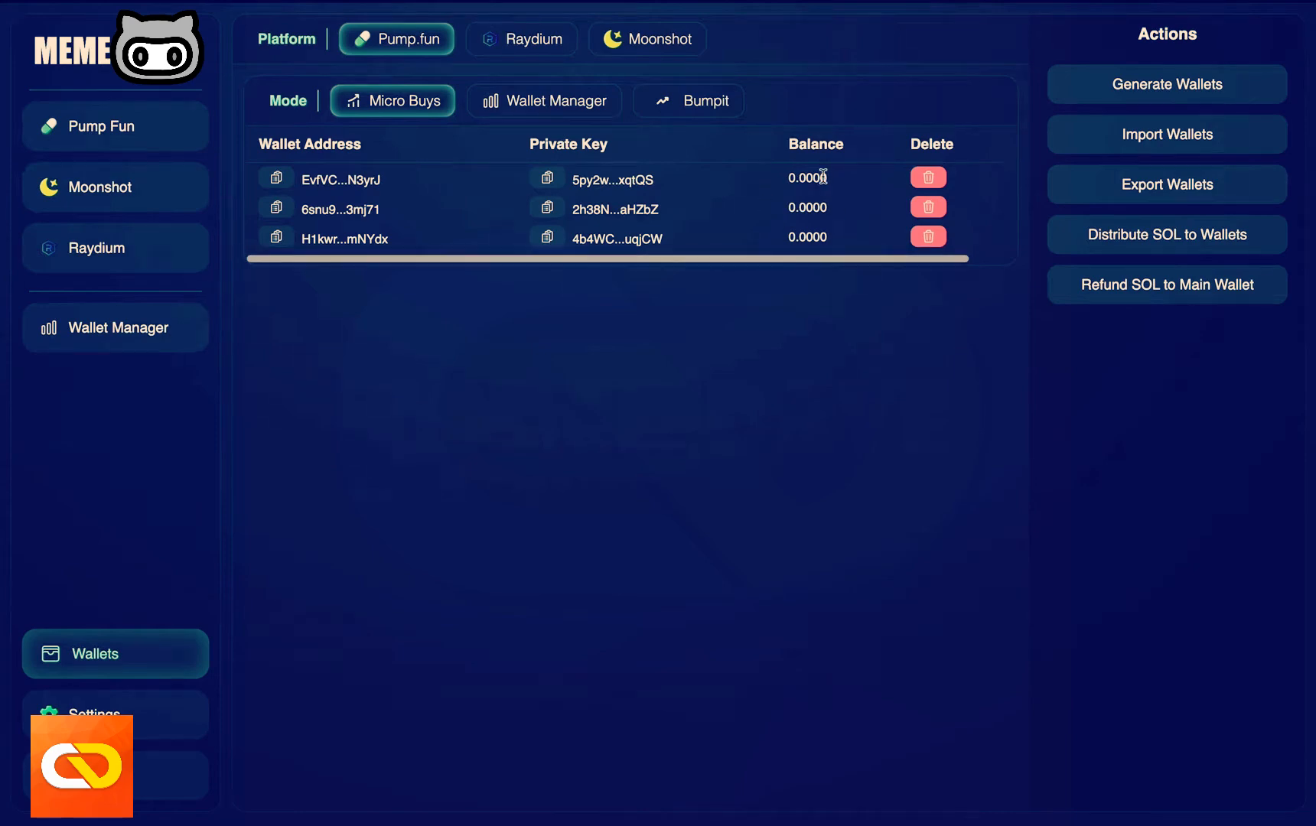
mouse_move(625, 243)
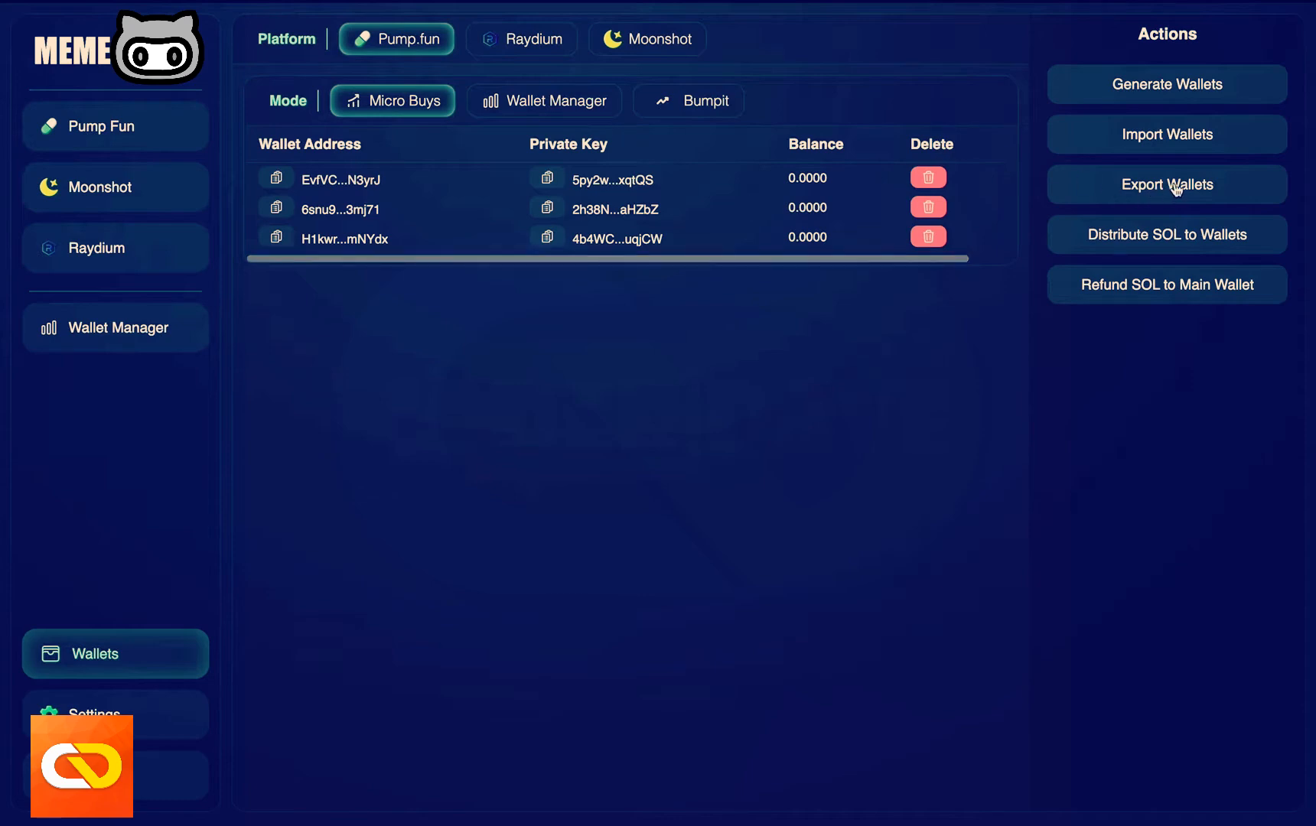
mouse_move(1029, 352)
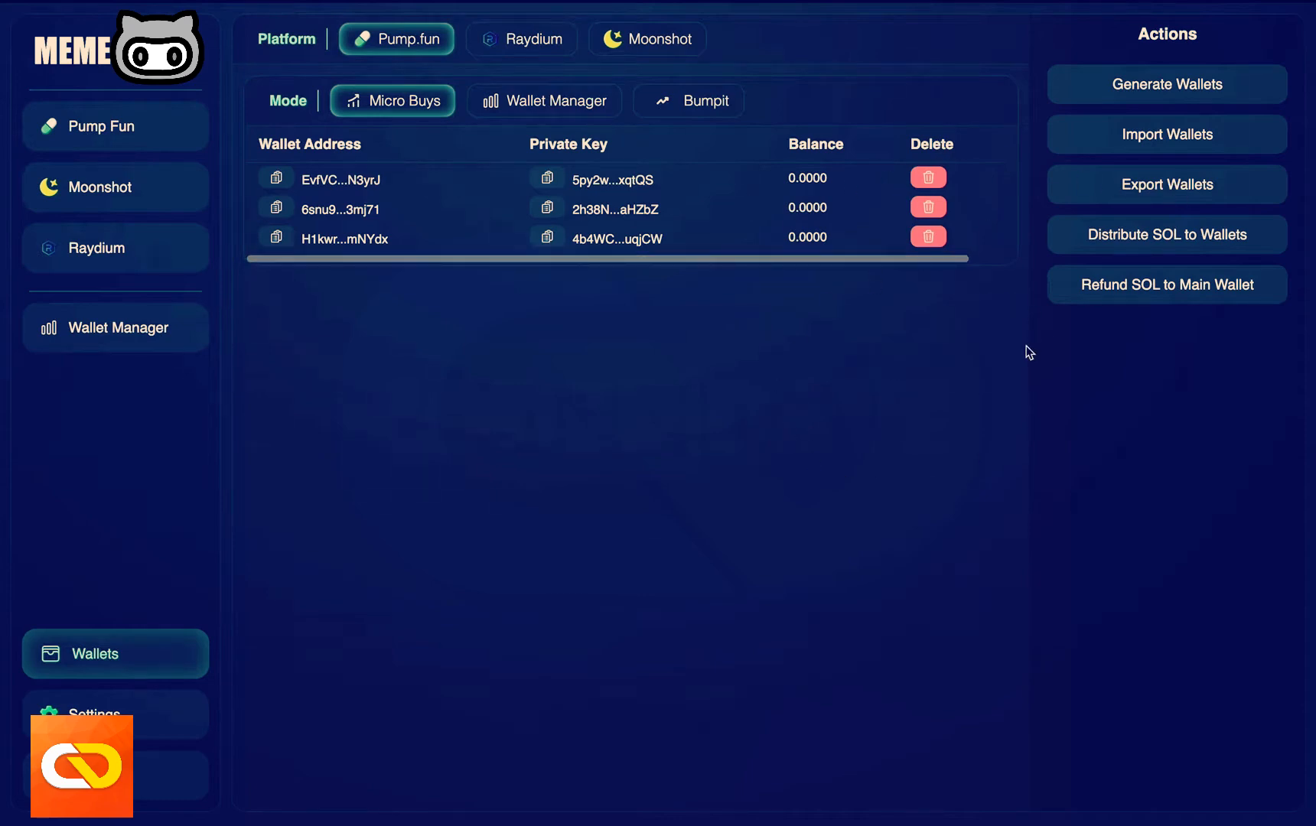
mouse_move(845, 100)
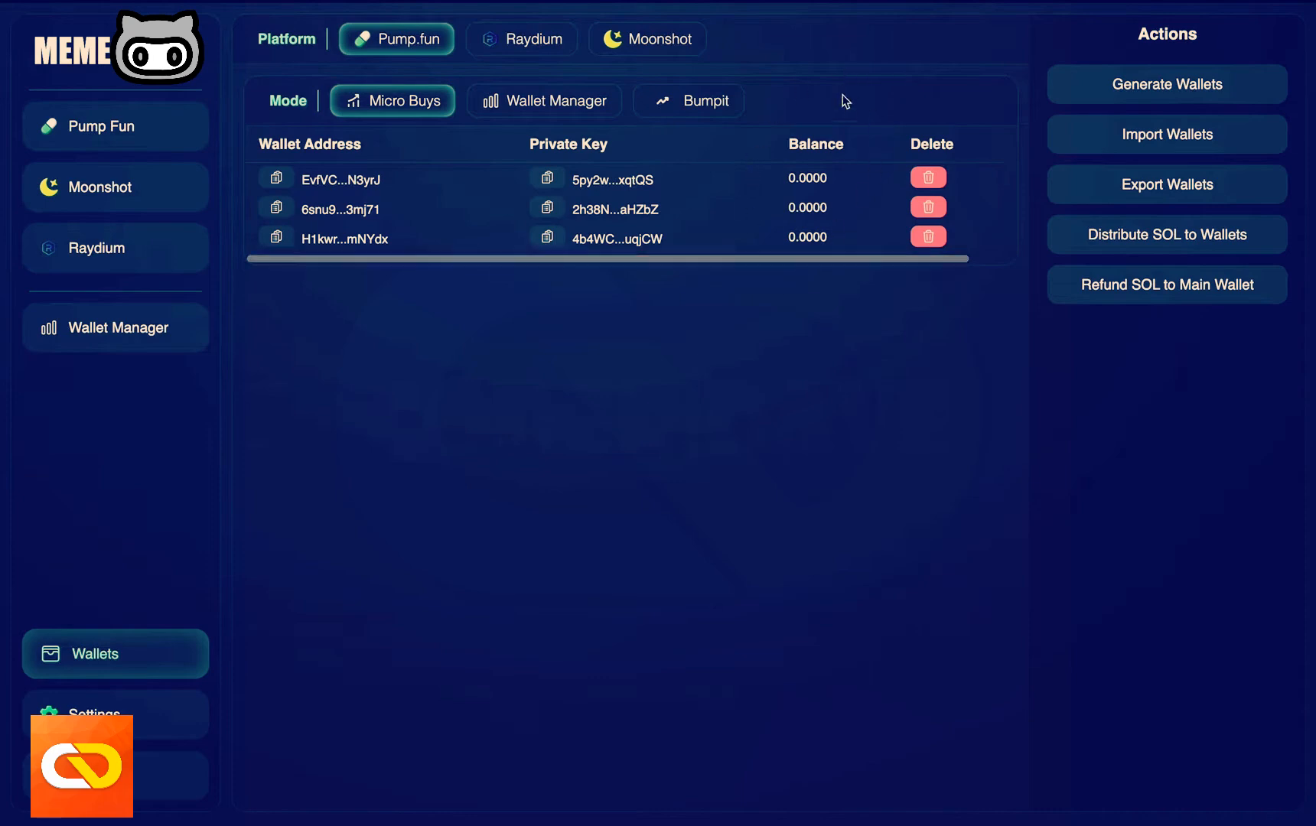
mouse_move(833, 159)
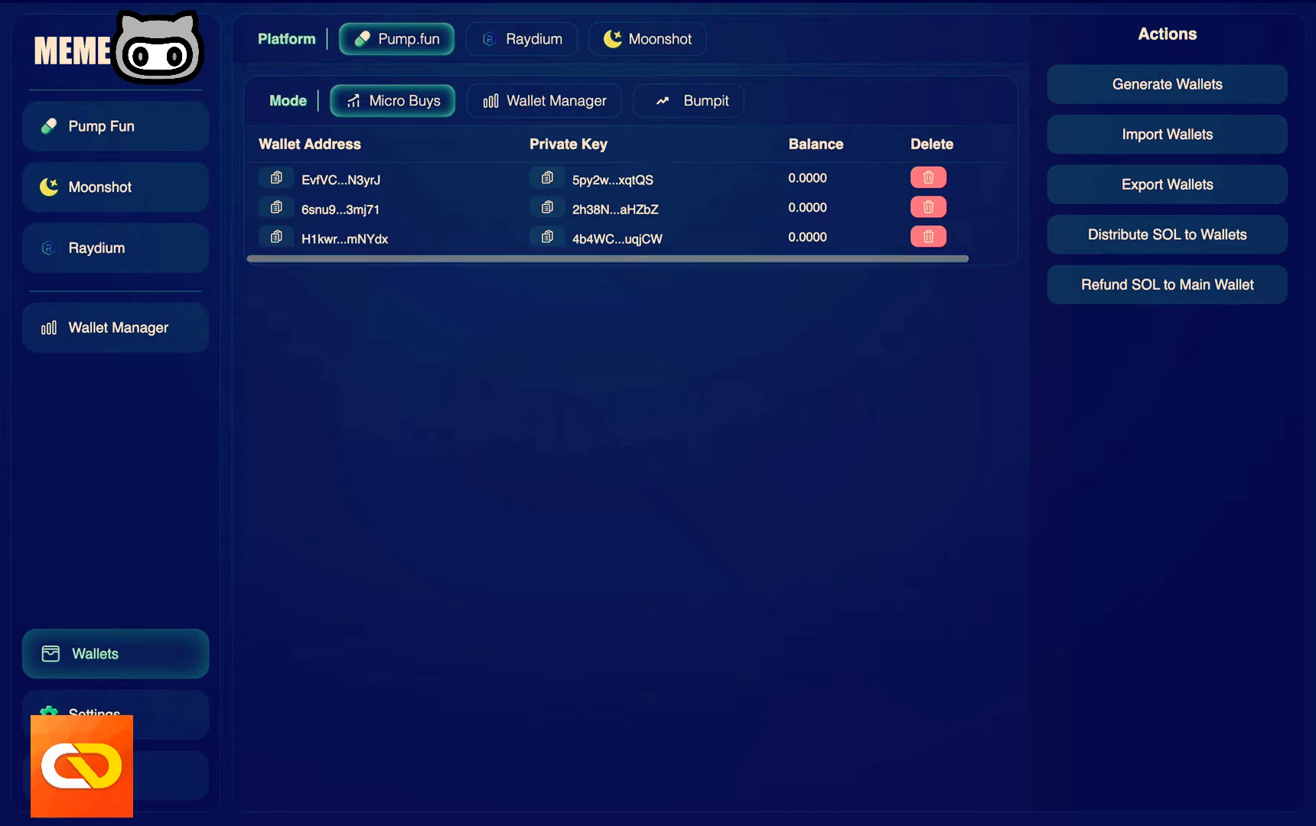
- Save the settings with RPC/Websocket URLs, funder key and sell percentages 40, 50, 75, 100
left_click(95, 715)
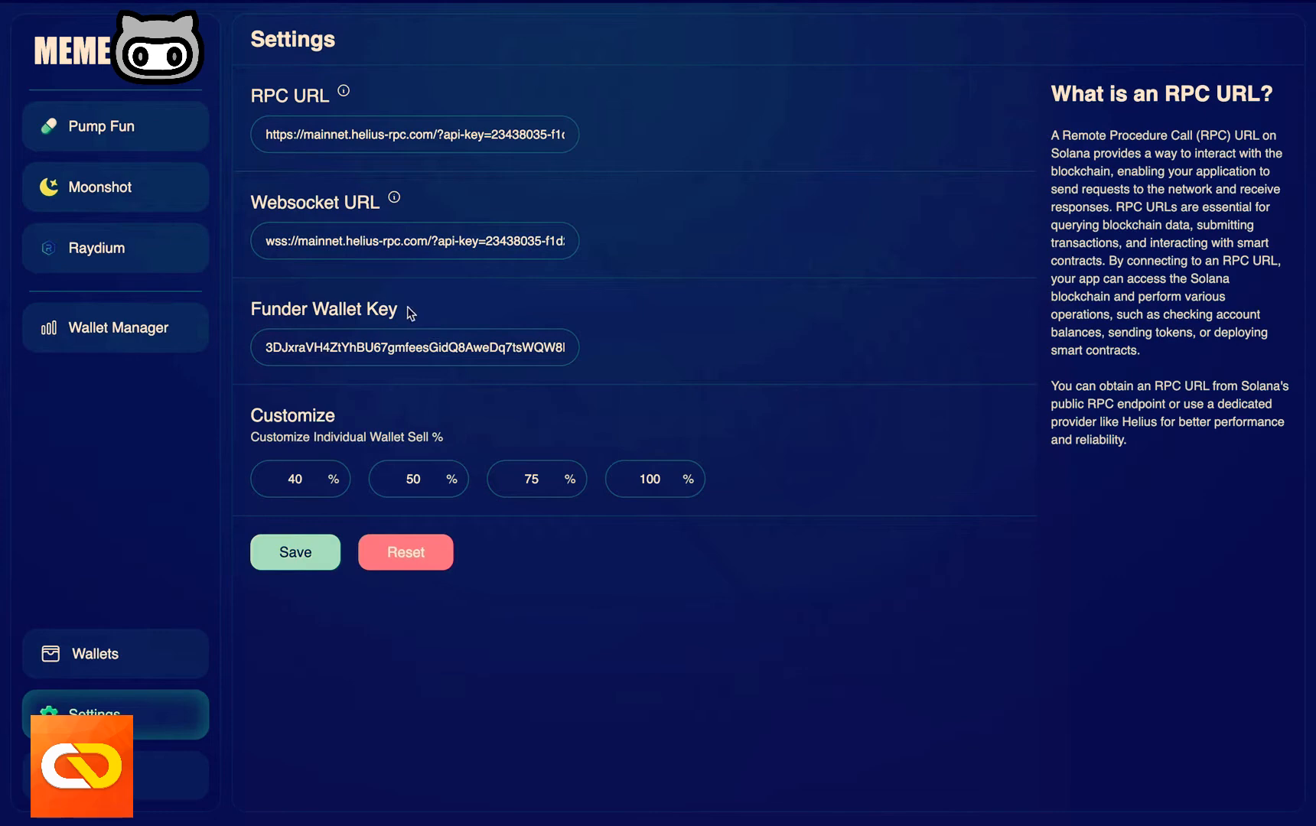
mouse_move(378, 327)
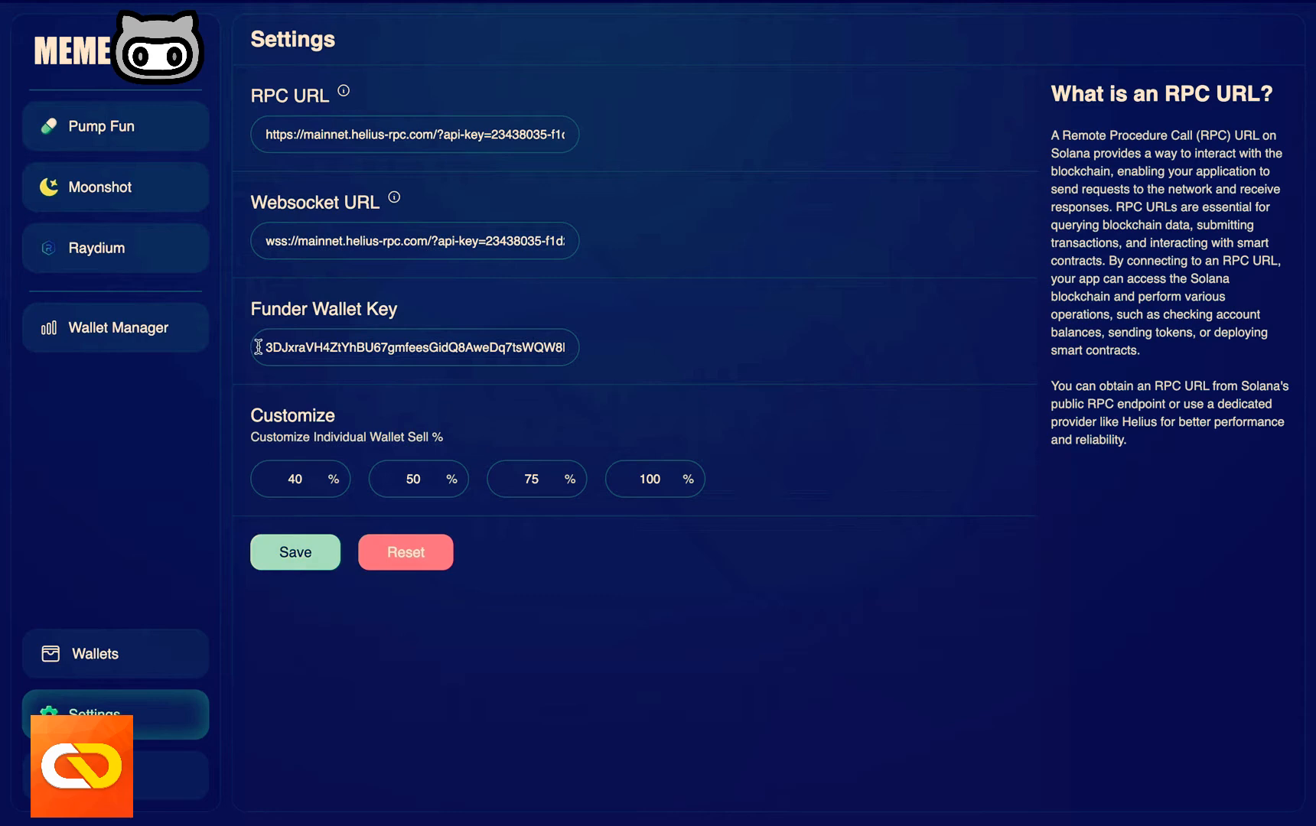
mouse_move(603, 387)
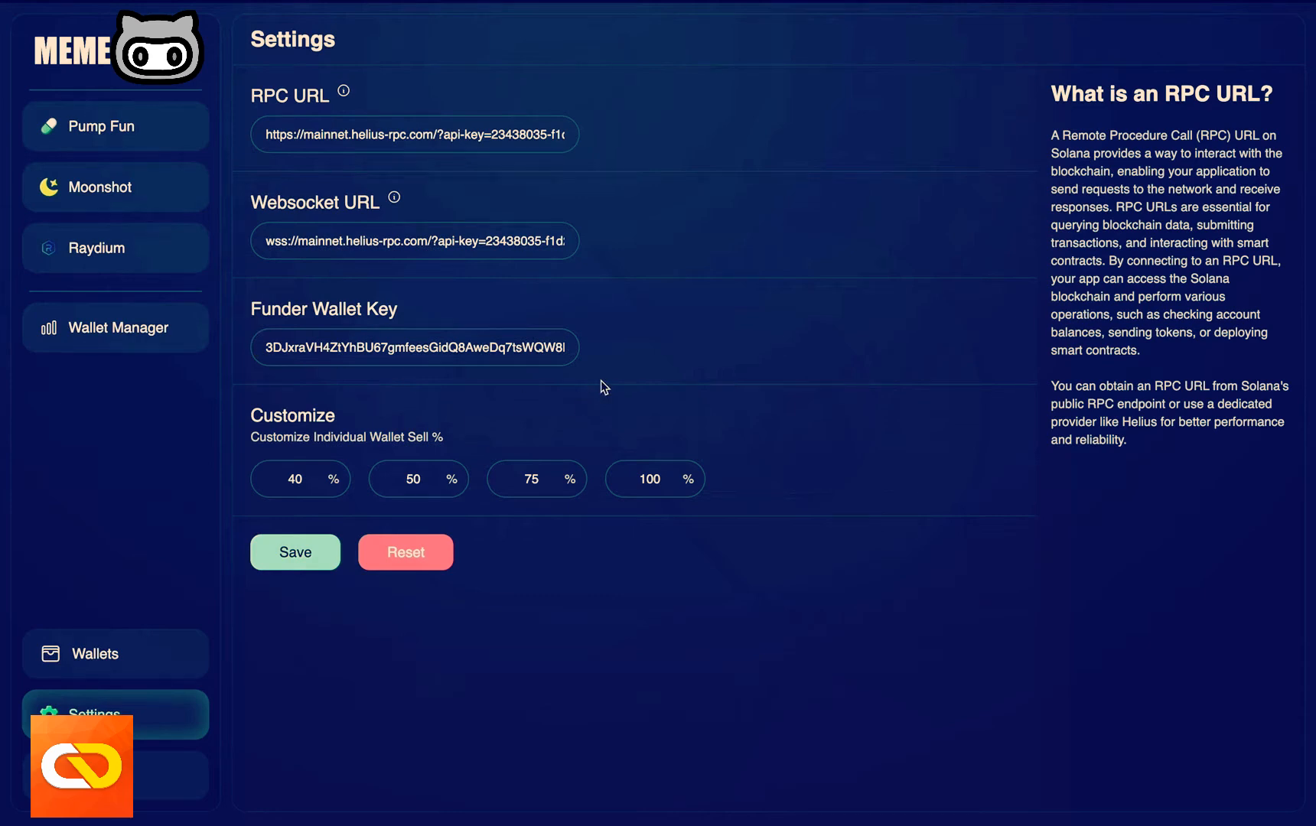
mouse_move(344, 98)
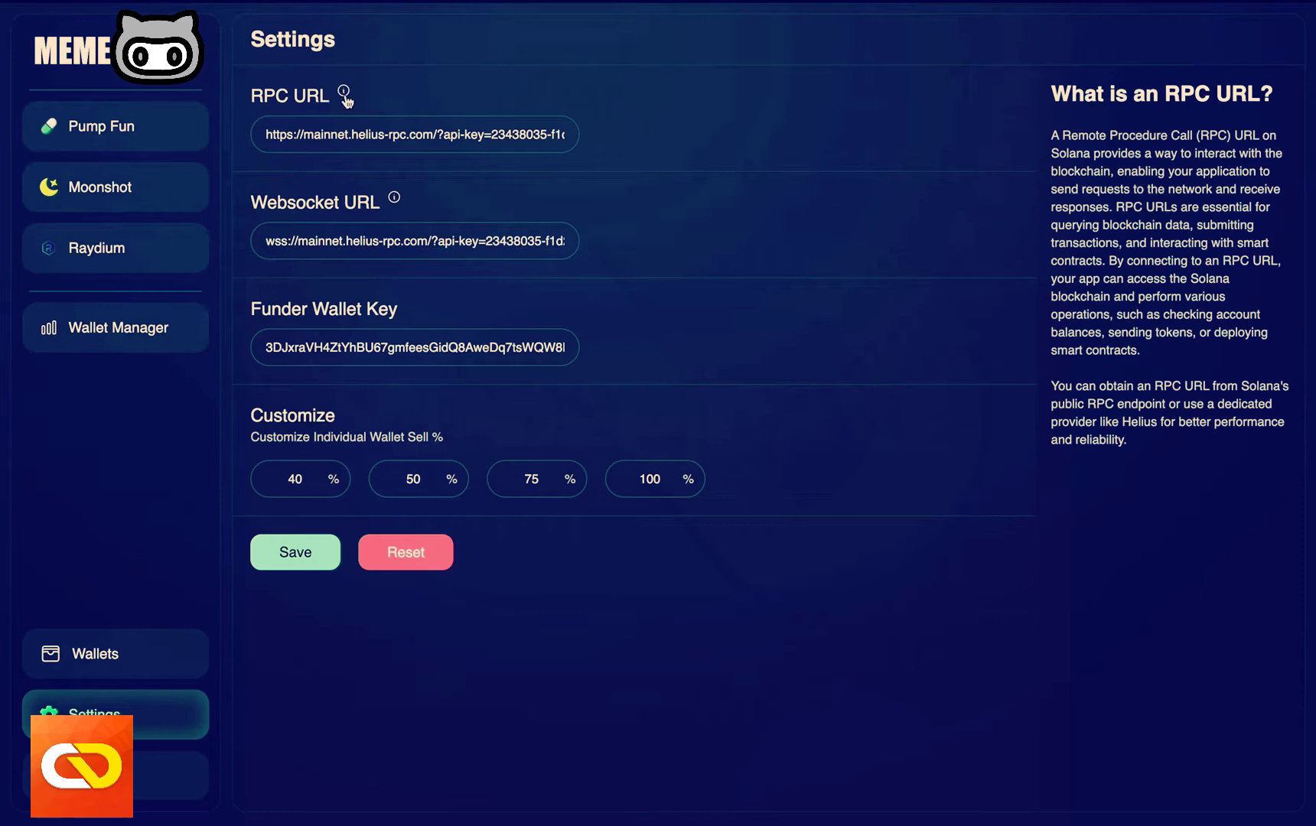
mouse_move(300, 107)
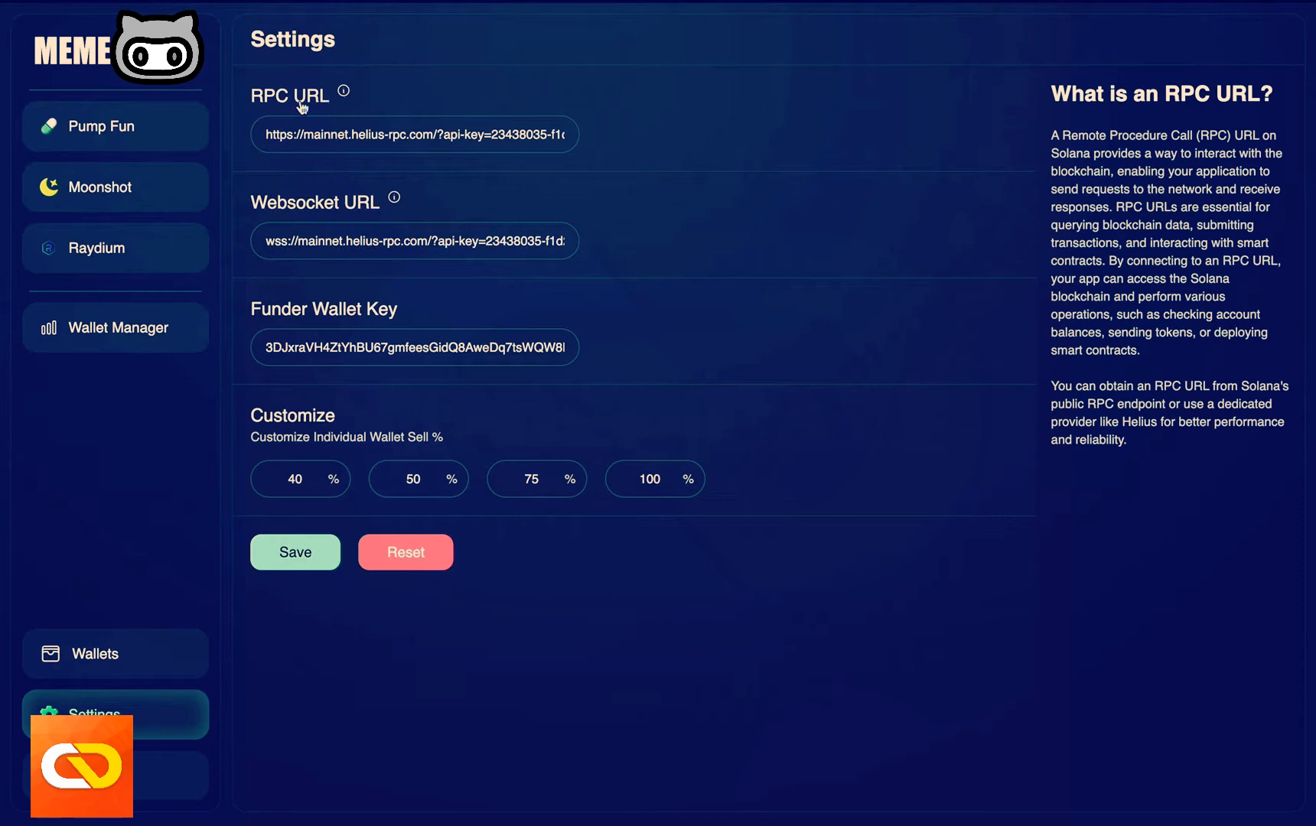
mouse_move(396, 236)
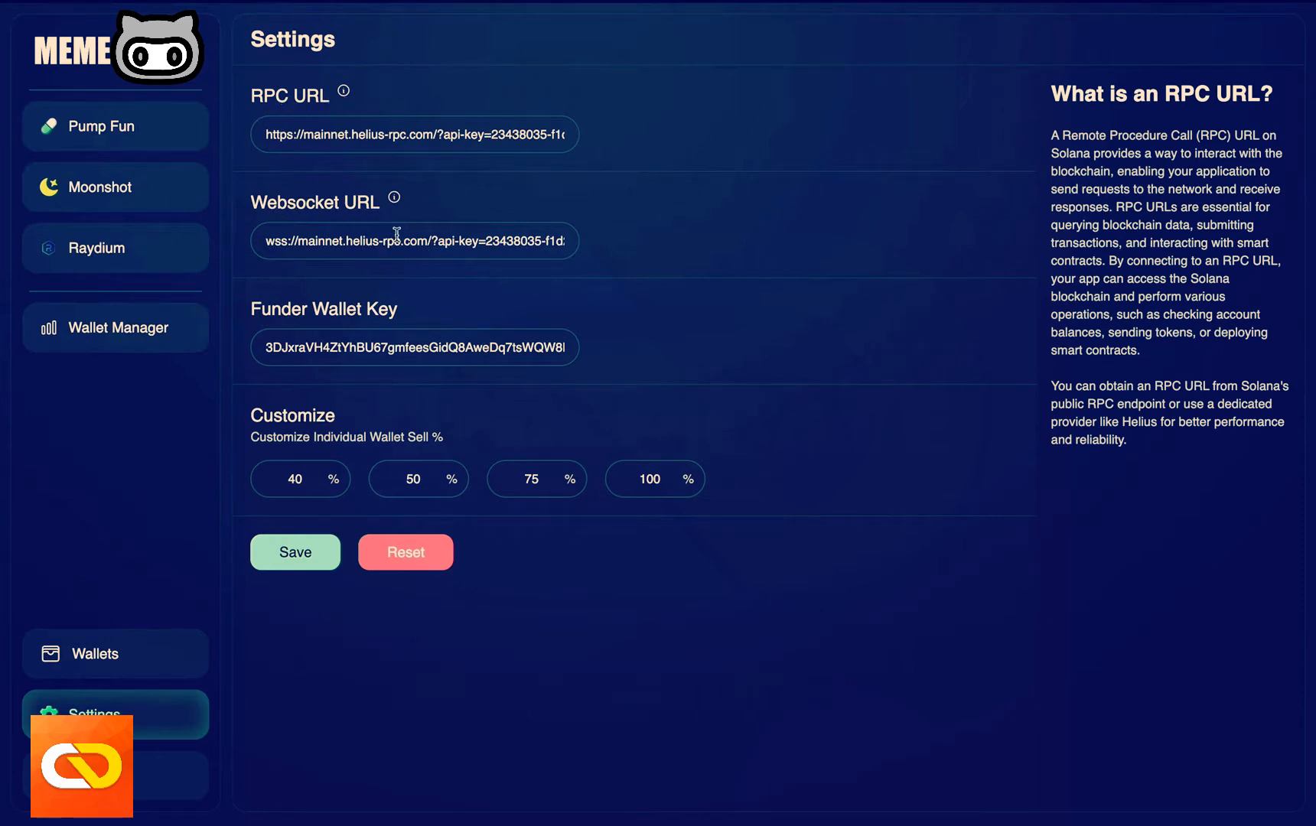
mouse_move(344, 93)
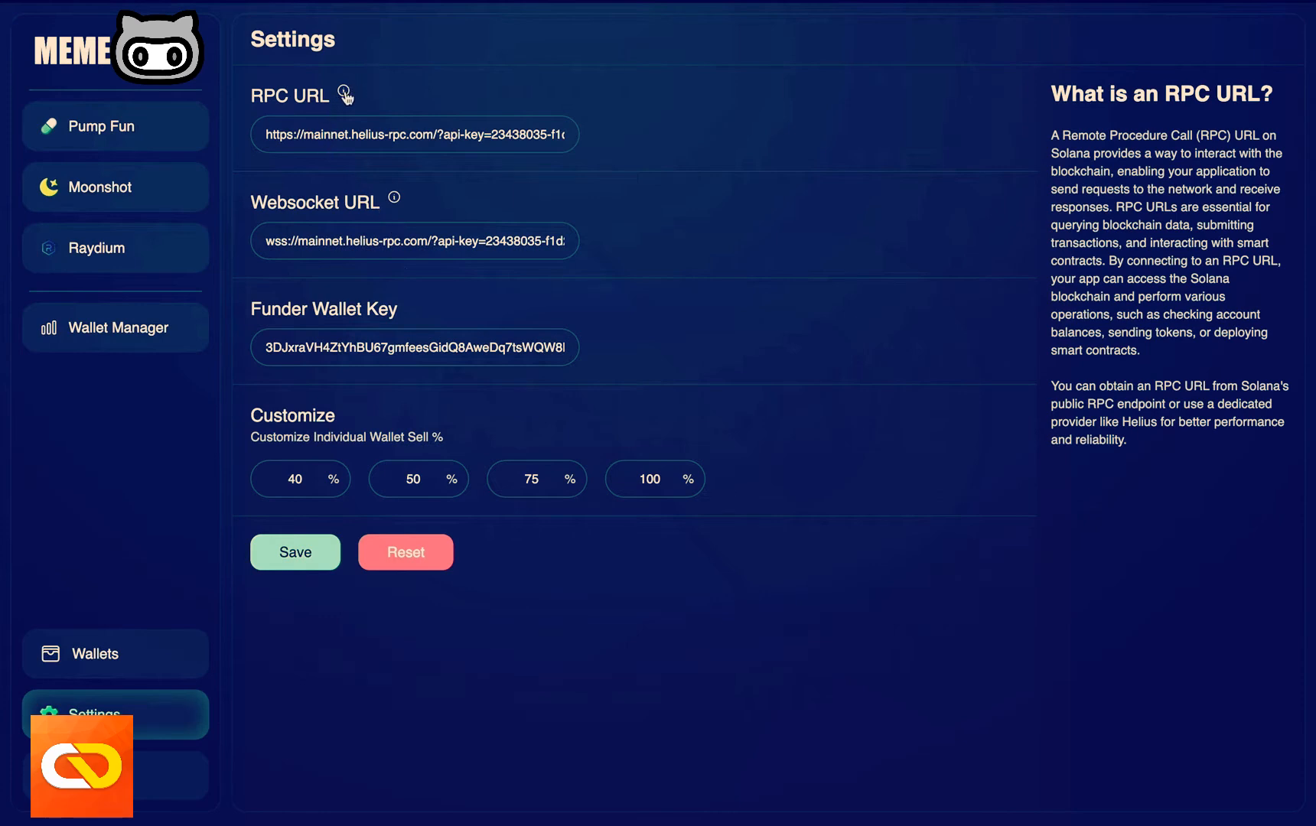
mouse_move(395, 204)
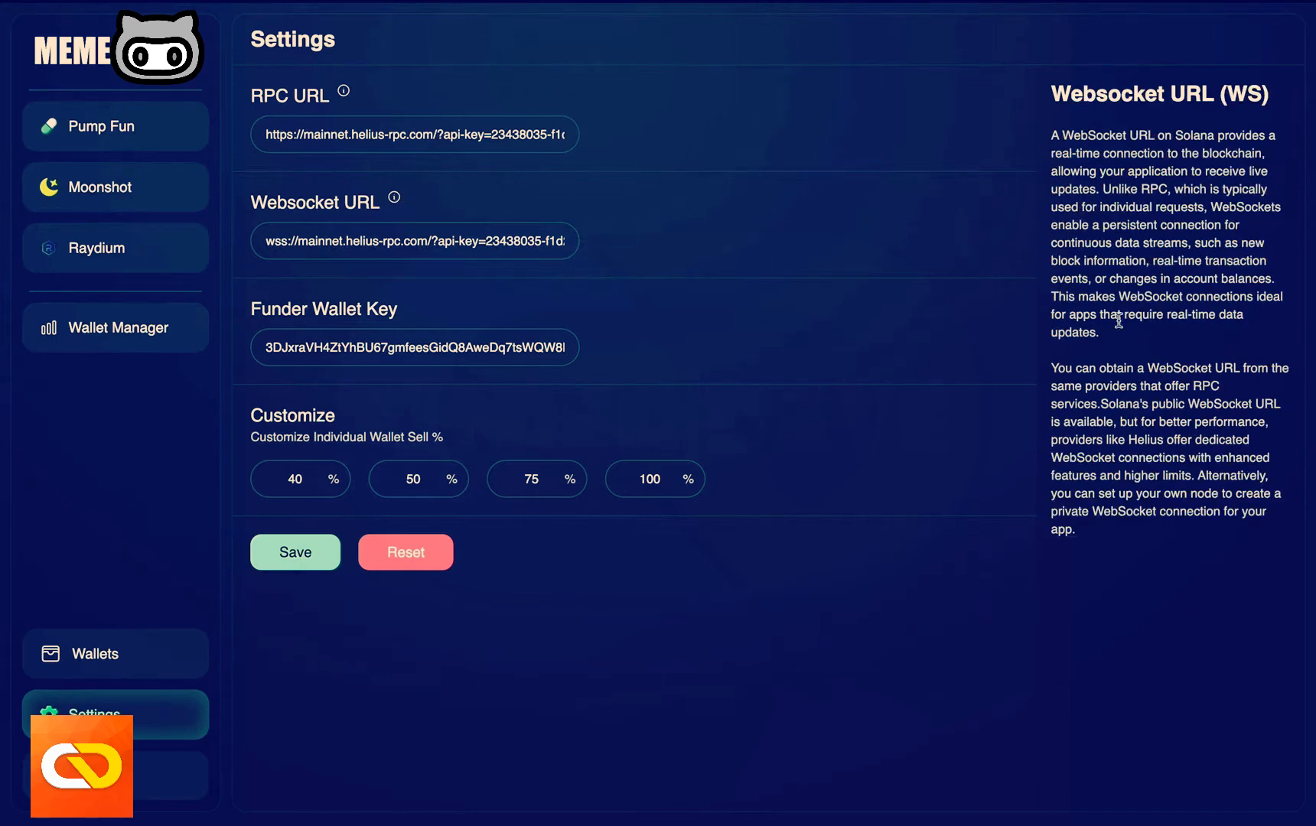
mouse_move(420, 290)
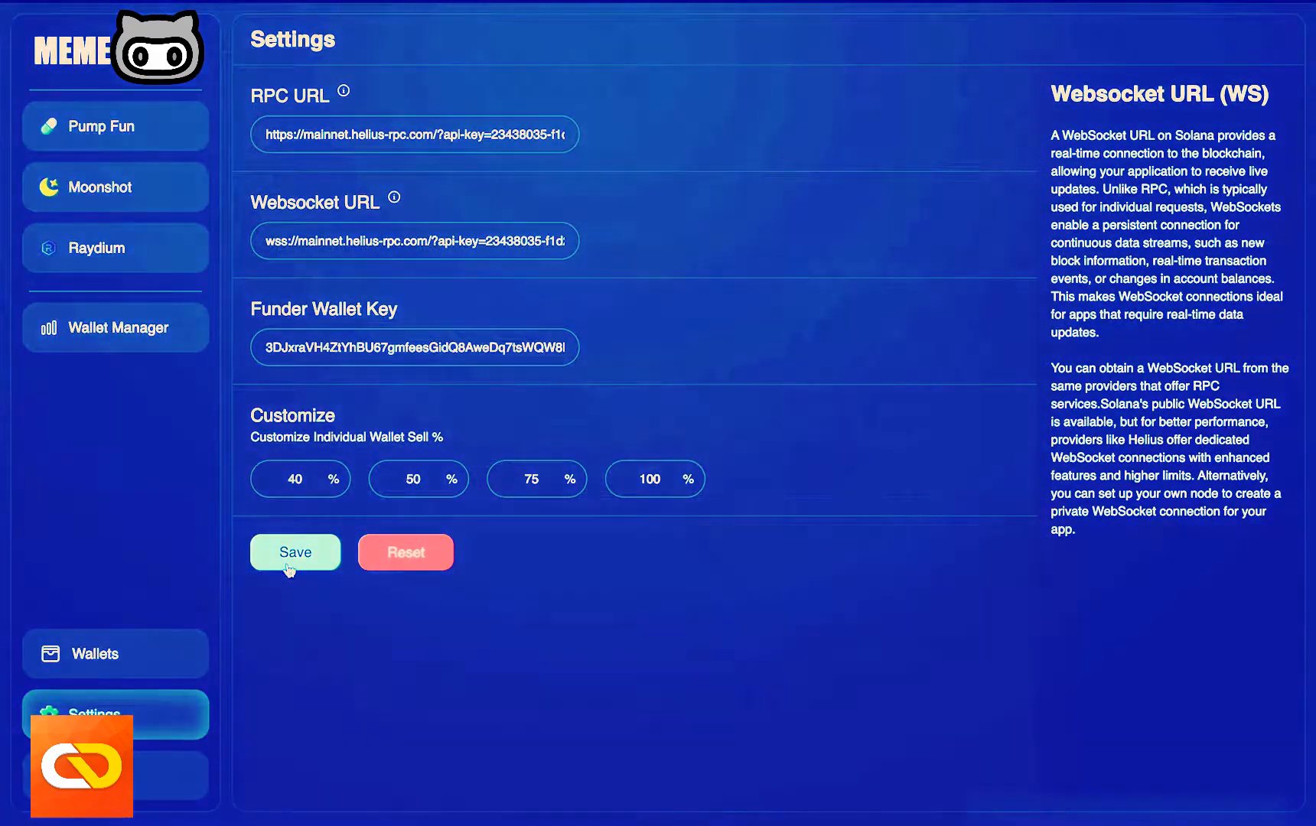
left_click(295, 552)
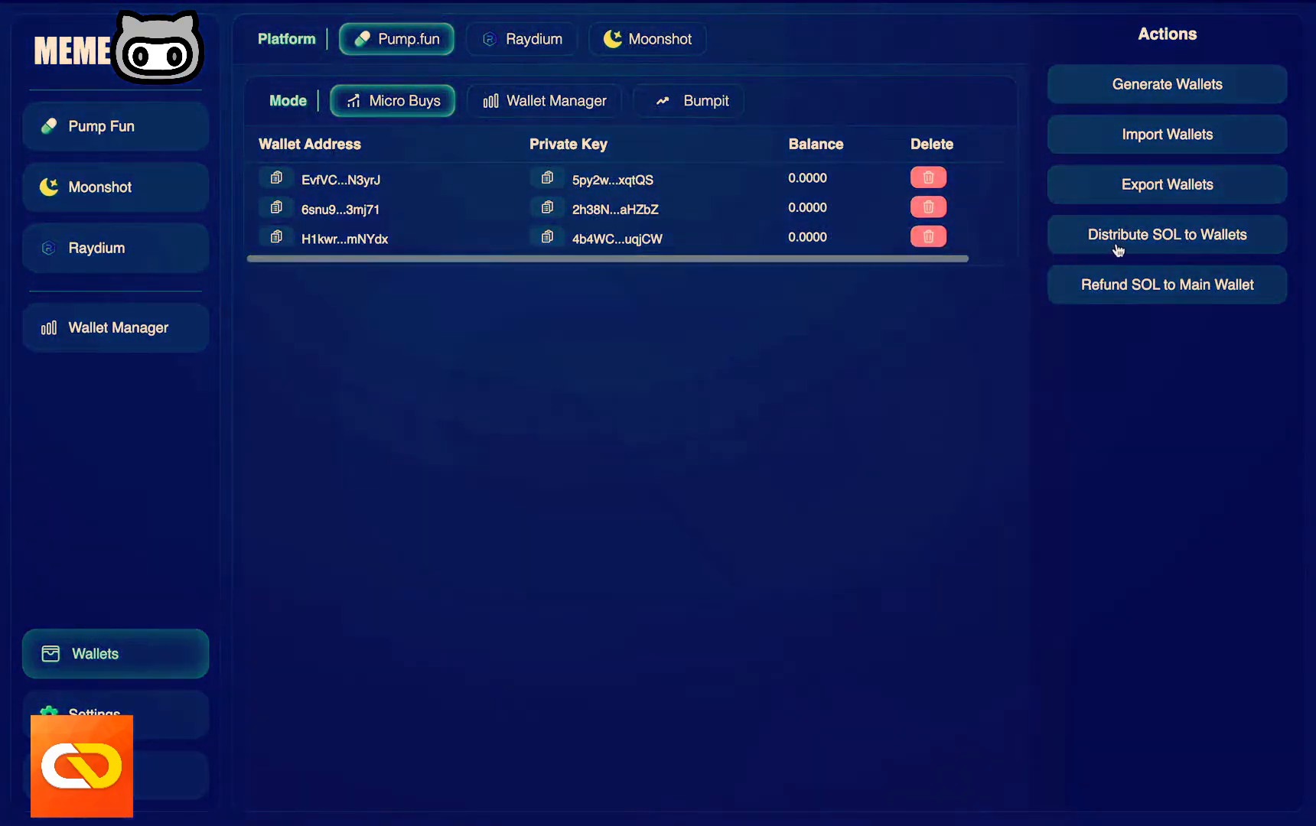
- Bring up the Distribute SOL to Wallets form for the Pump.fun volume wallets
left_click(1166, 234)
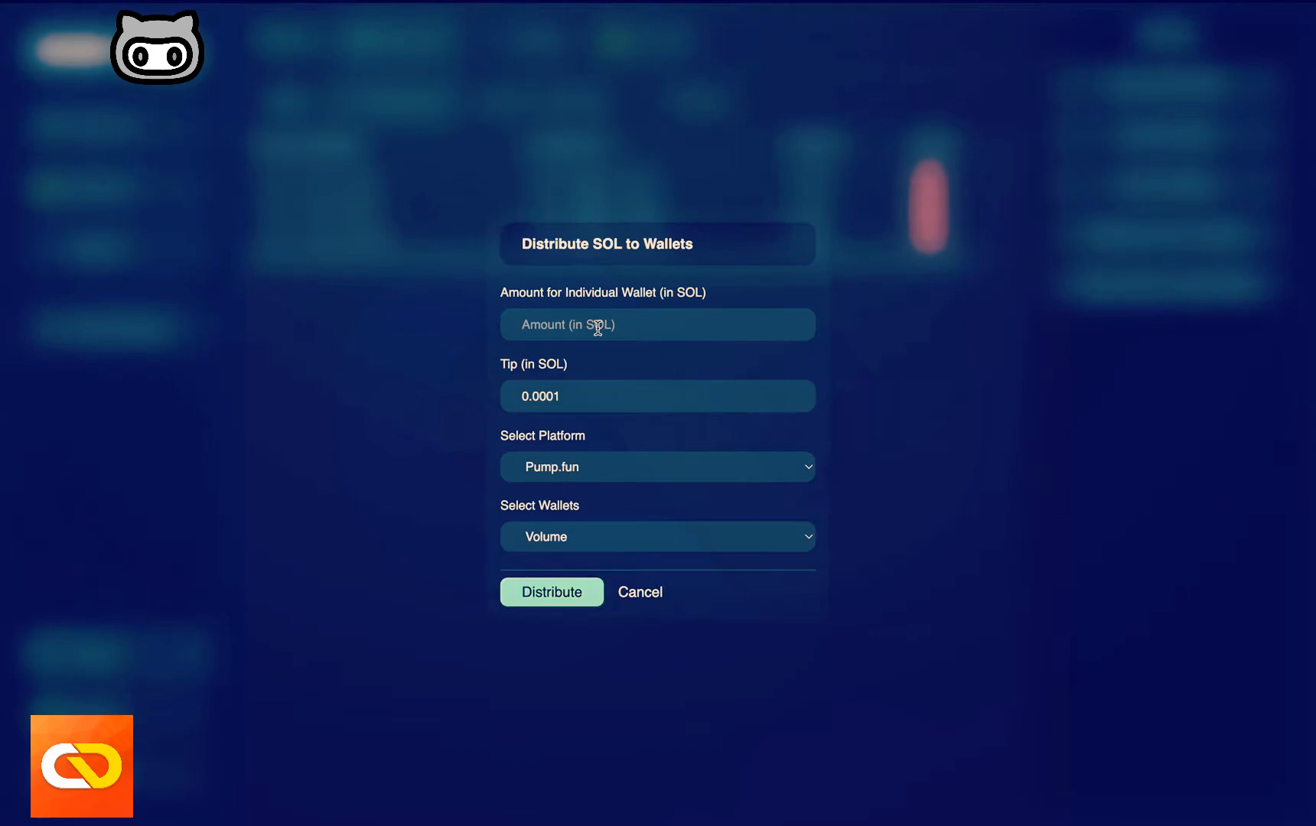
- Distribute 0.01 SOL to each Volume wallet on Pump.fun with a 0.0001 tip
type("0")
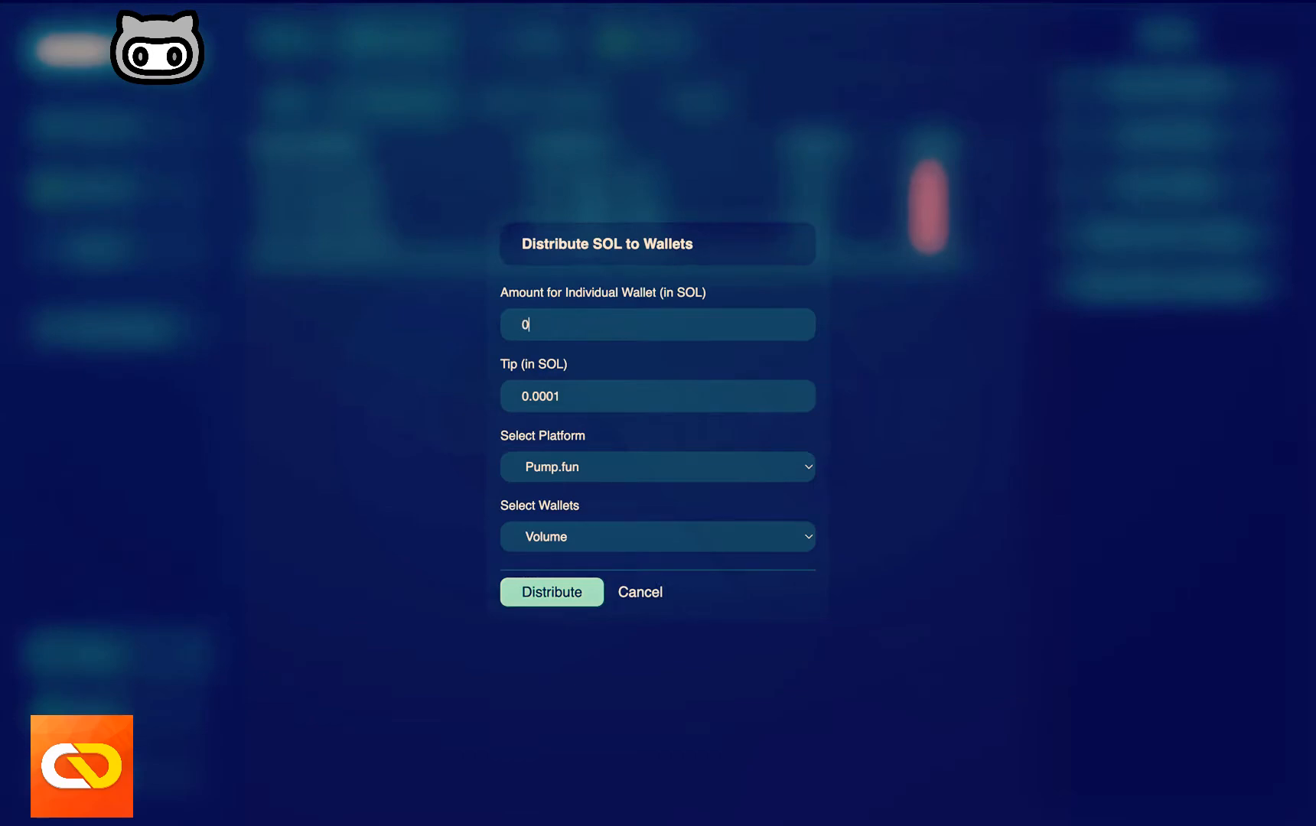
type("0.01")
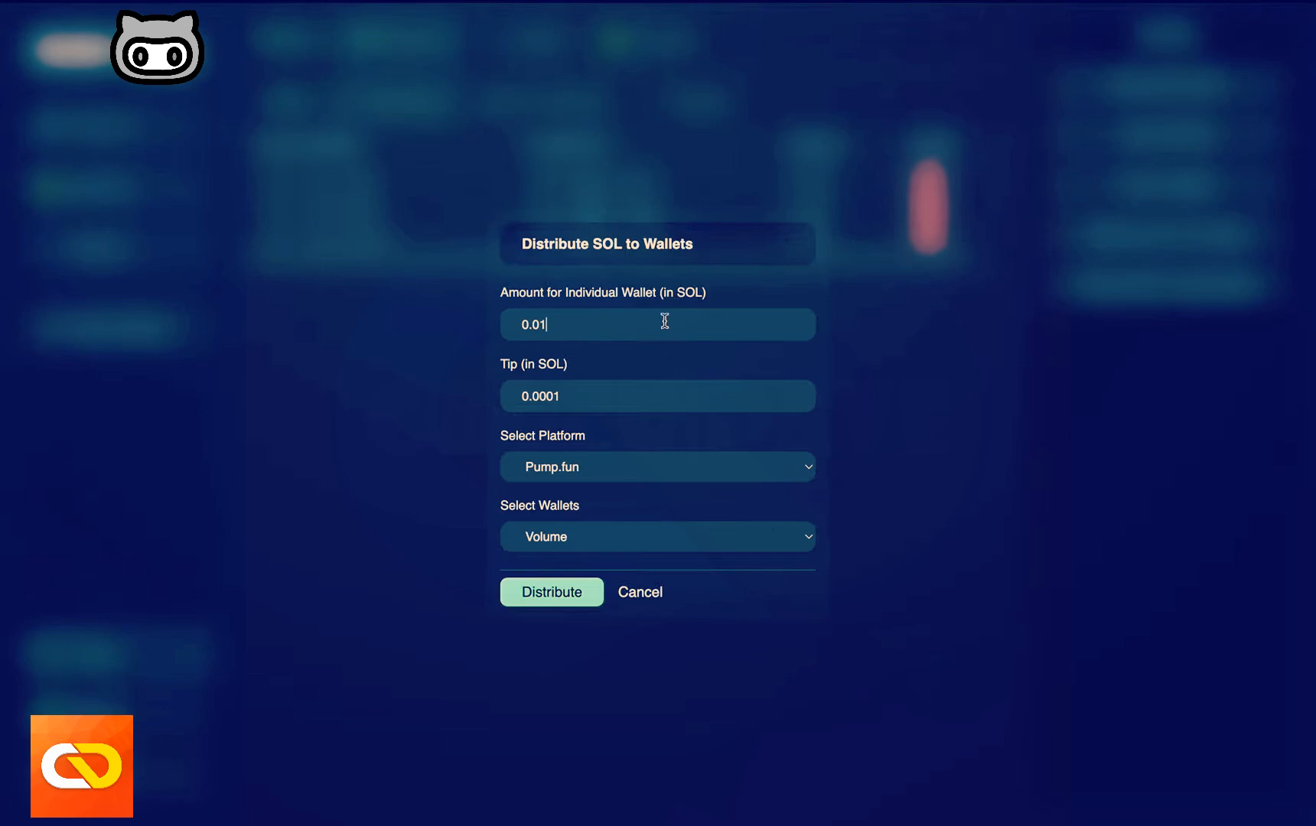
mouse_move(594, 404)
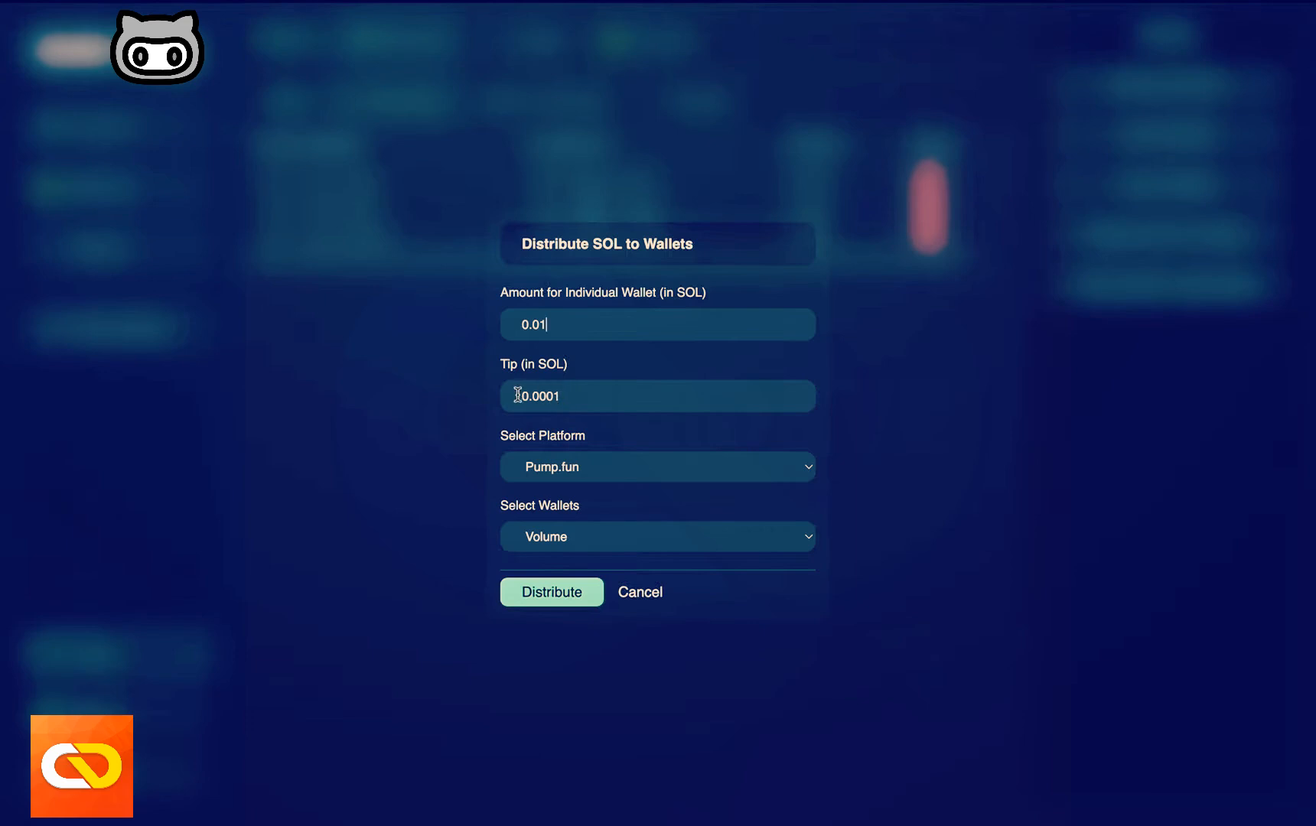
mouse_move(566, 482)
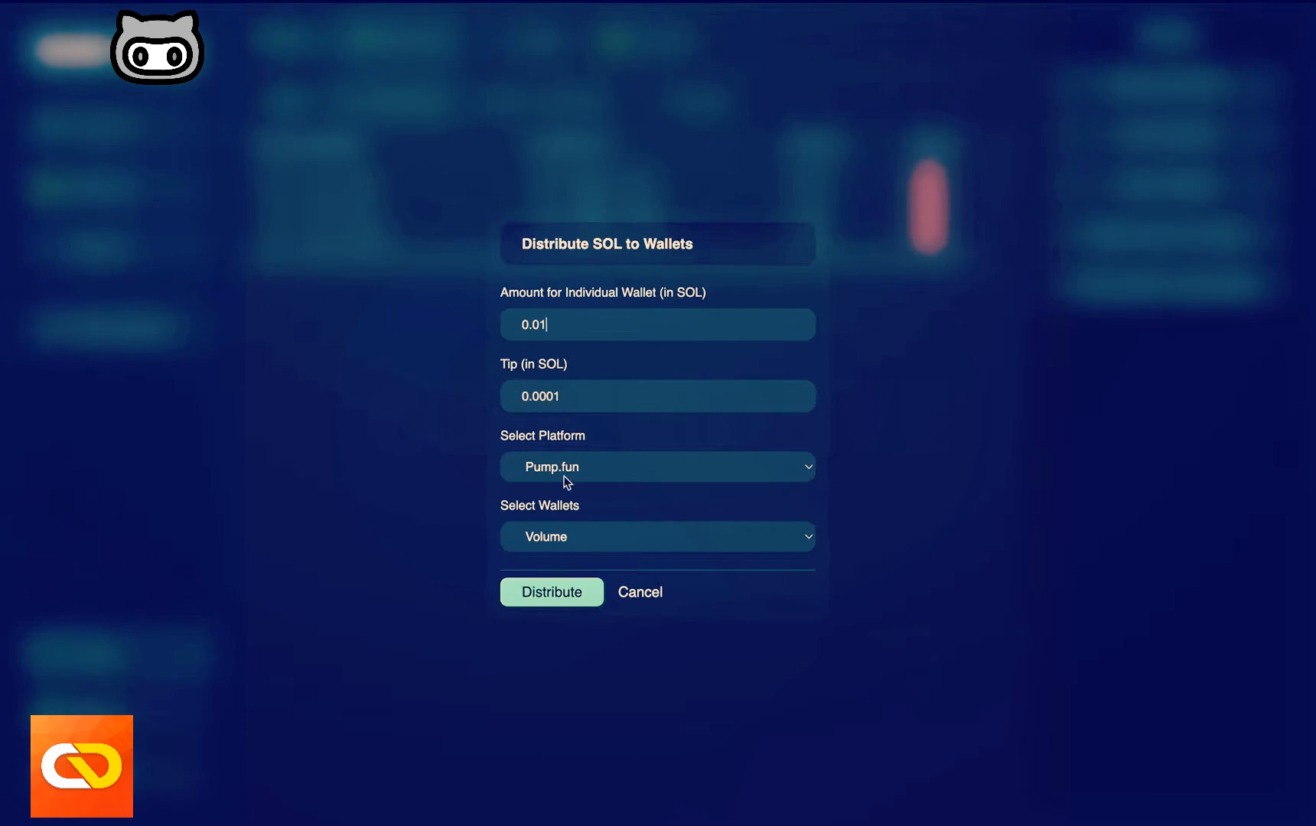
mouse_move(534, 617)
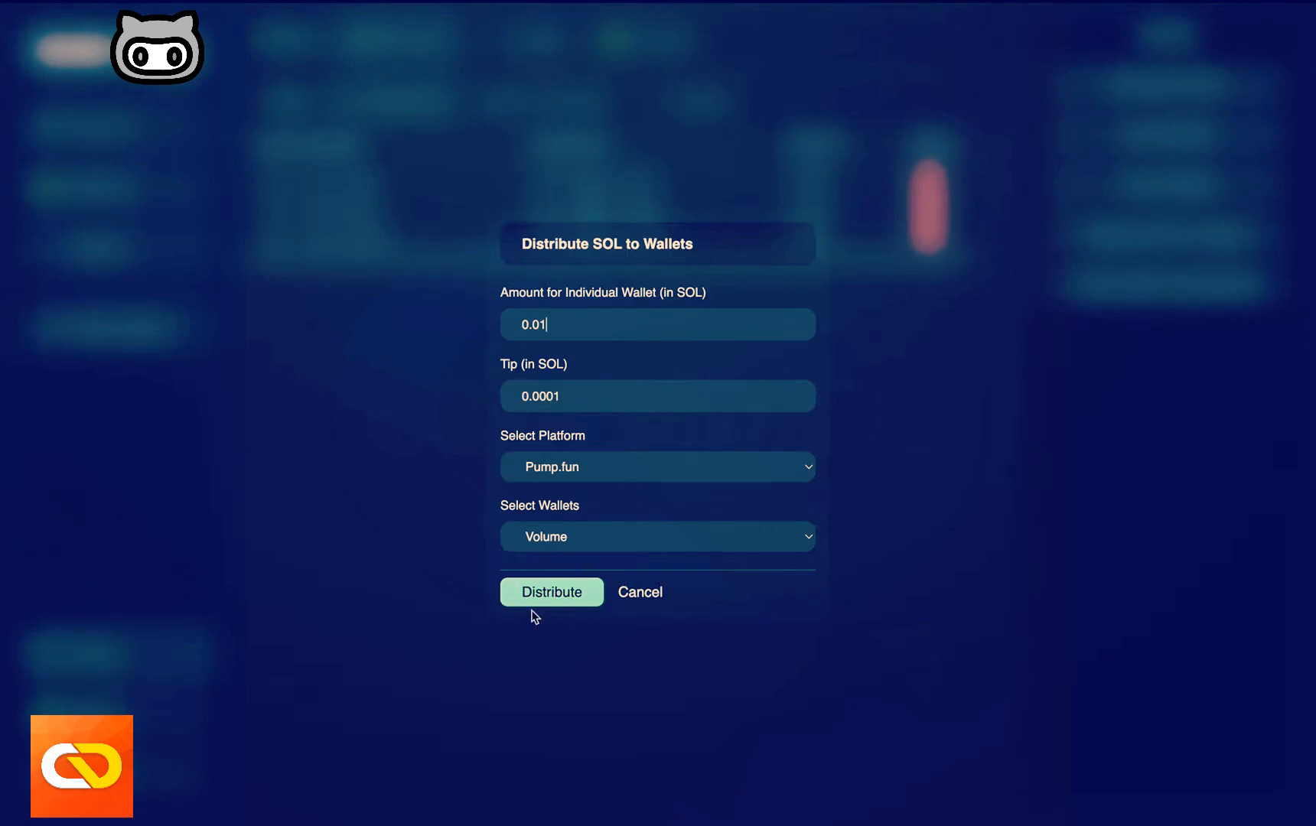
left_click(551, 592)
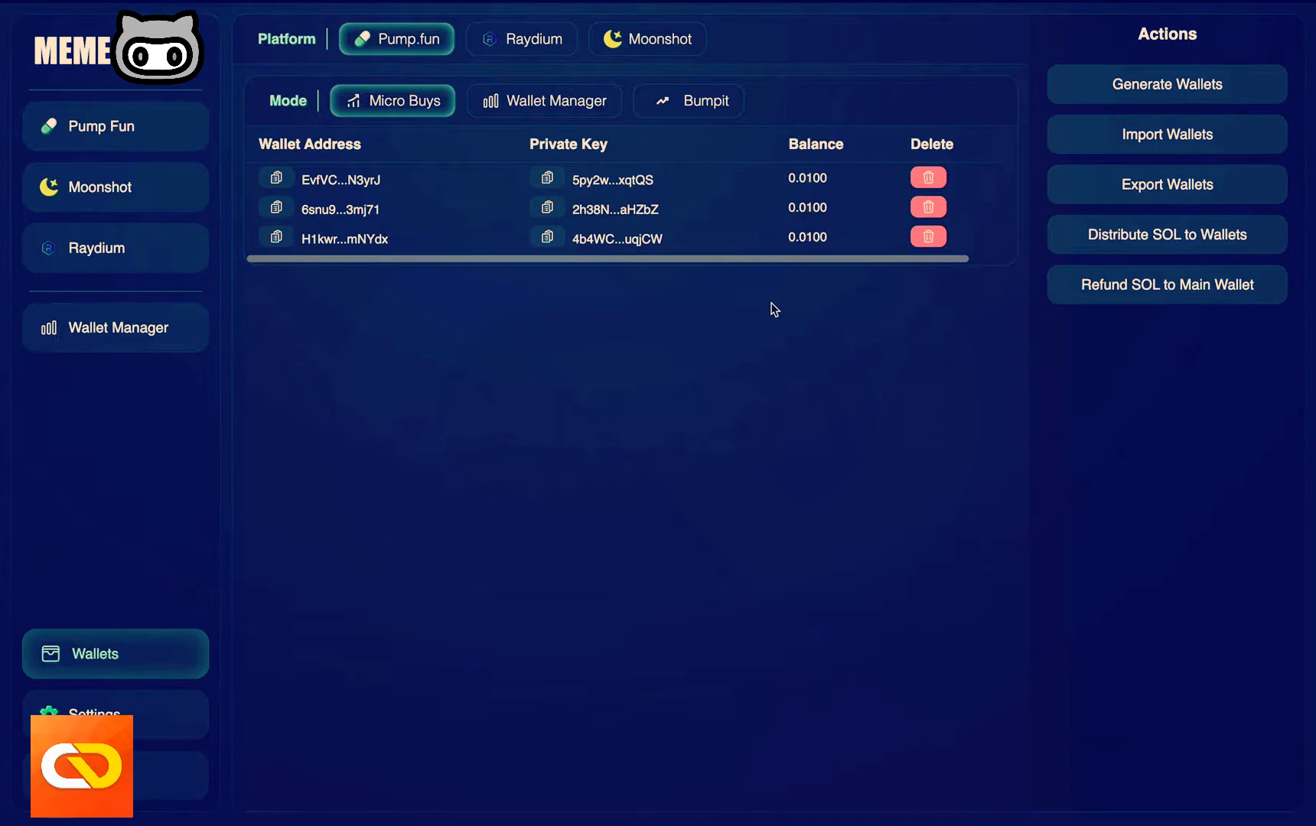
mouse_move(787, 166)
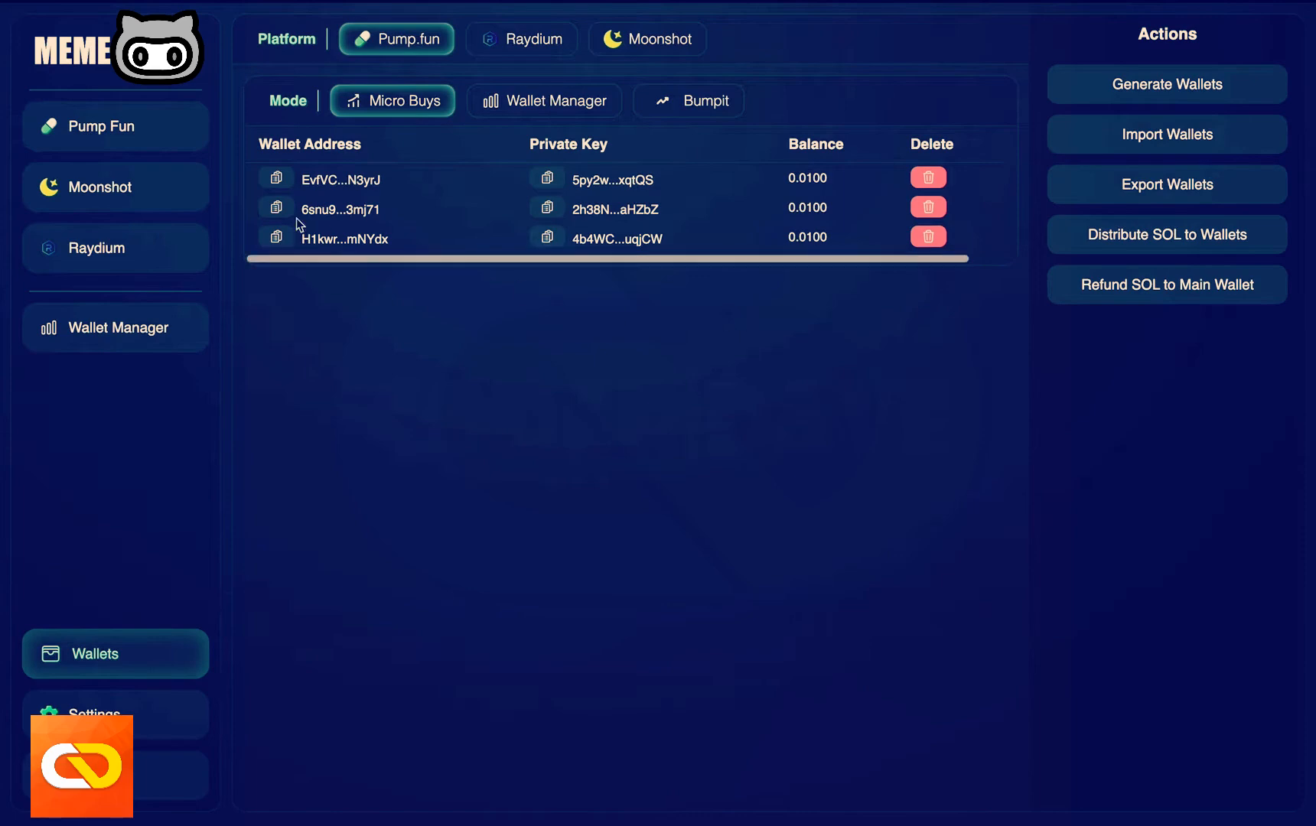
mouse_move(109, 134)
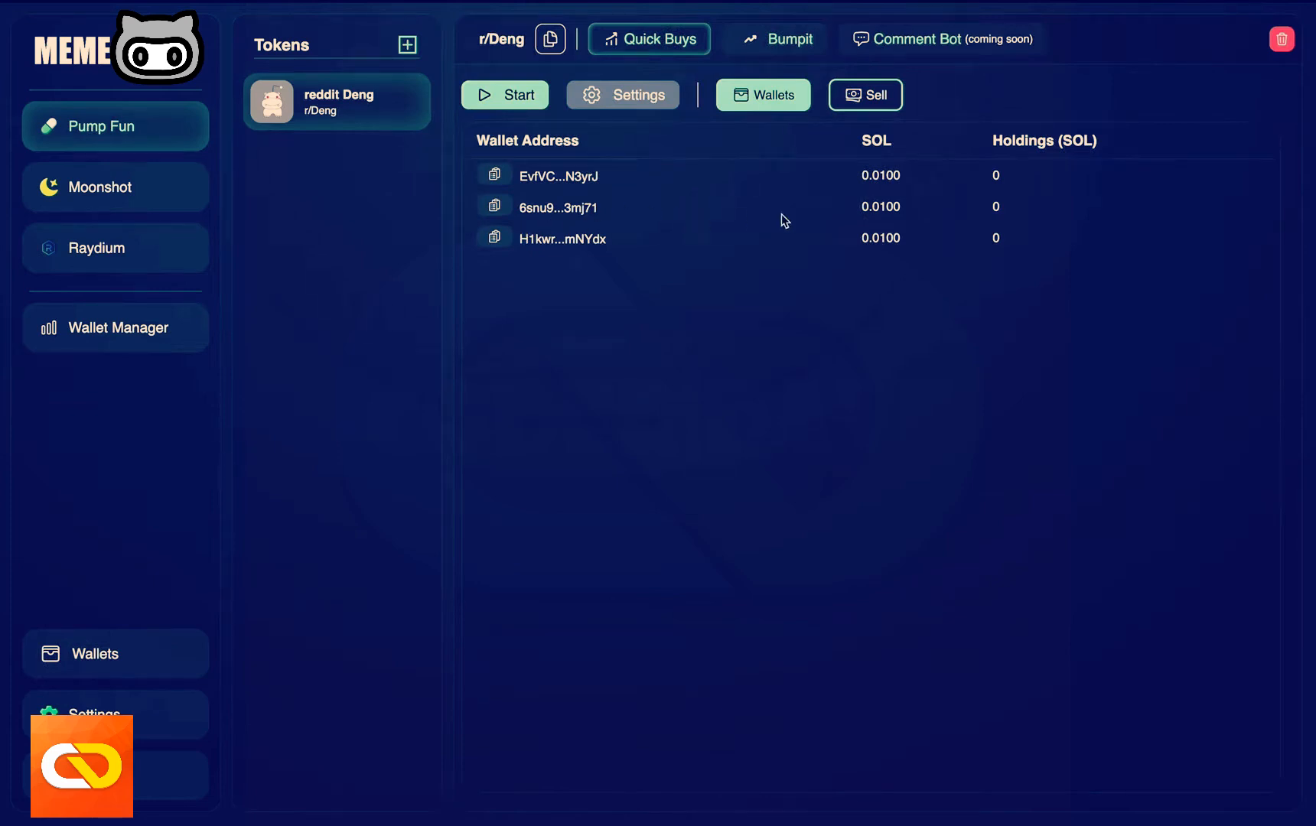
mouse_move(936, 212)
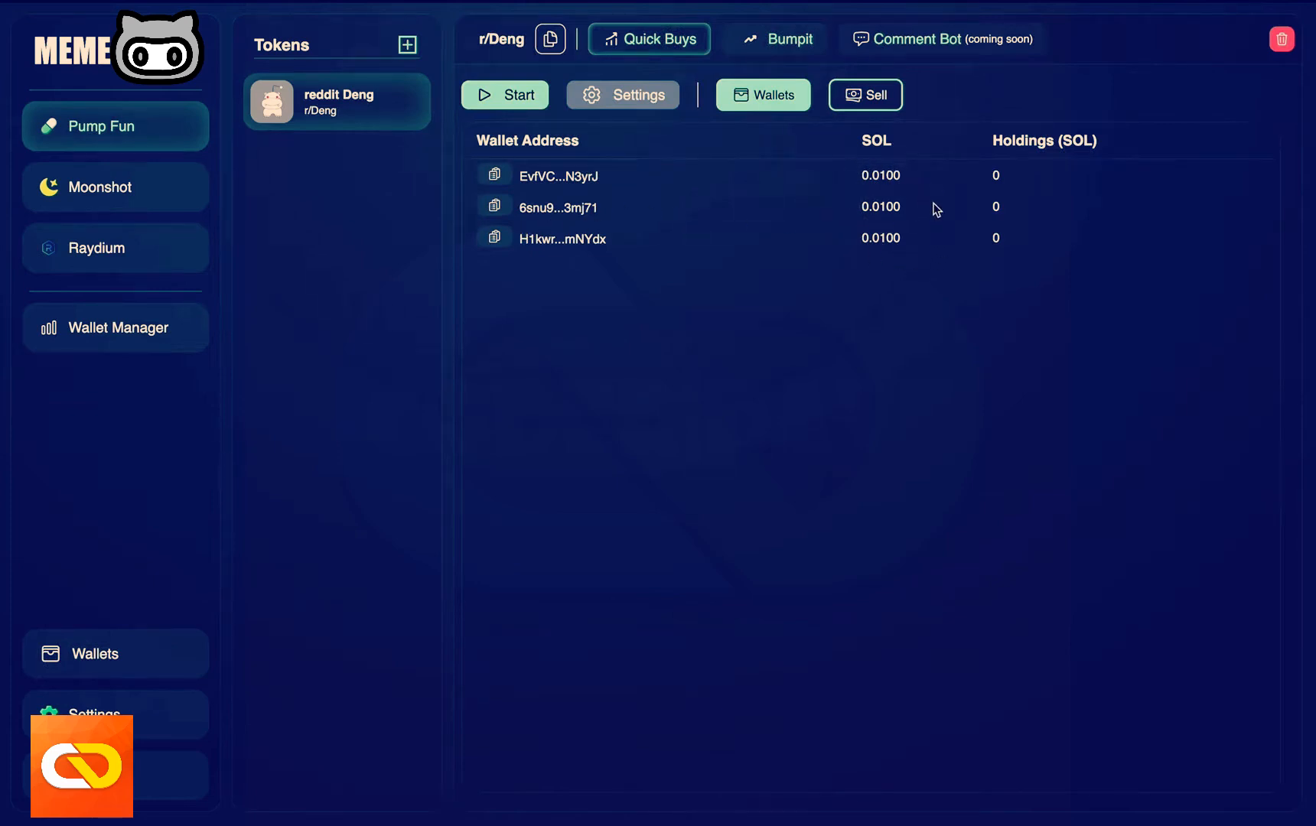
mouse_move(531, 130)
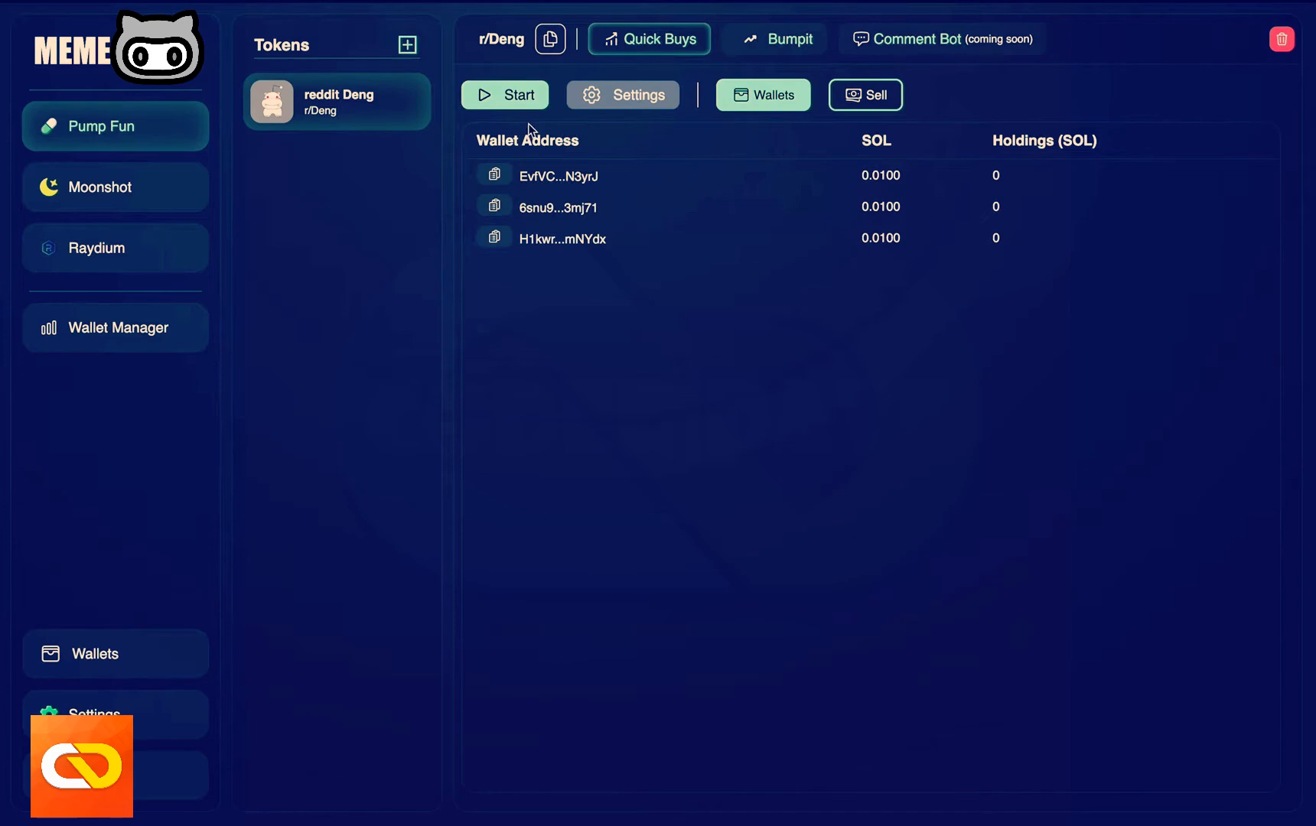
mouse_move(627, 110)
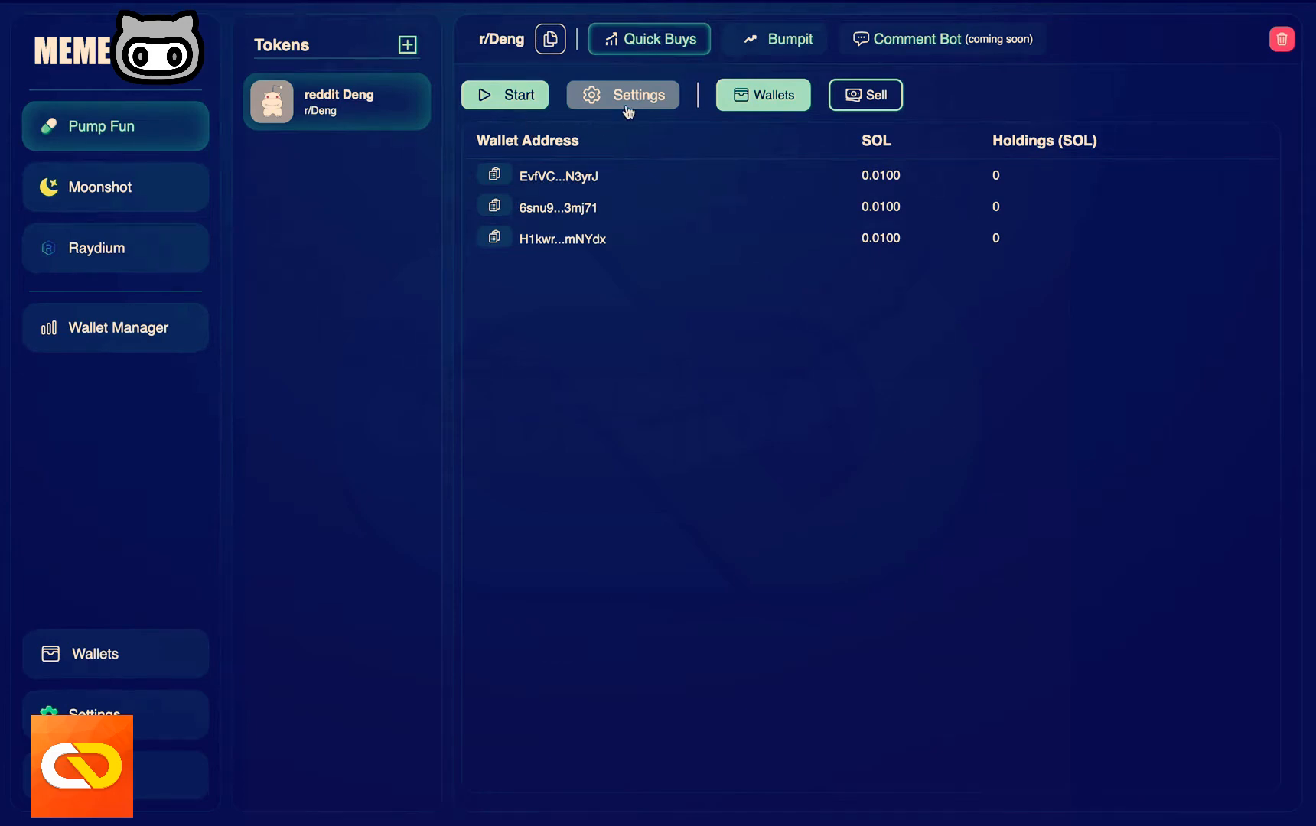
- Bring up the Micro Buy Settings form for the r/Deng token
left_click(622, 93)
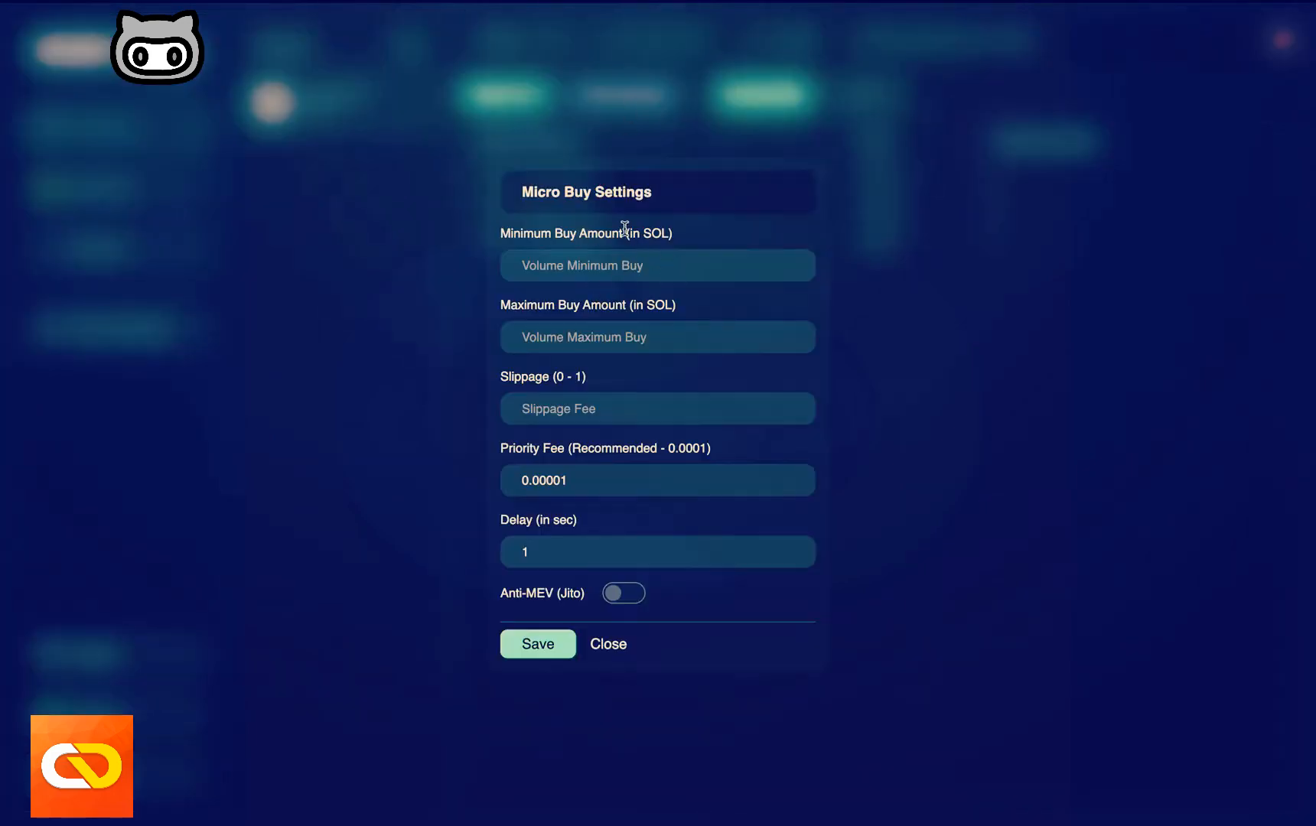
mouse_move(610, 267)
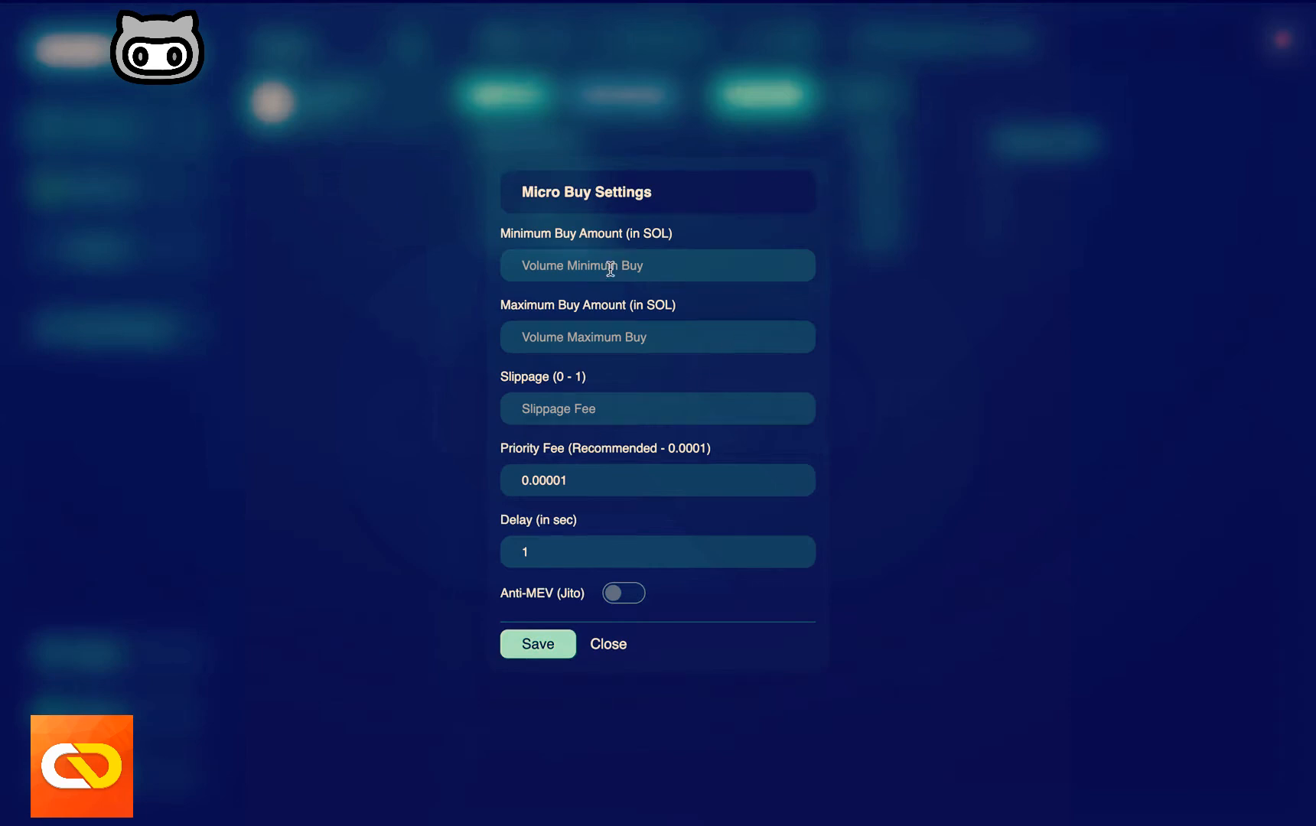
mouse_move(604, 289)
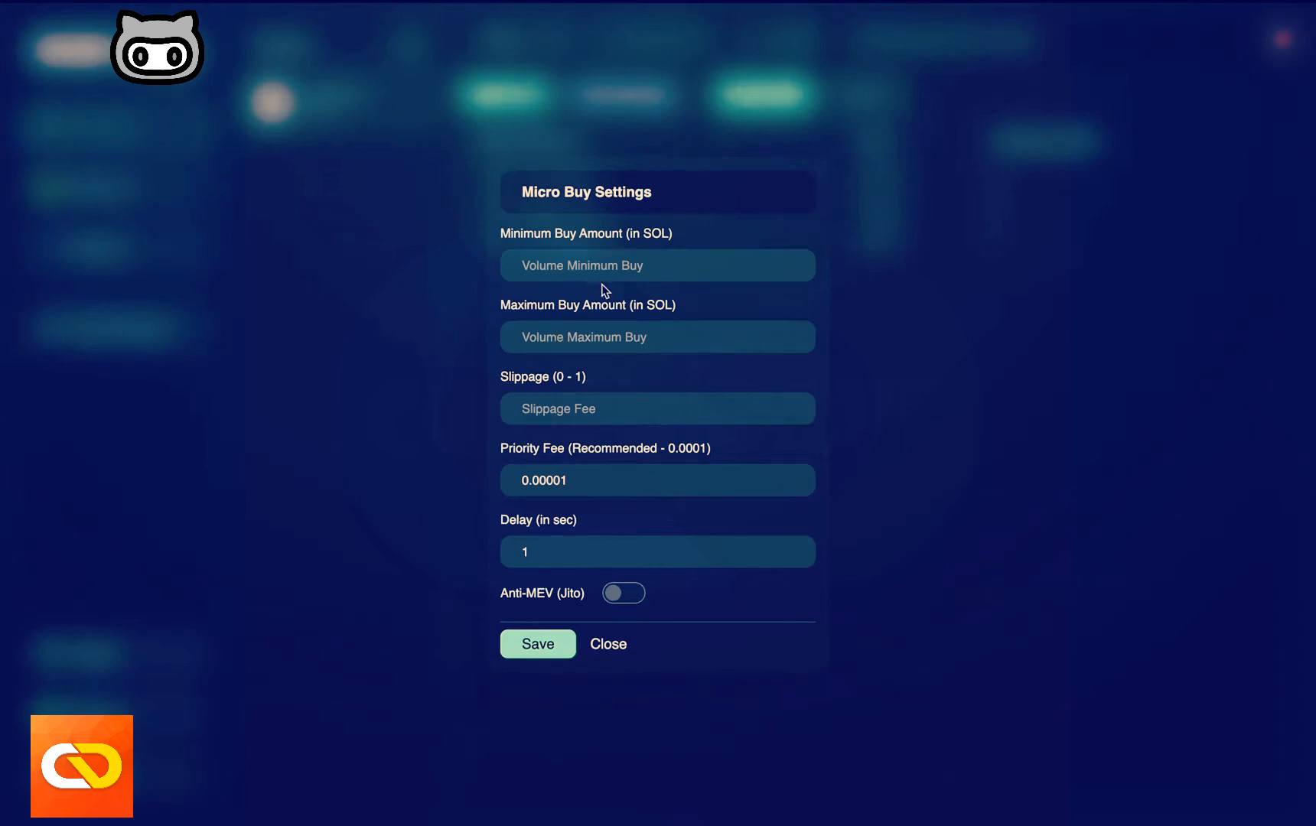
mouse_move(620, 297)
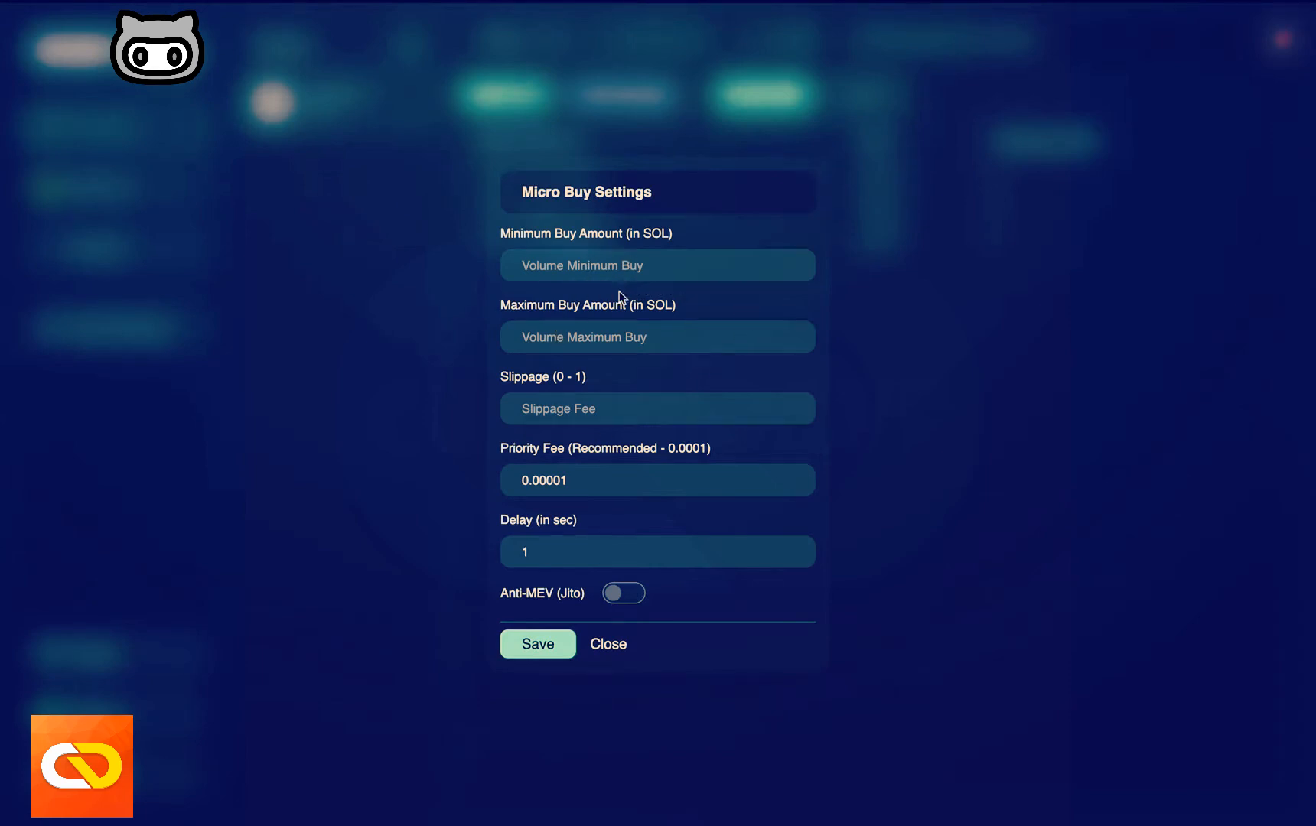
mouse_move(610, 298)
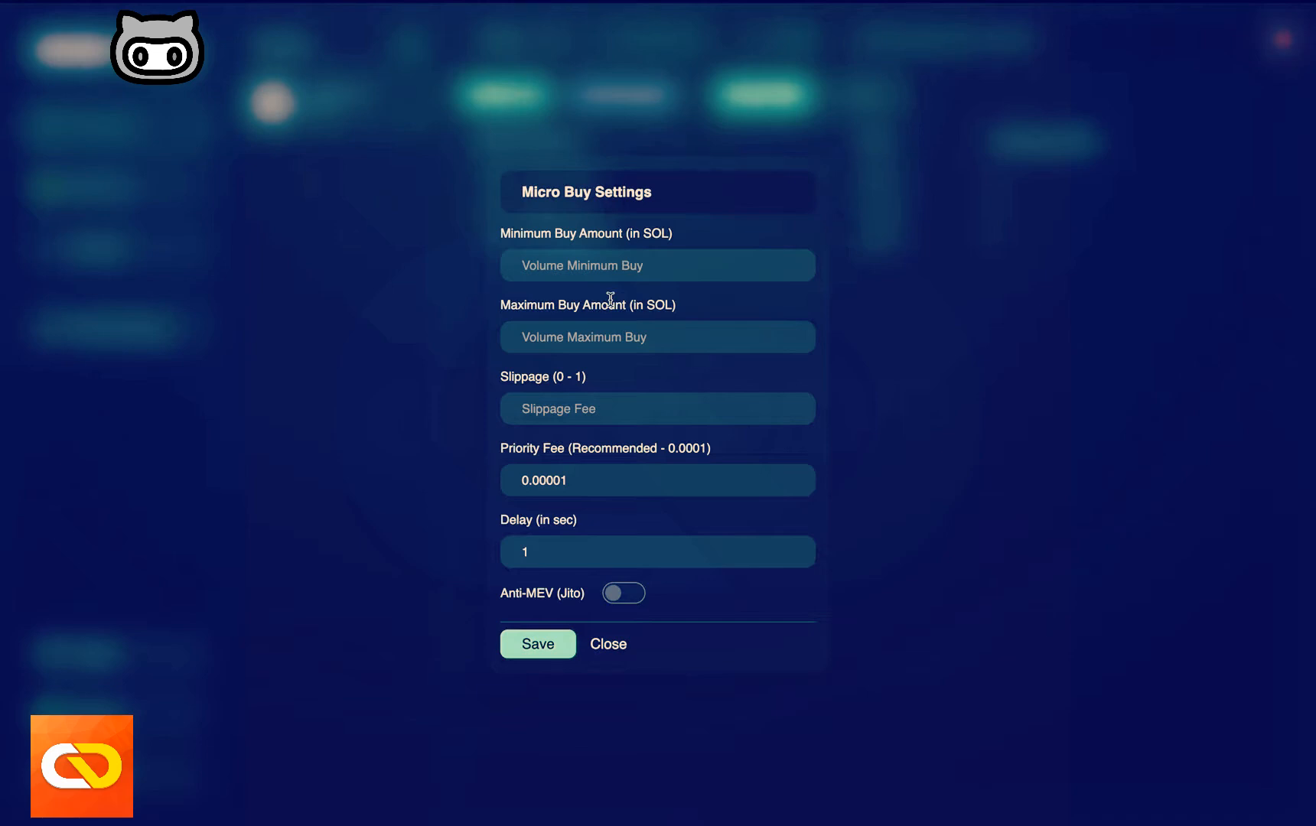
mouse_move(629, 264)
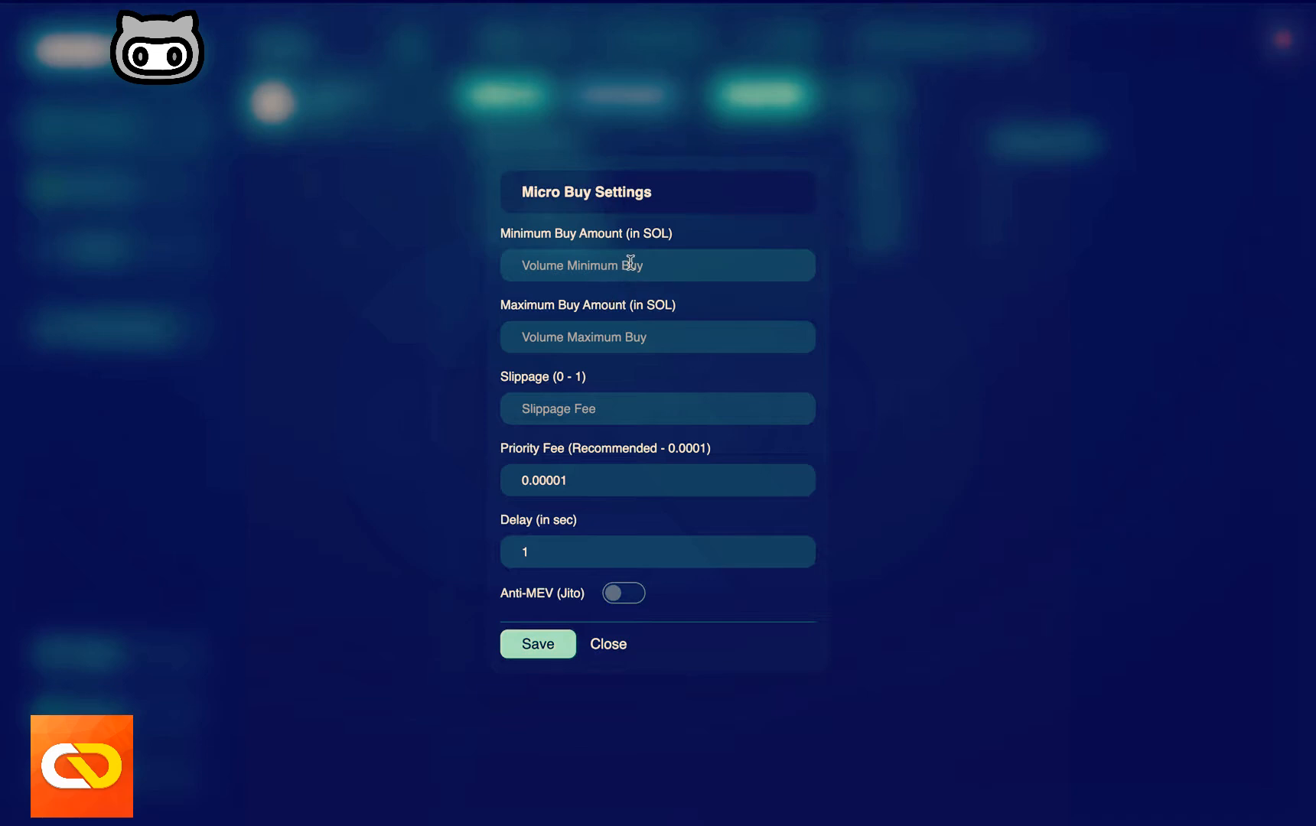
- Set micro buys to min 0.0015, max 0.0025 SOL, slippage 0.03 and a 3-second delay
type("0")
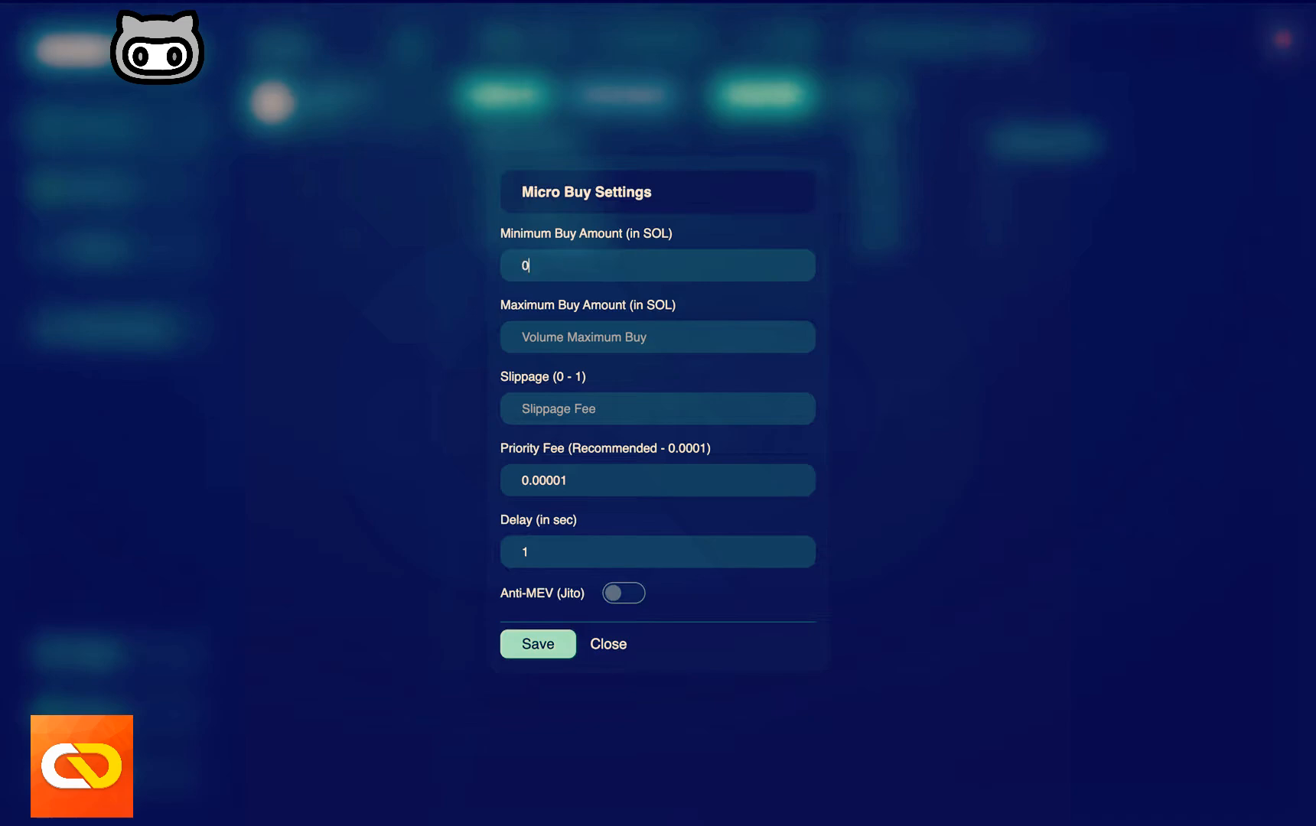
type(".0015")
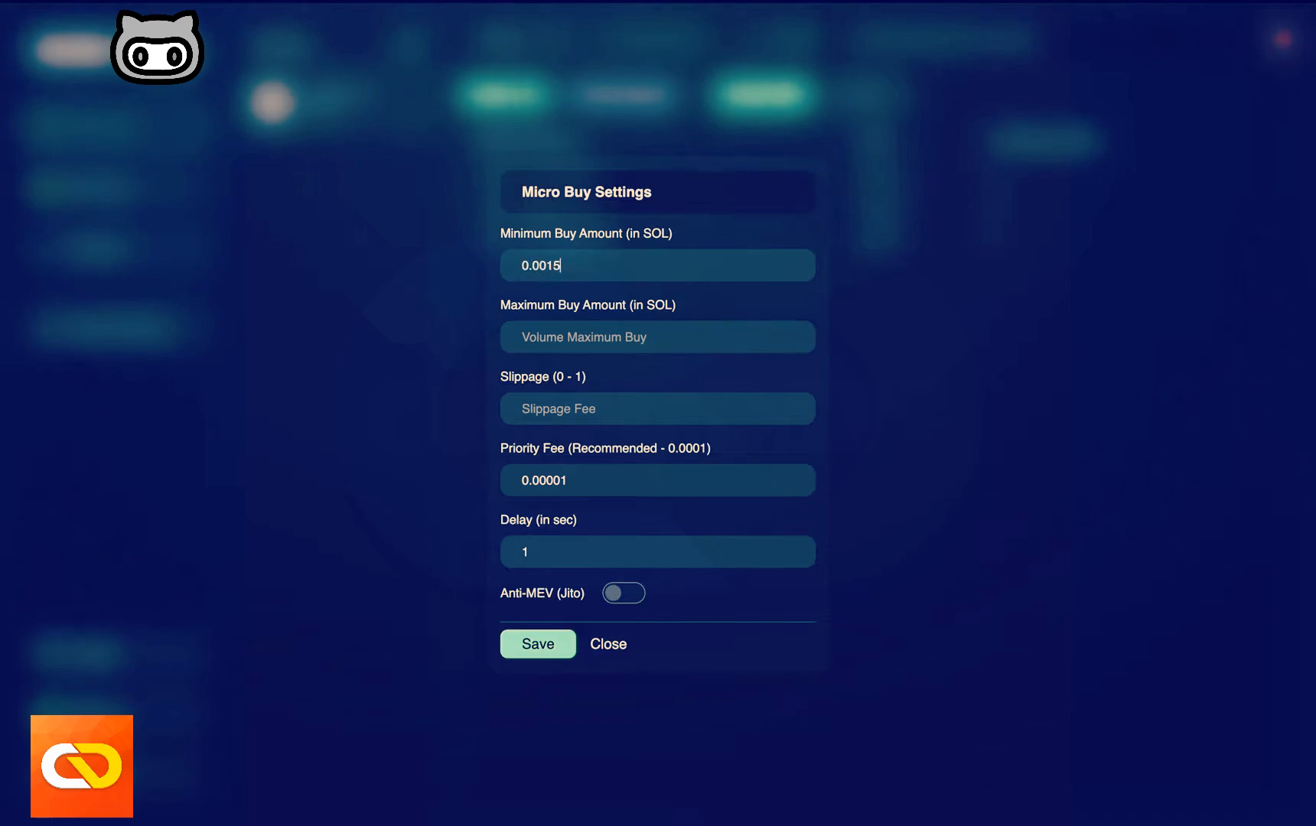
type("0.0025")
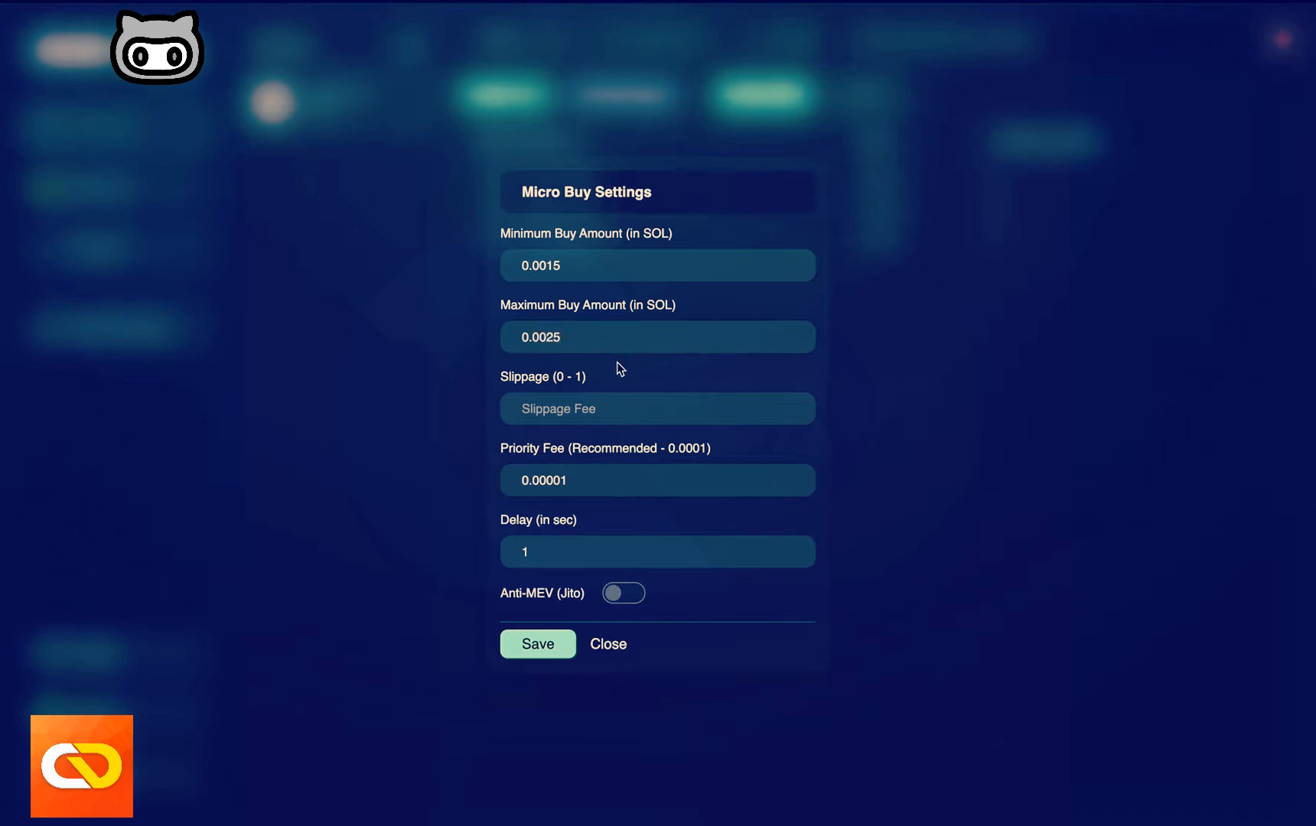
mouse_move(575, 412)
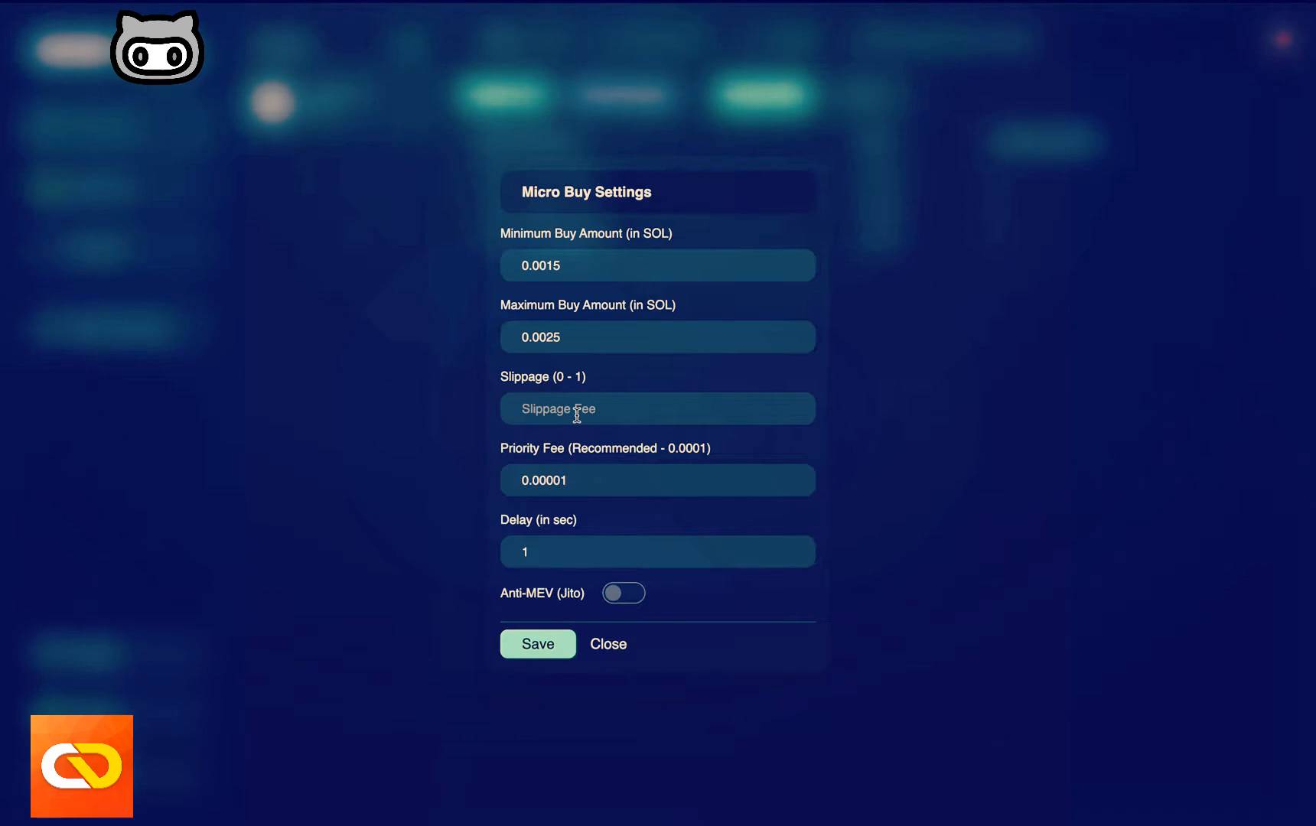
type("0.03")
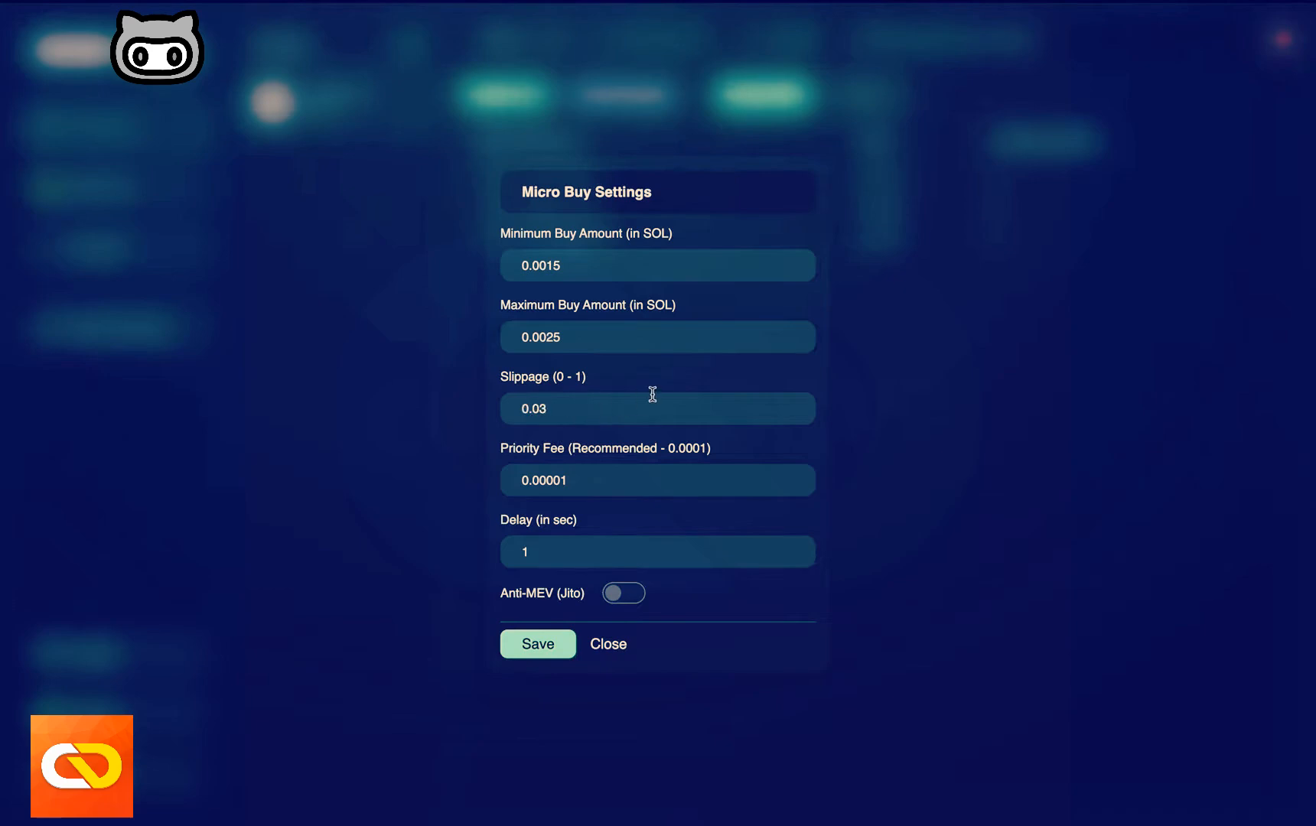
mouse_move(642, 448)
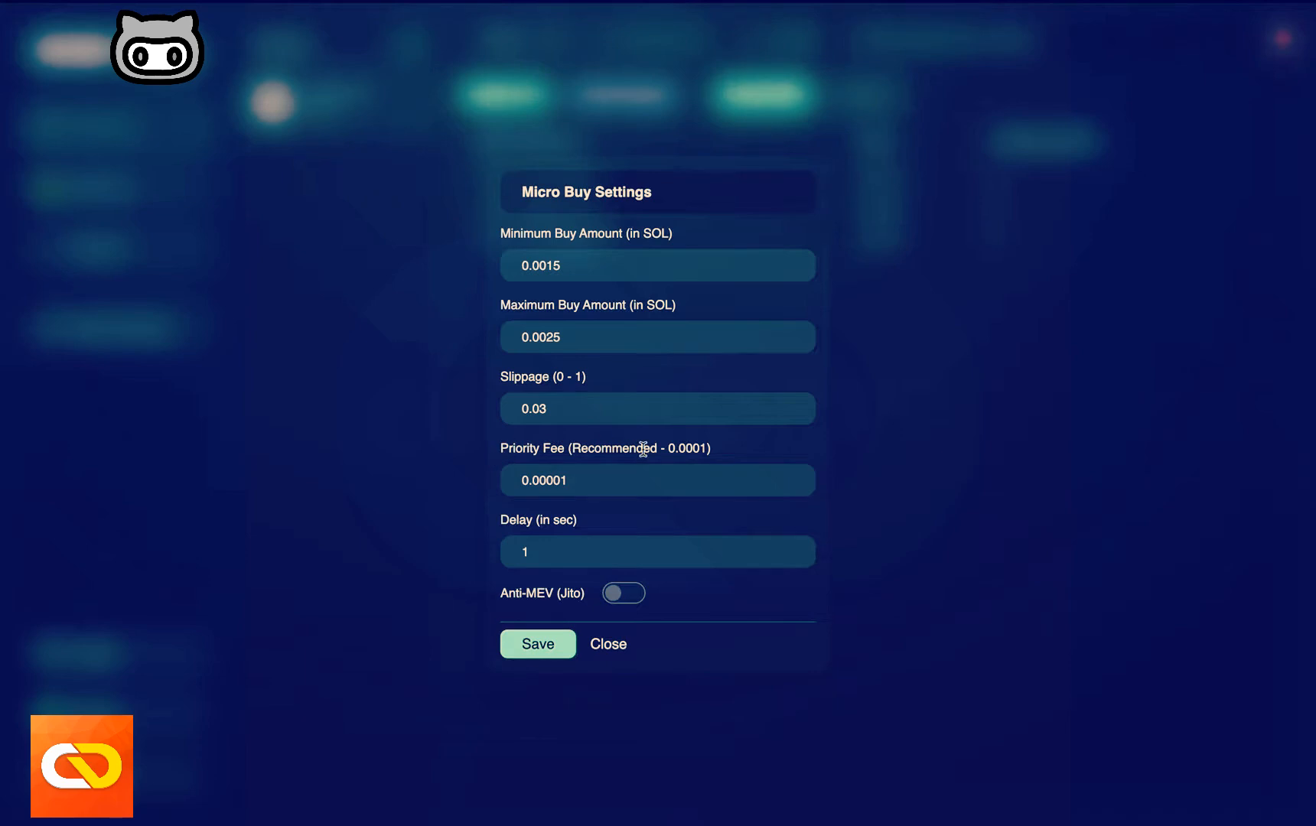
mouse_move(638, 466)
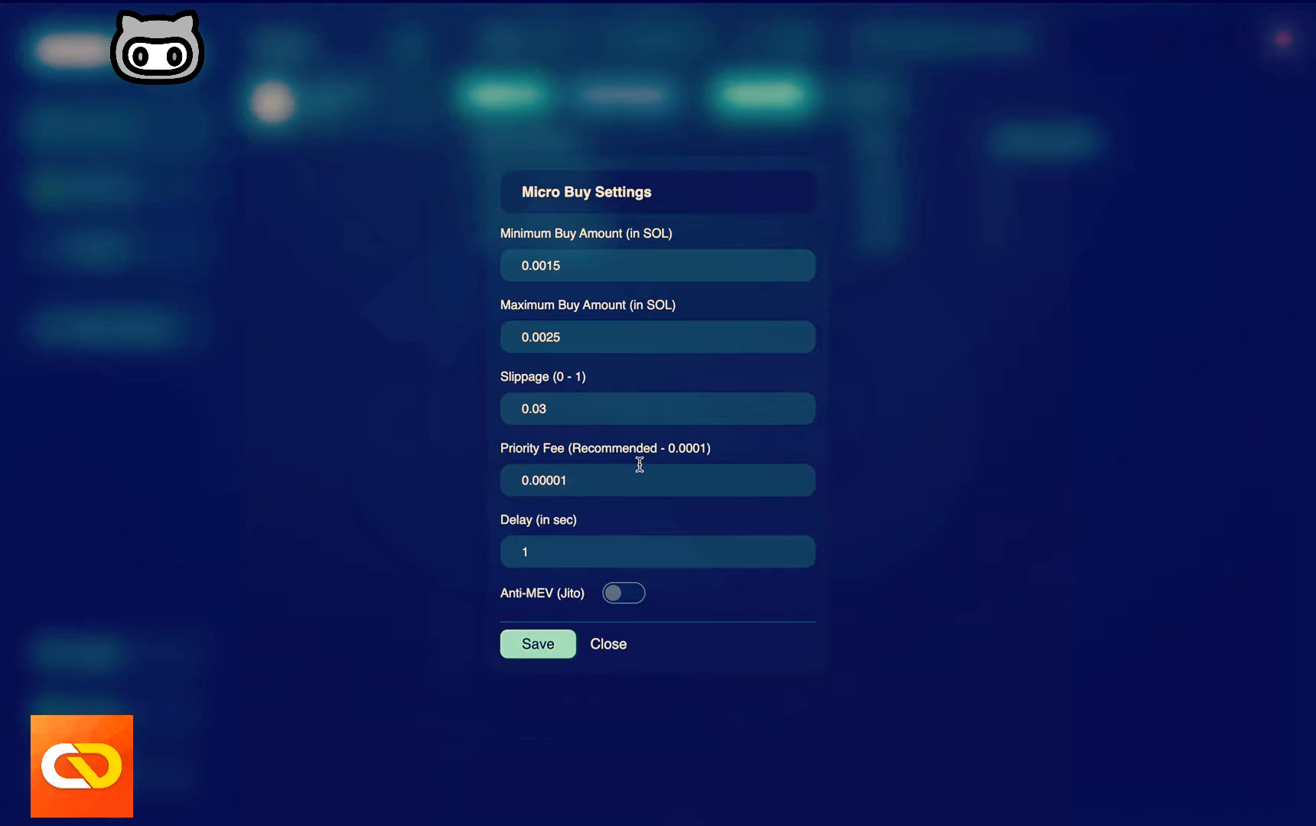
mouse_move(612, 492)
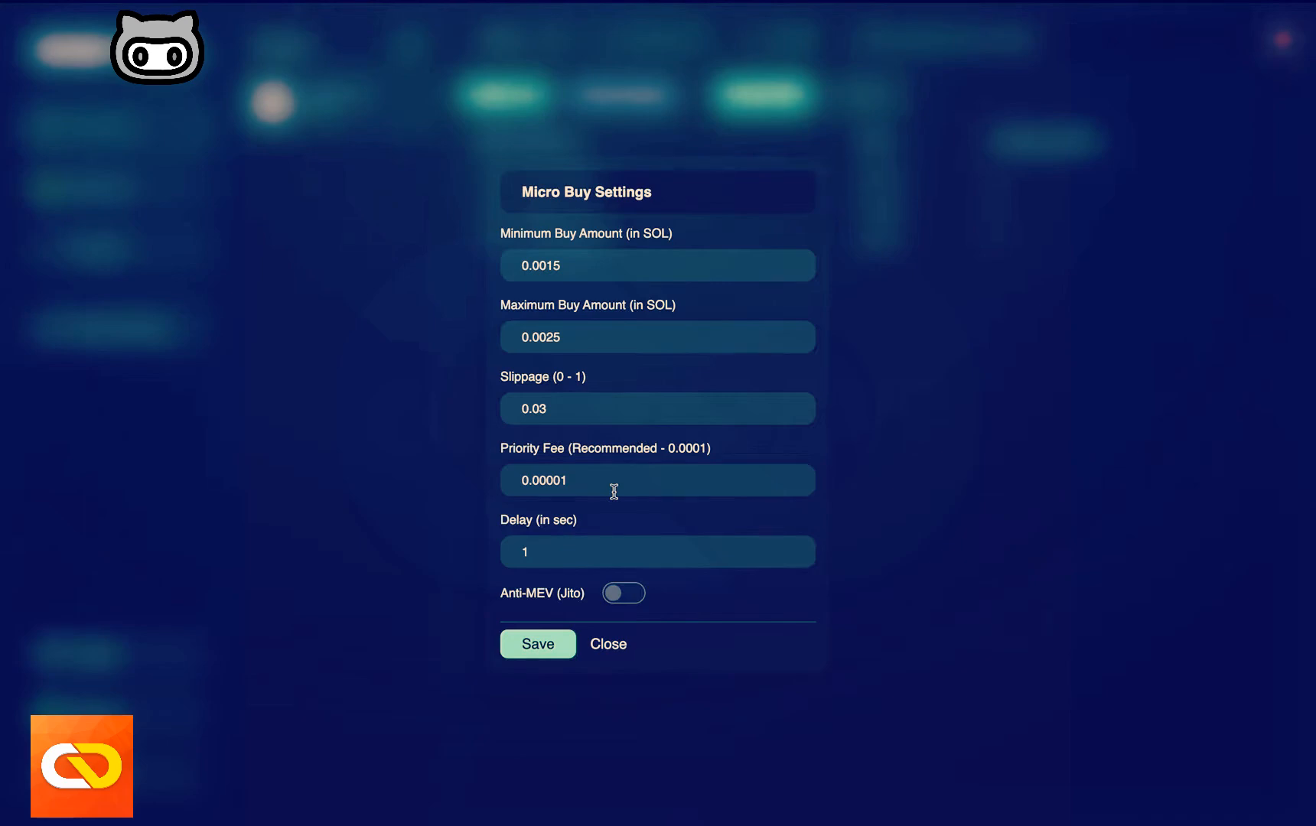
mouse_move(577, 487)
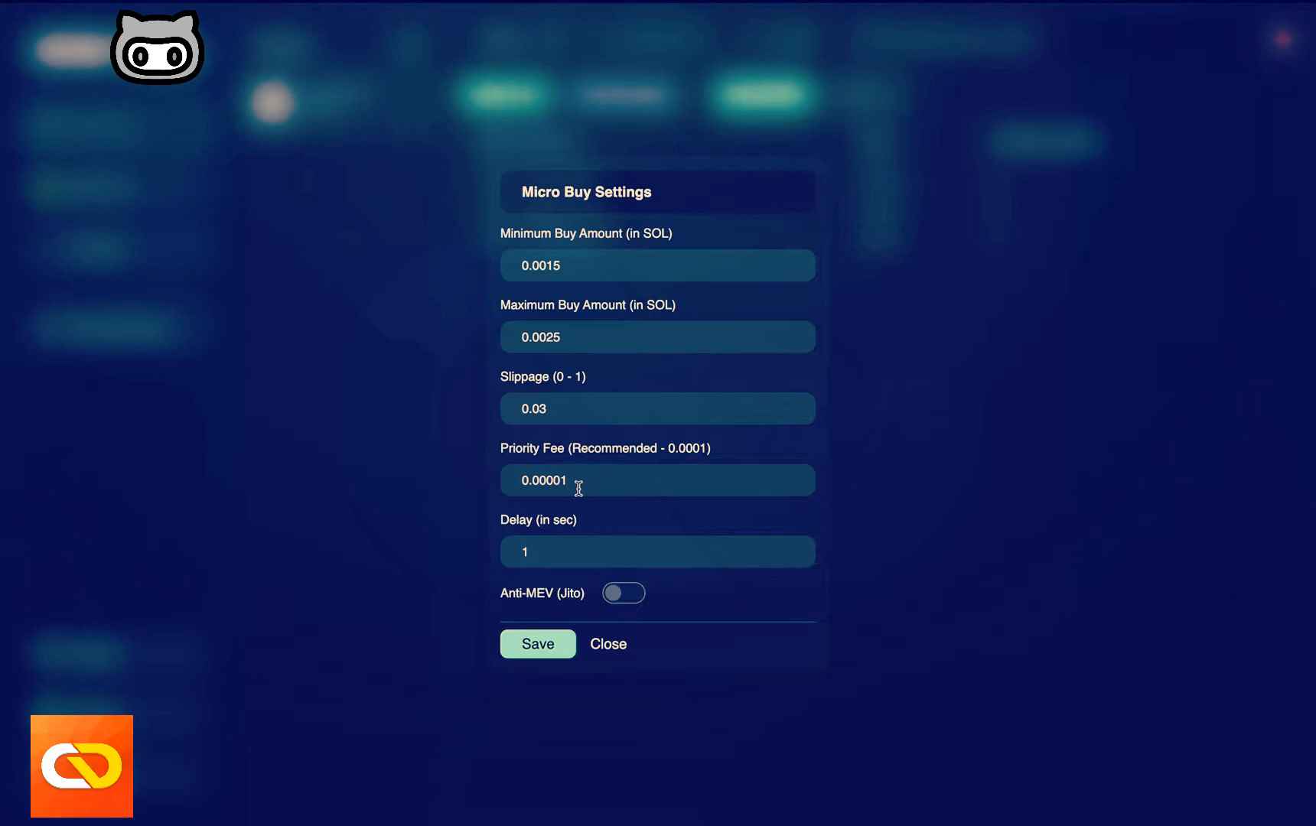
mouse_move(608, 530)
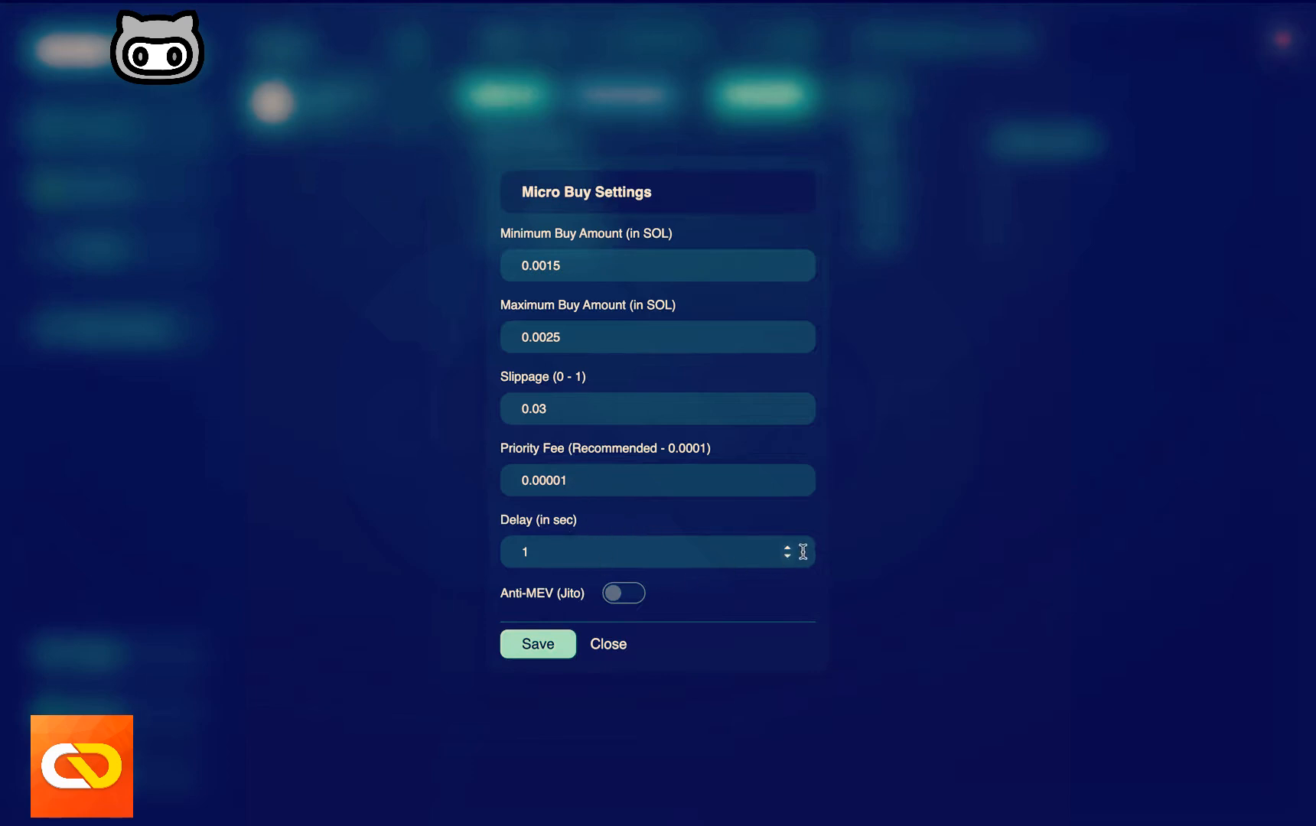
left_click(785, 546)
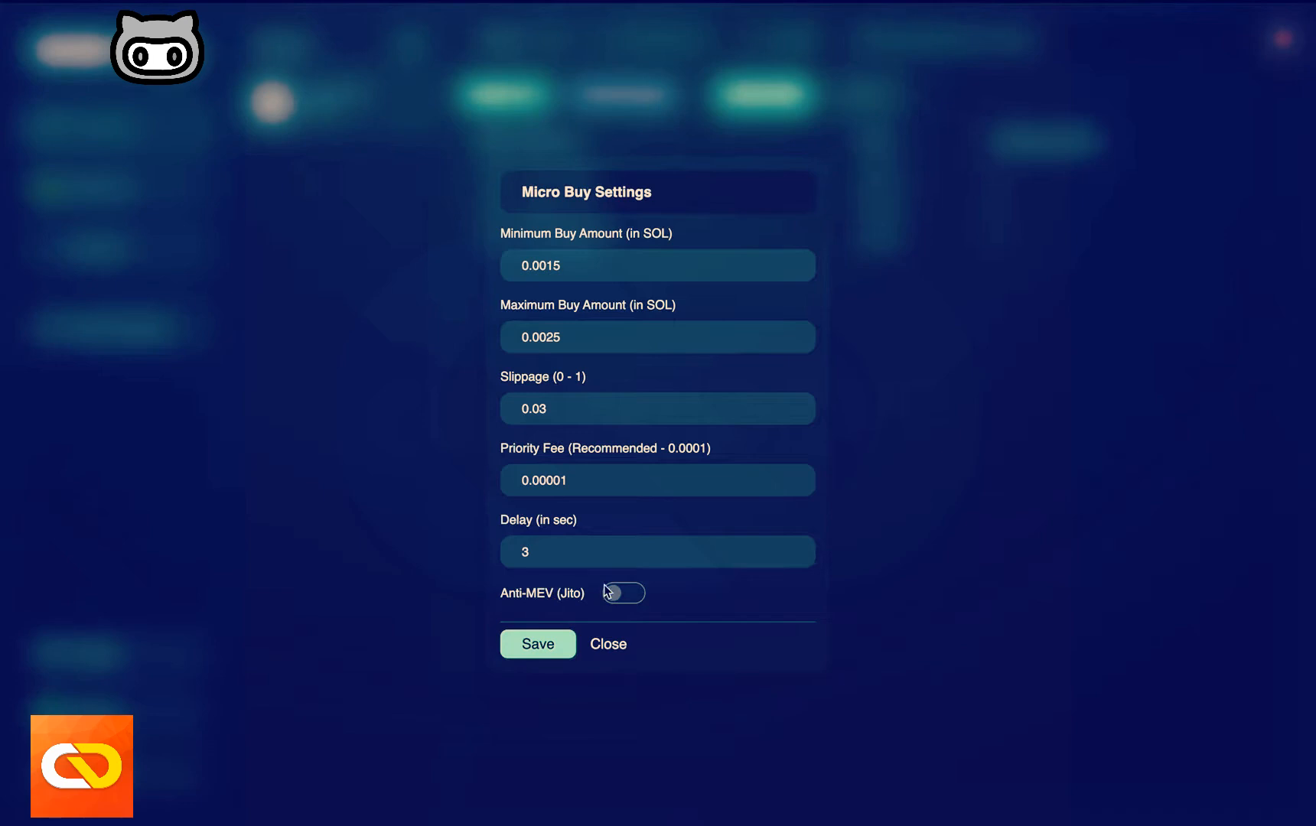
mouse_move(558, 617)
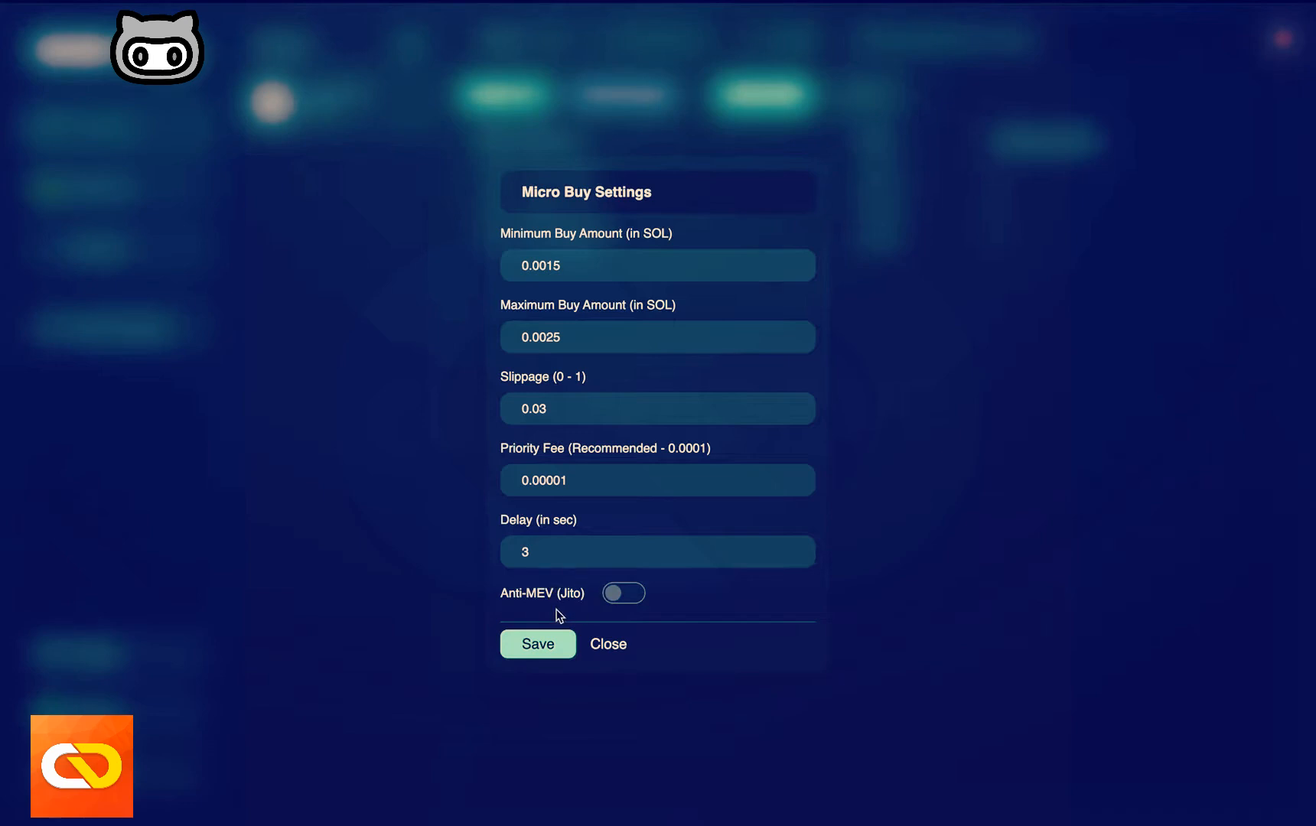
mouse_move(646, 249)
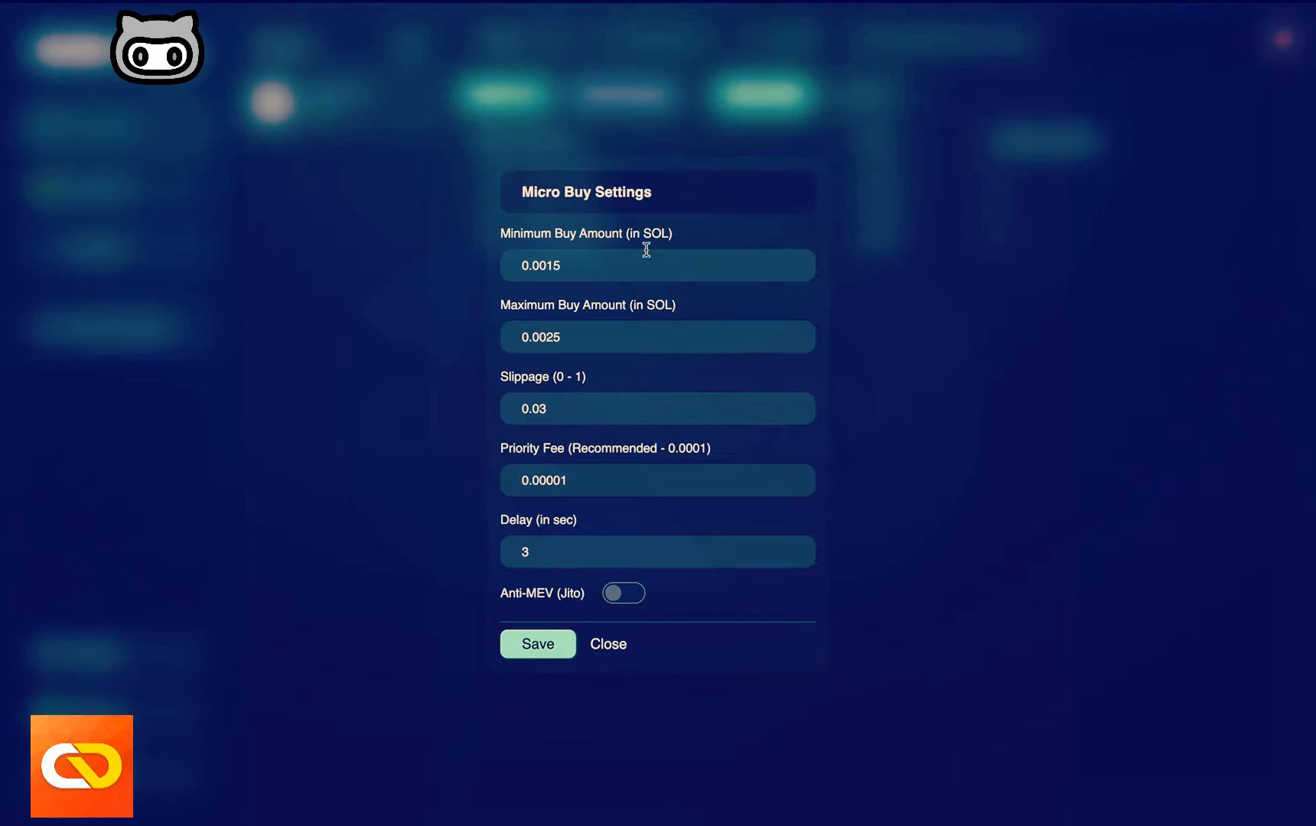
mouse_move(662, 383)
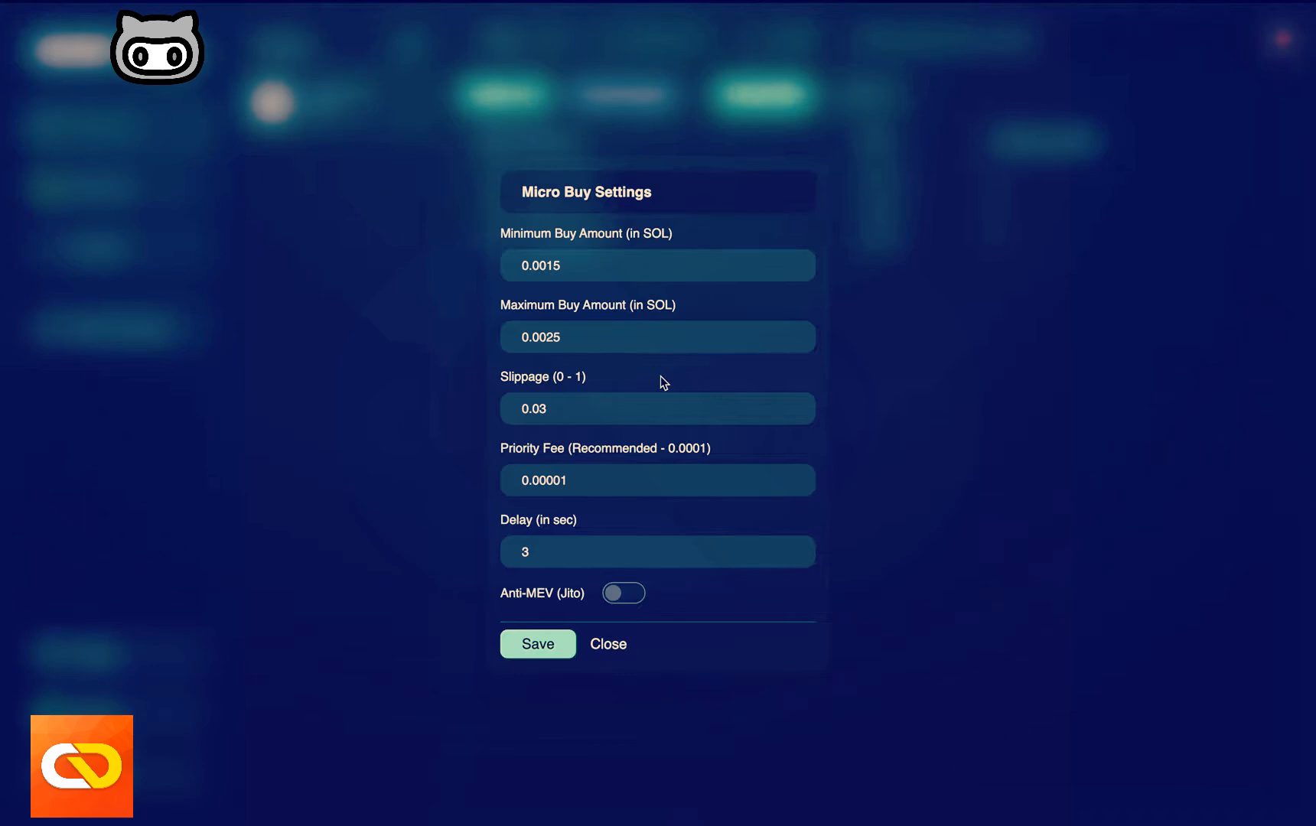
mouse_move(607, 621)
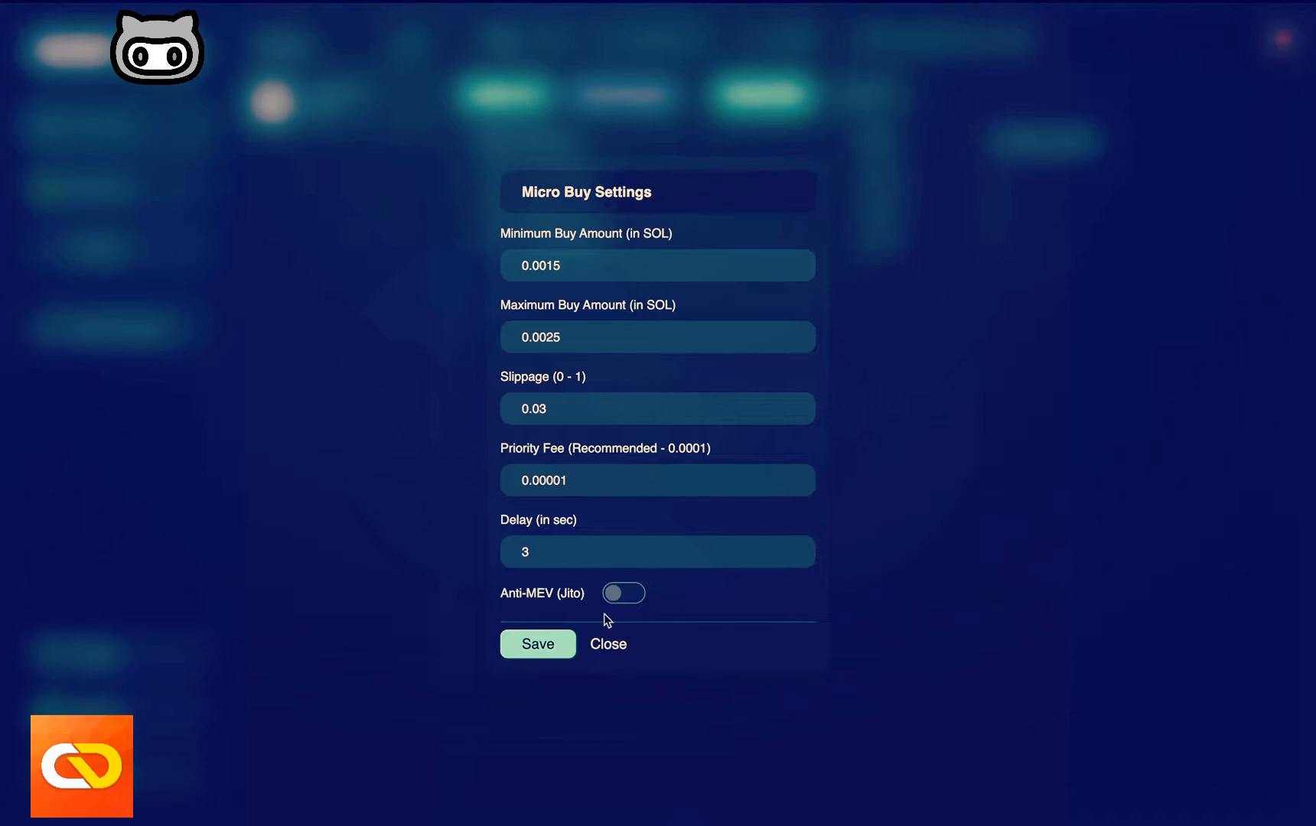
- Try Anti-MEV with the New York block engine, turn it back off, and save the settings
left_click(623, 593)
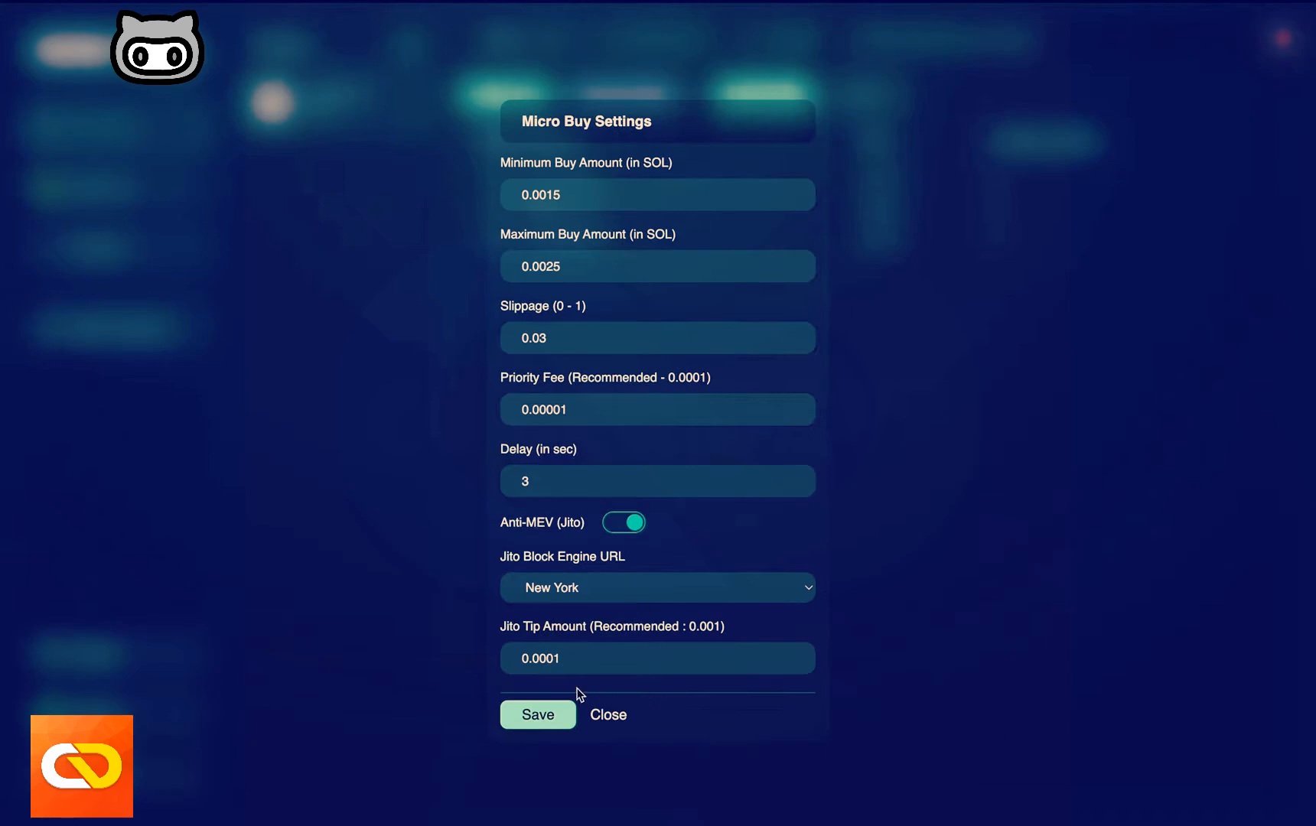
mouse_move(630, 684)
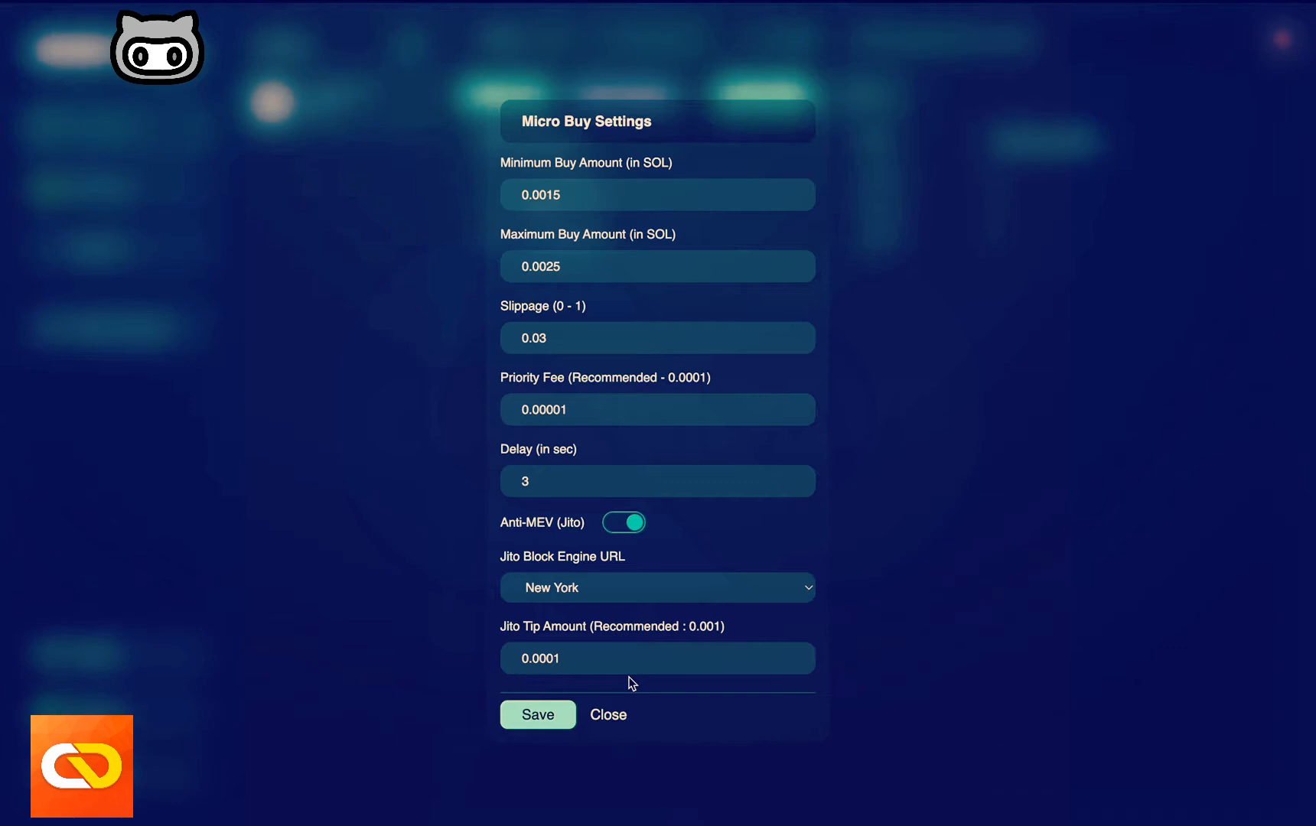
mouse_move(714, 585)
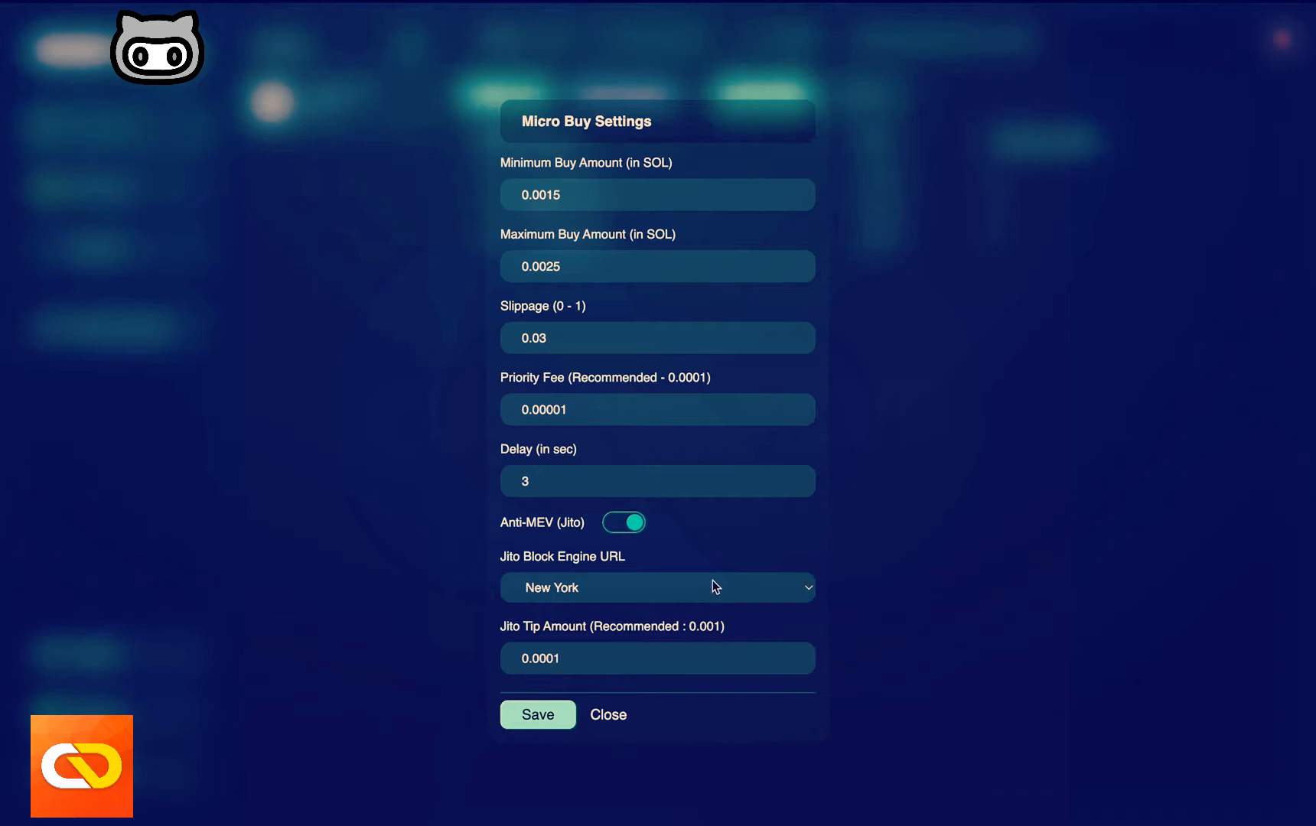
mouse_move(611, 601)
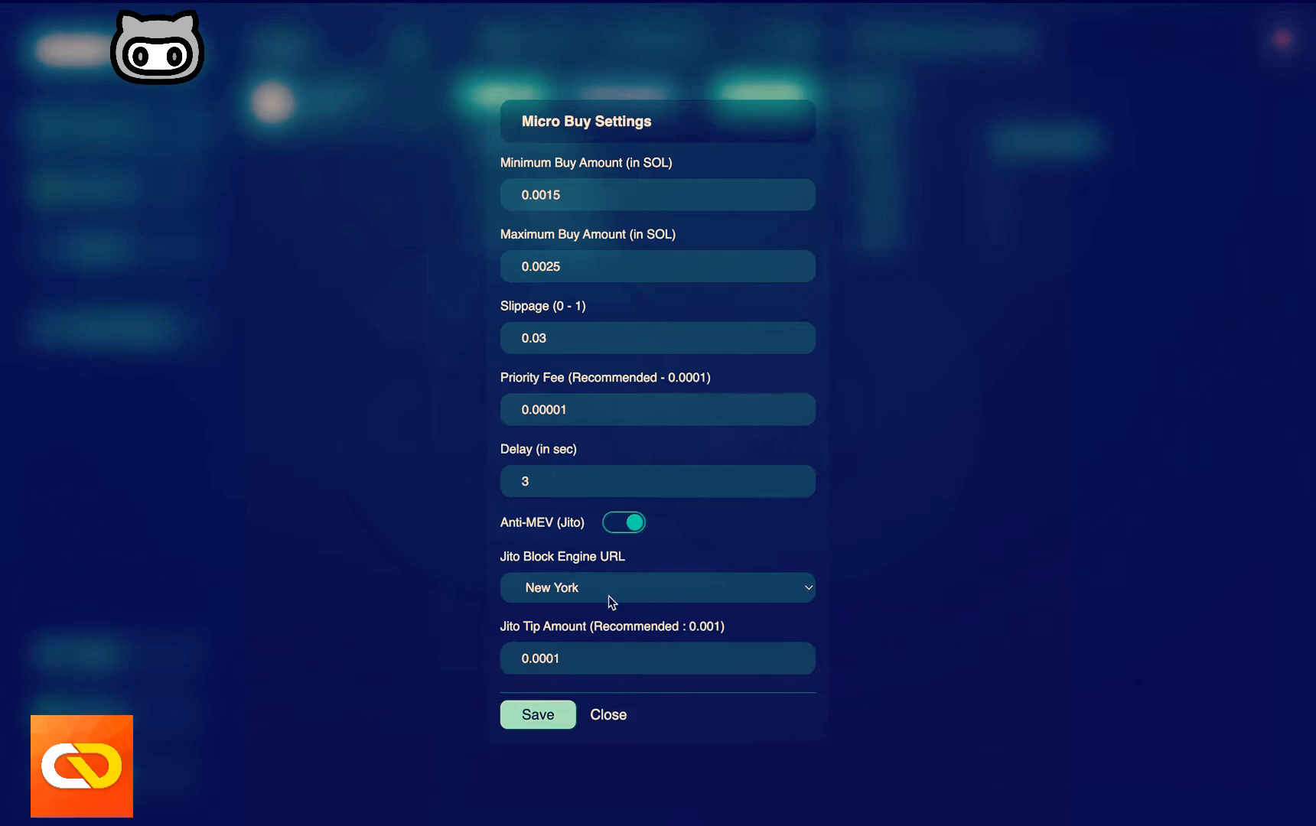
left_click(657, 588)
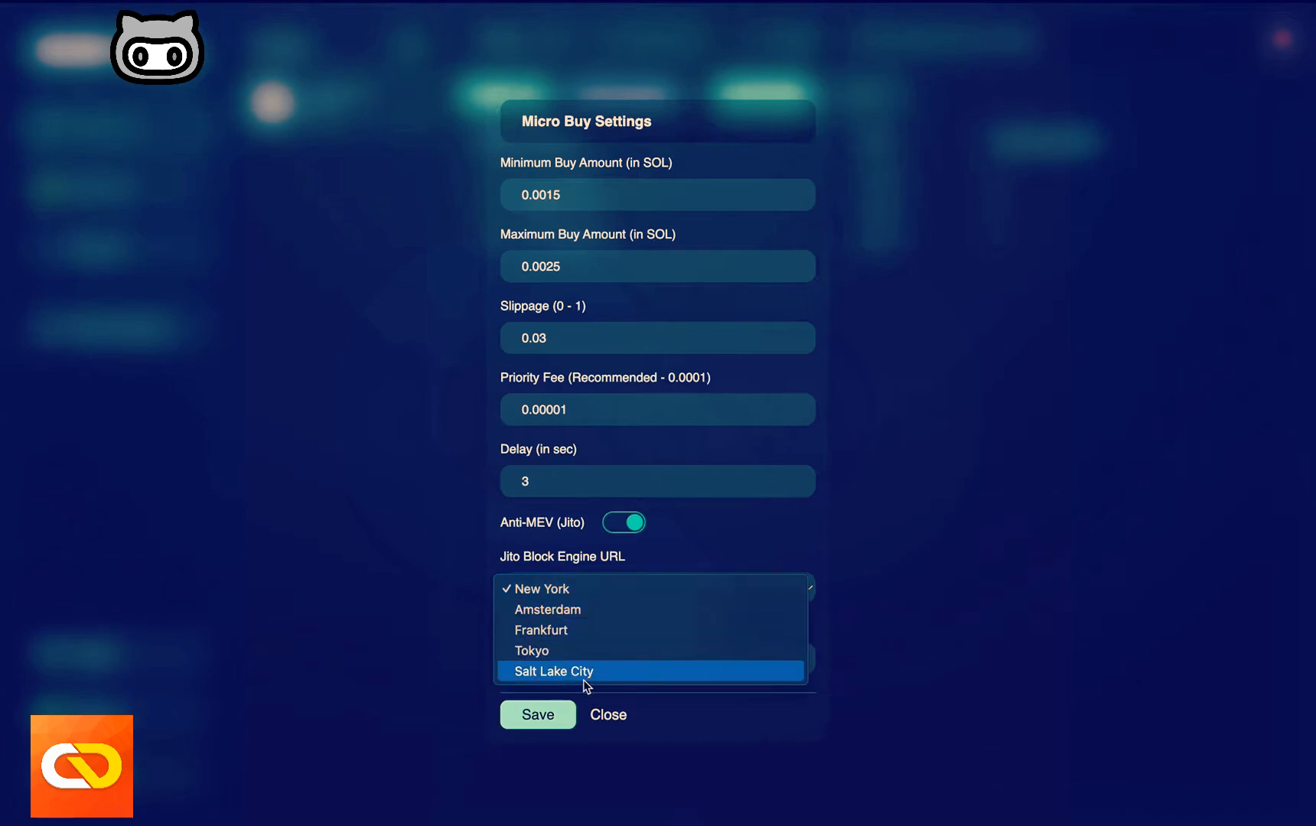
left_click(549, 588)
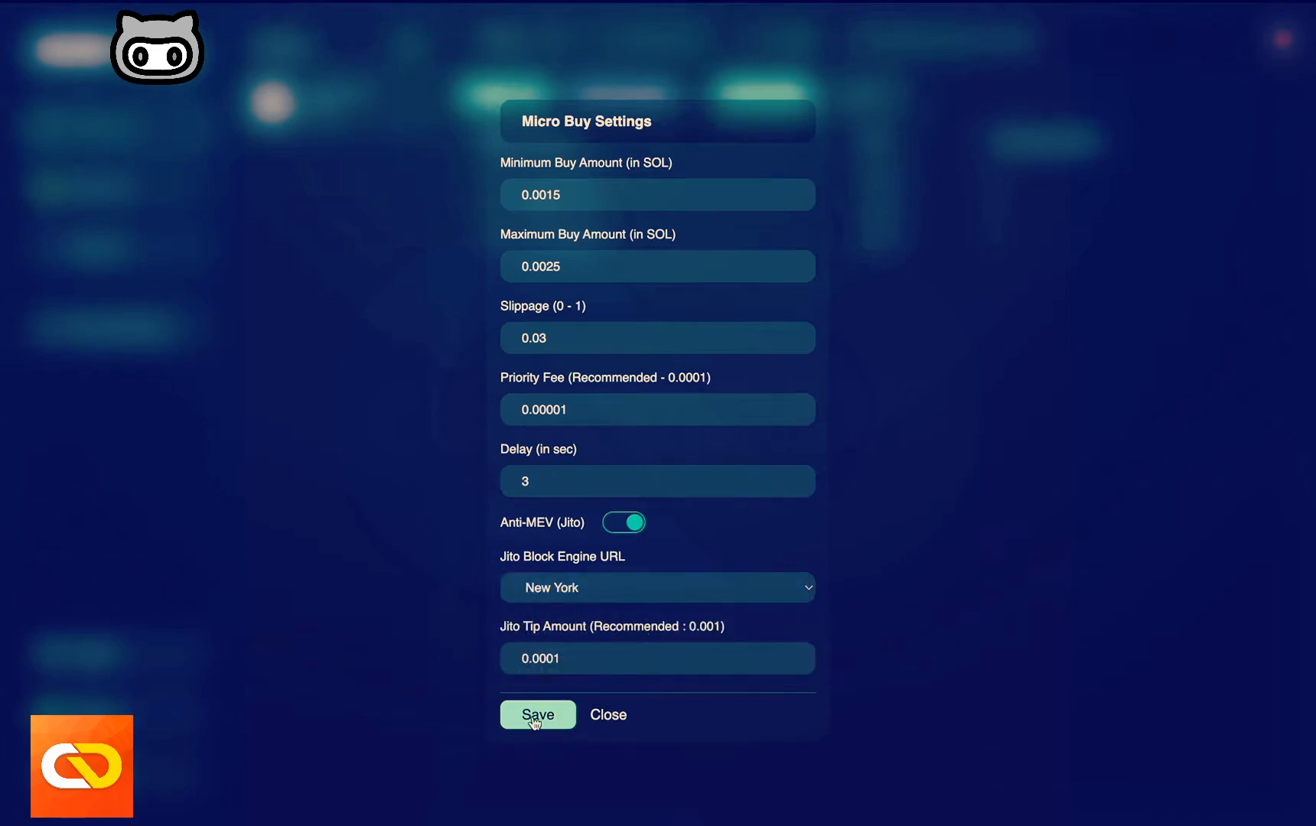
mouse_move(662, 534)
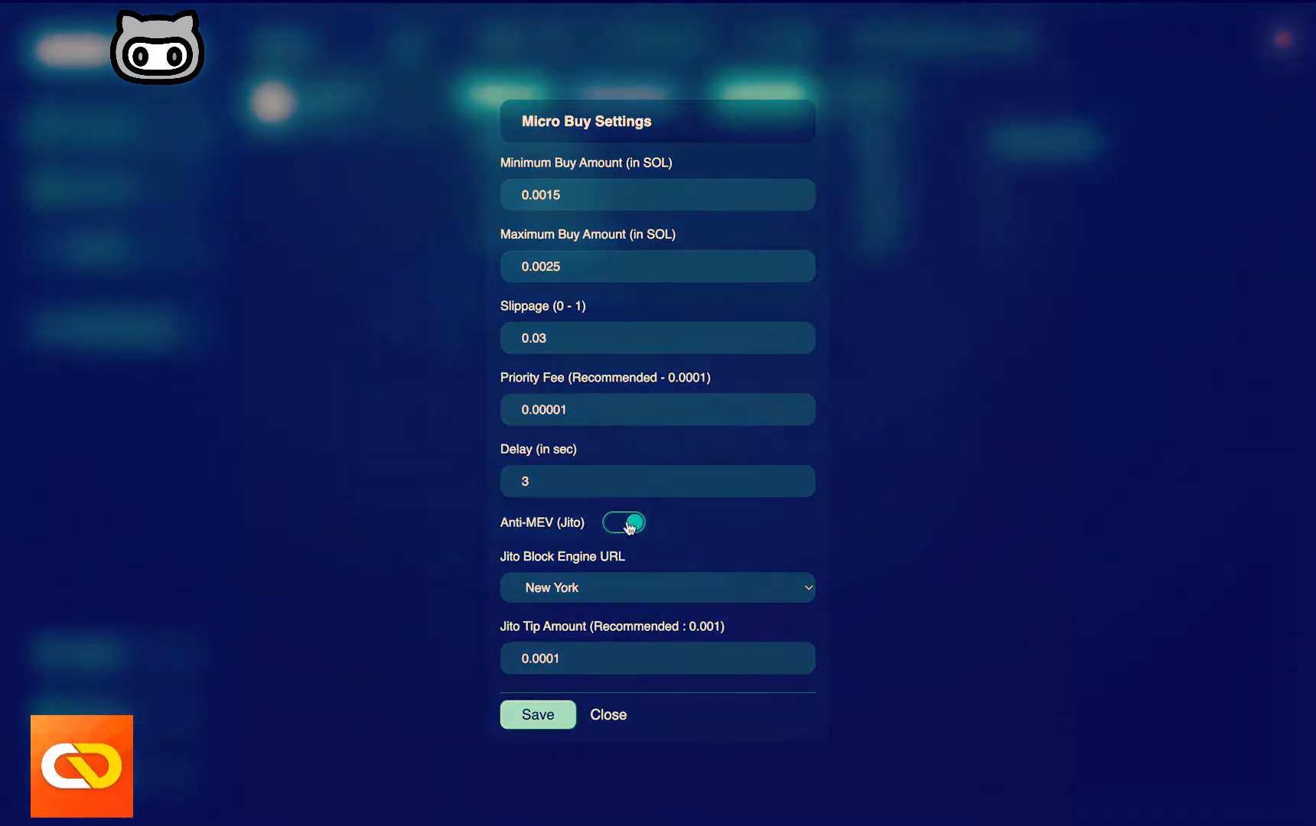
left_click(623, 522)
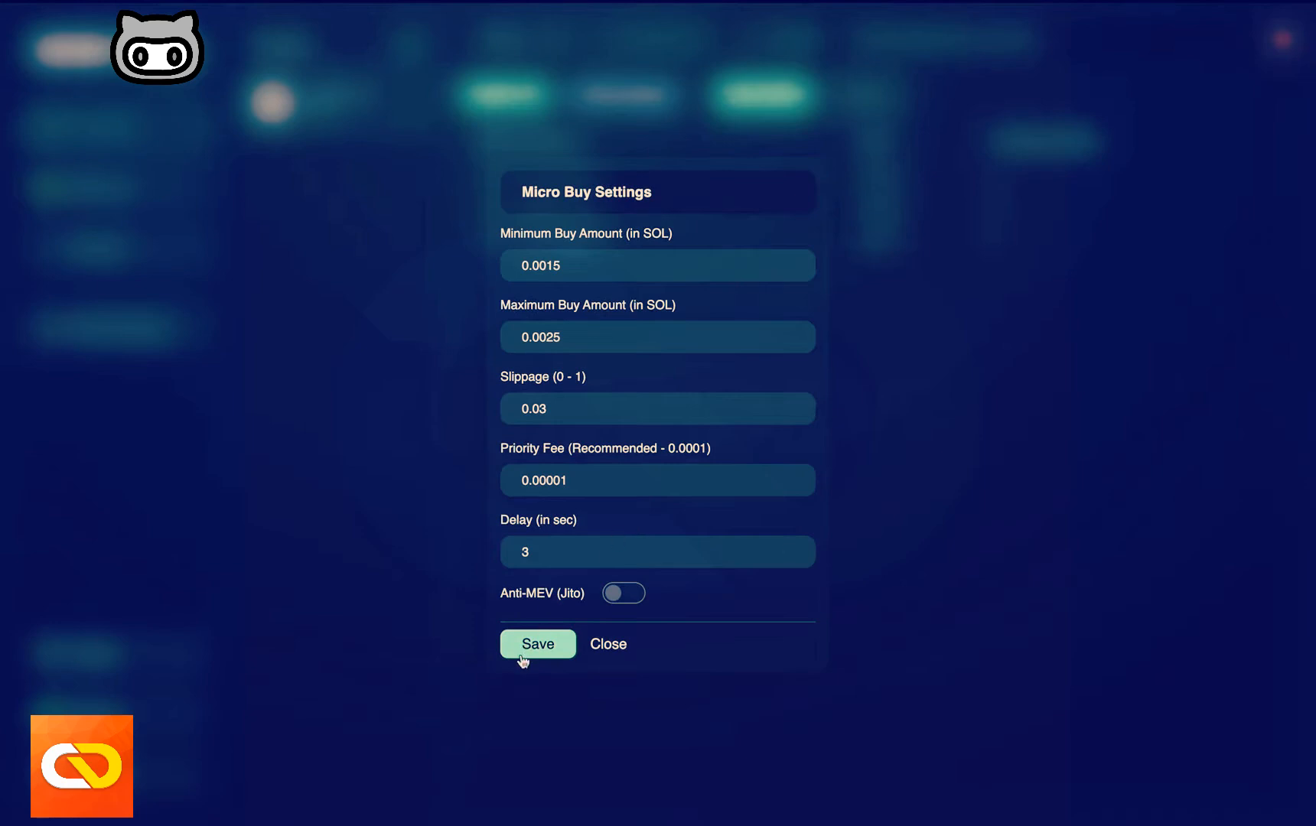
left_click(537, 644)
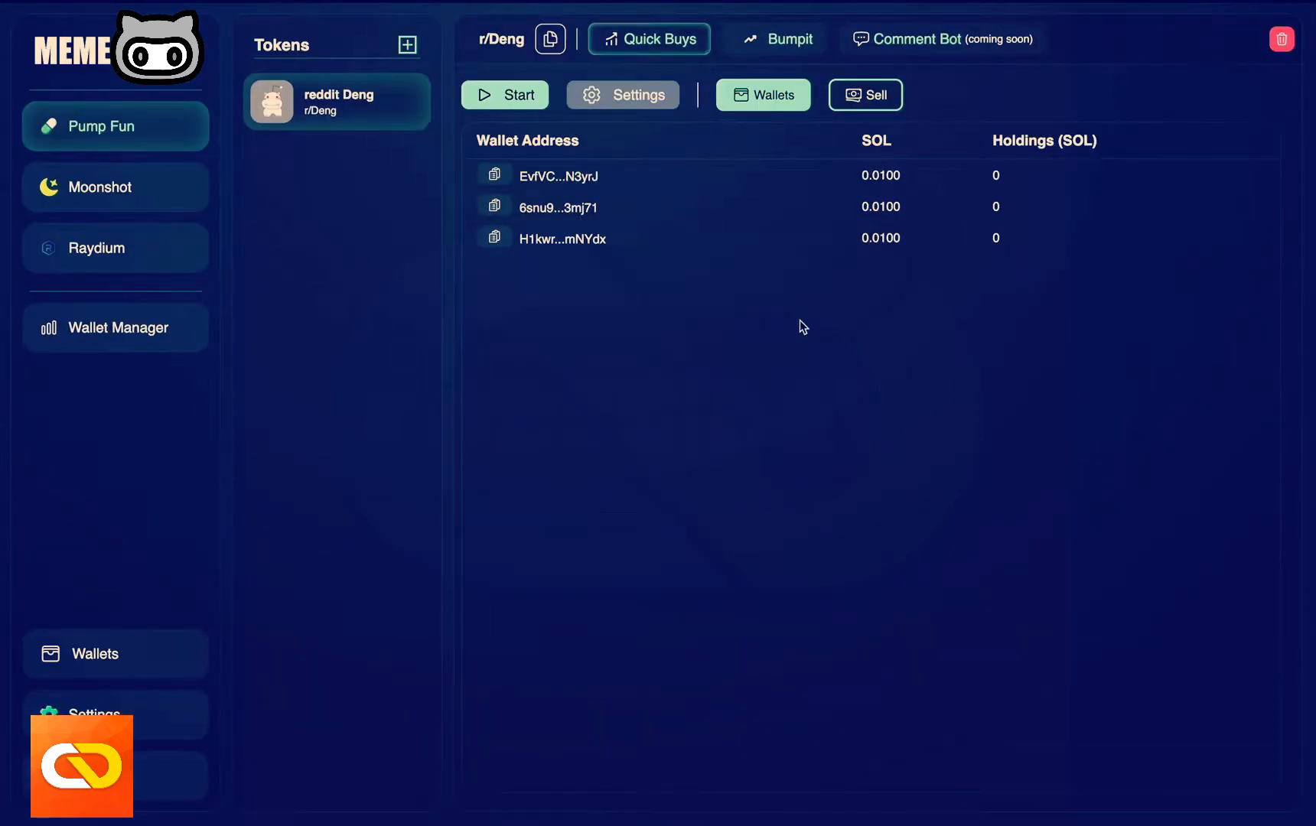
- Run the volume bot on r/Deng until all three wallets hold tokens, then stop it
left_click(504, 93)
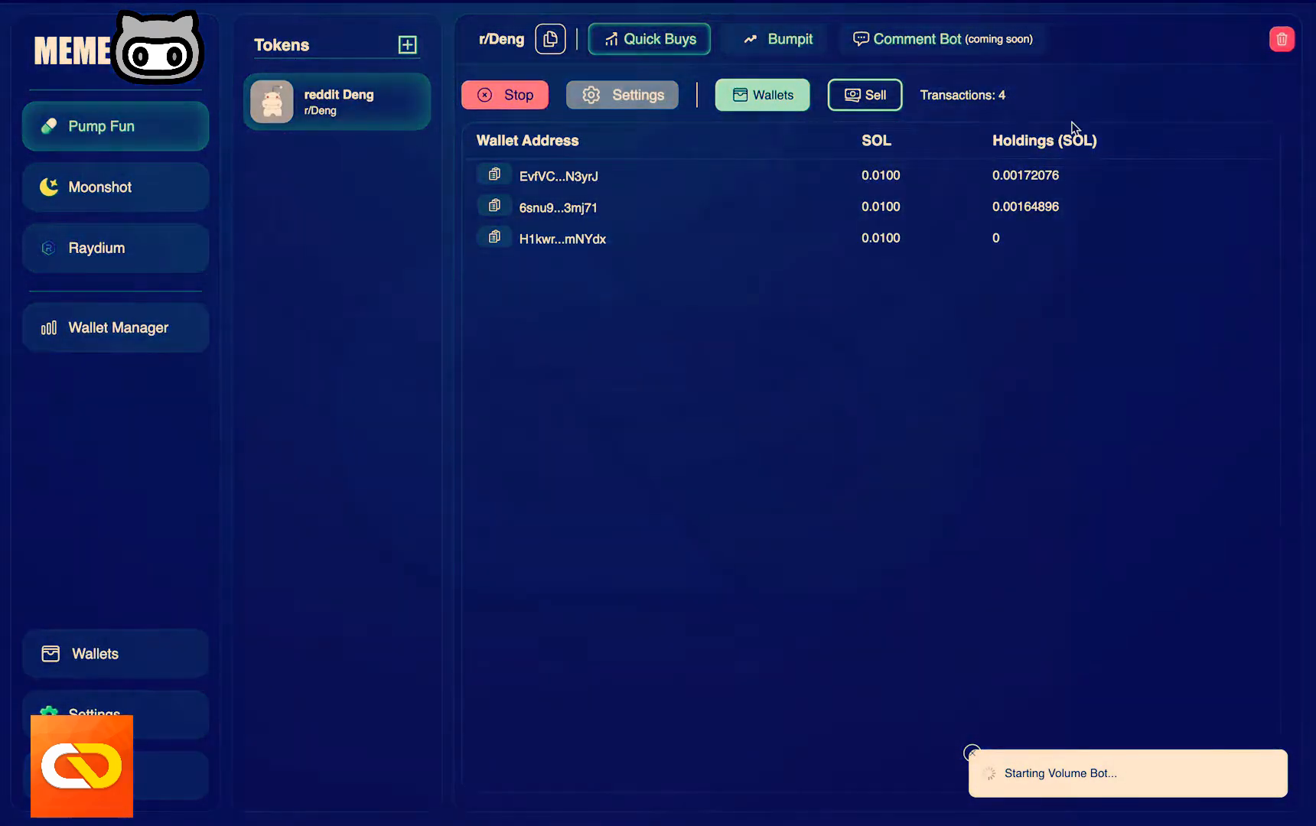
mouse_move(1054, 225)
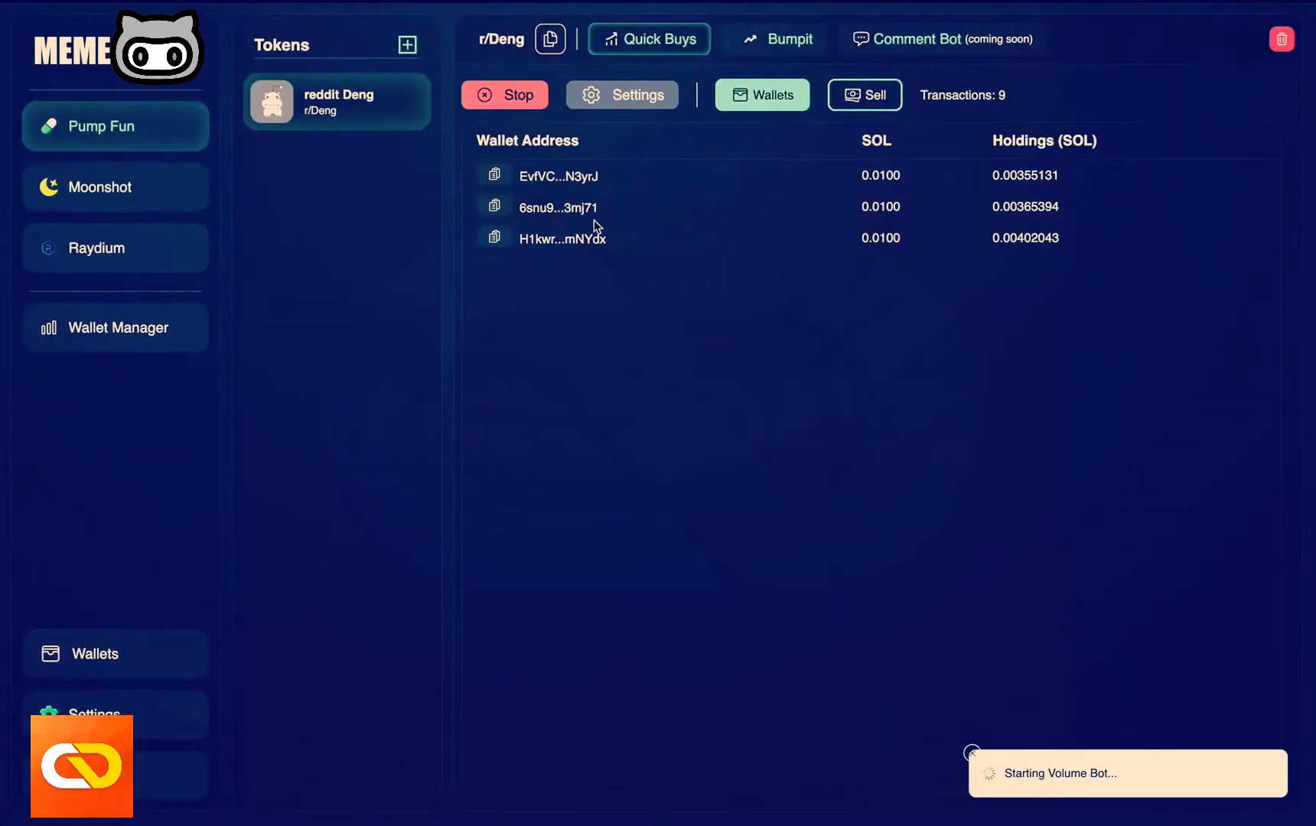
left_click(505, 93)
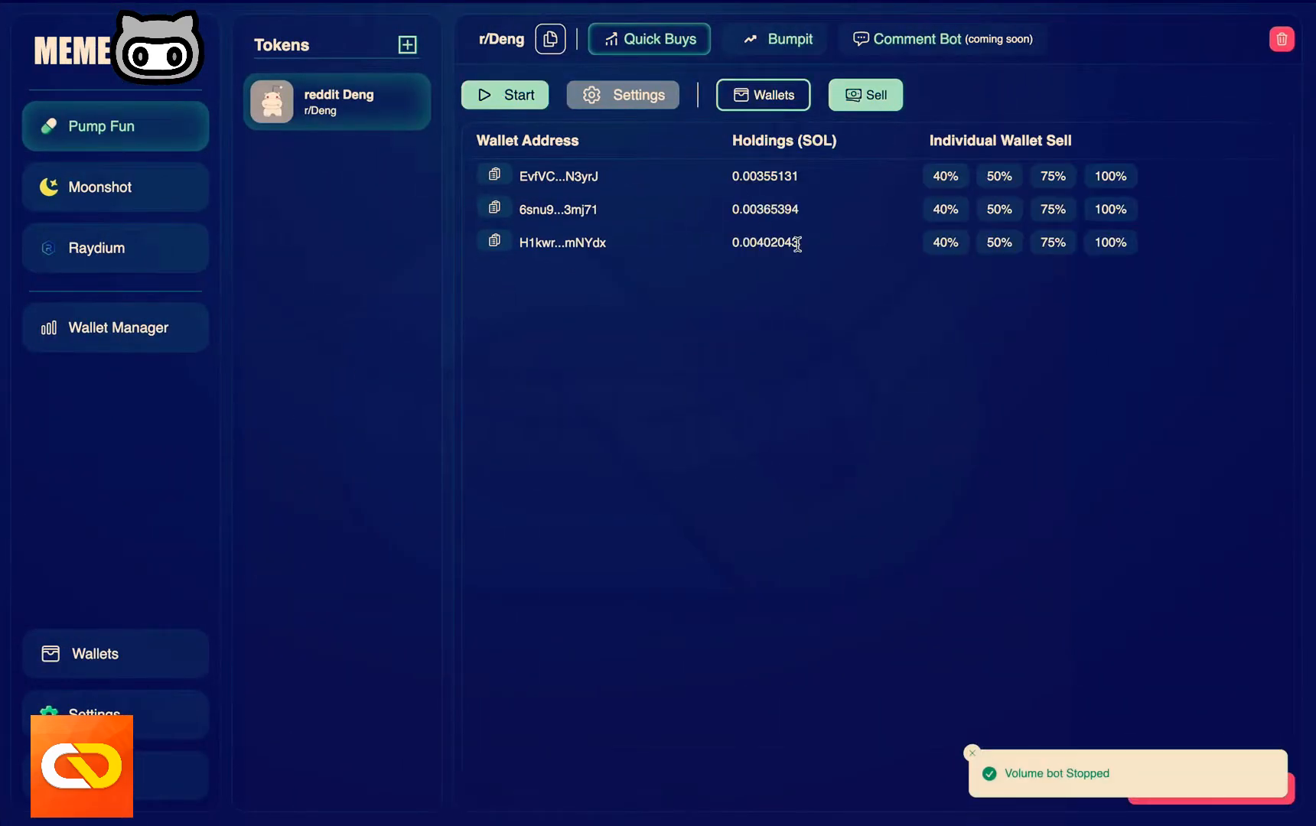
mouse_move(837, 159)
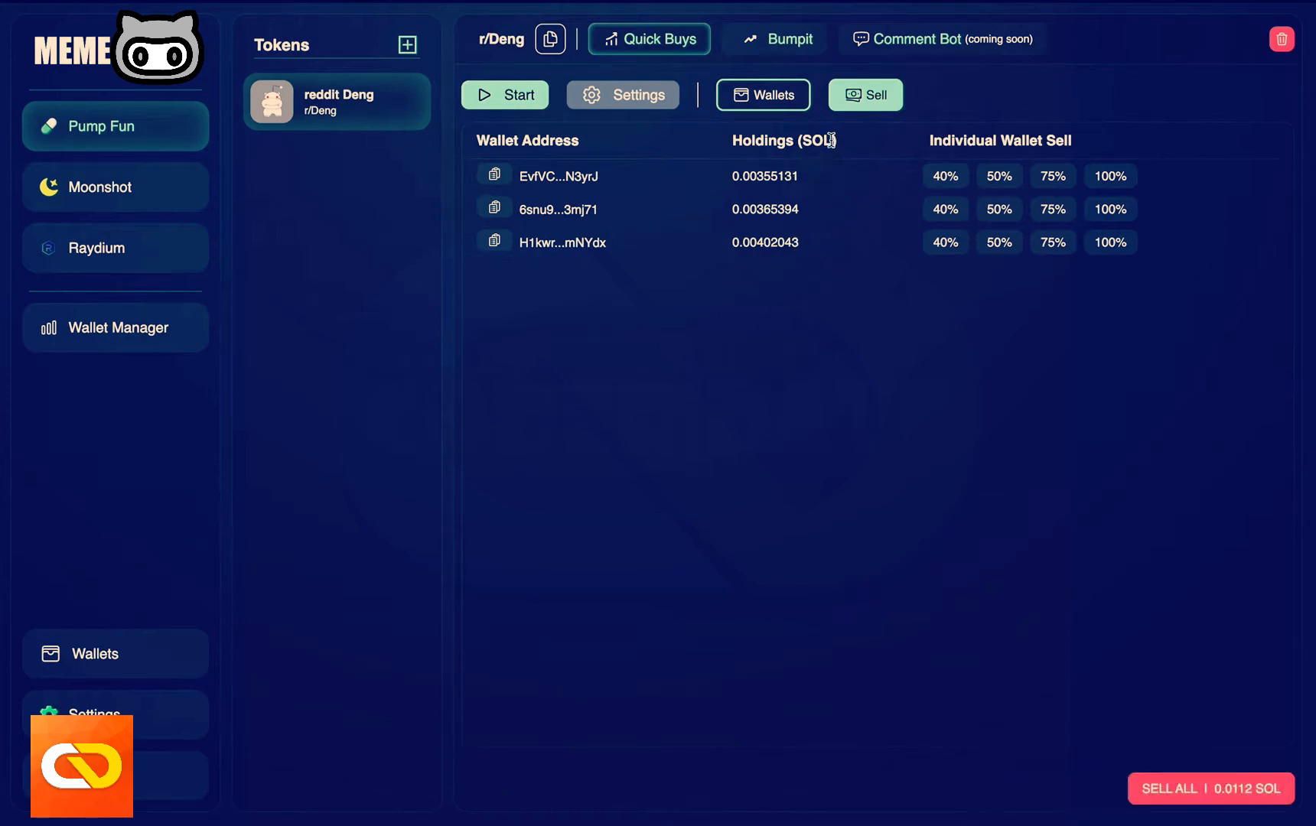
mouse_move(767, 282)
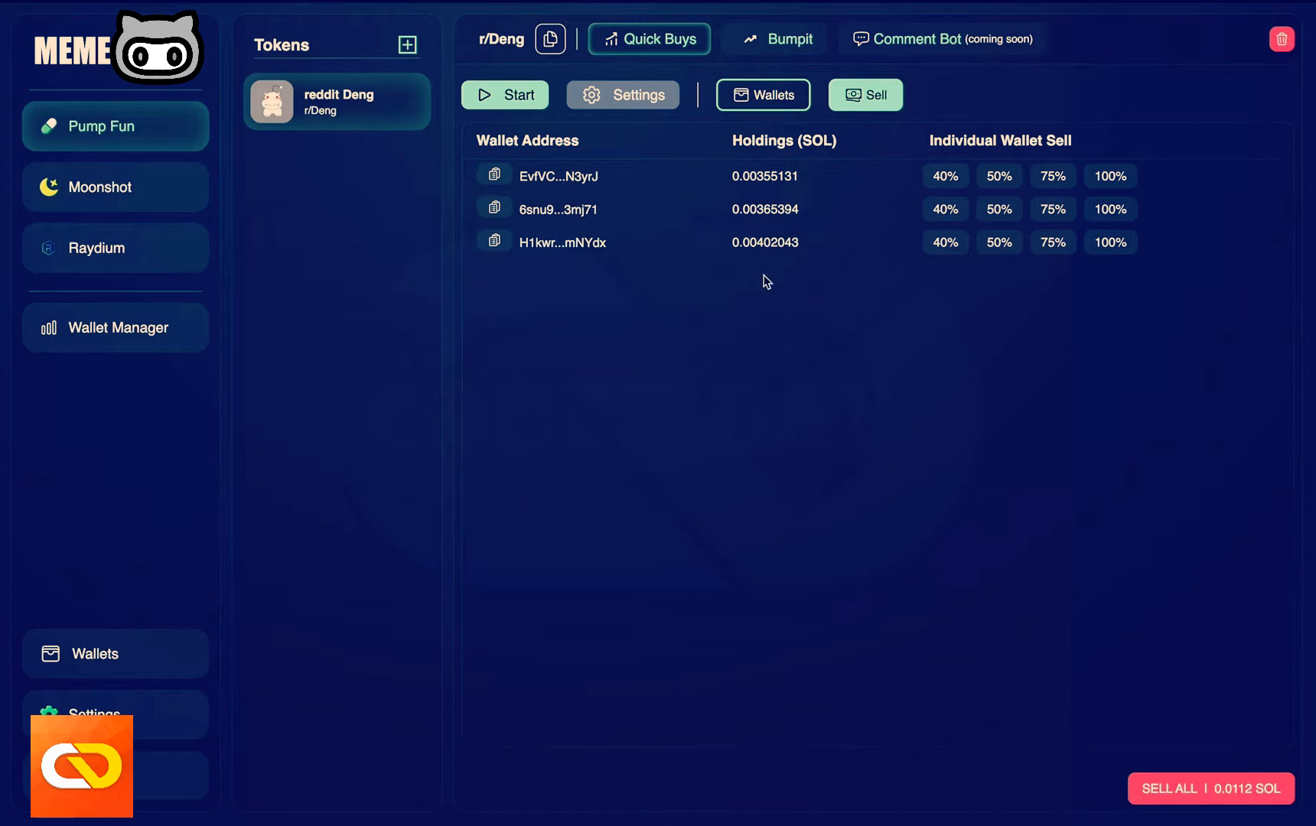
mouse_move(772, 304)
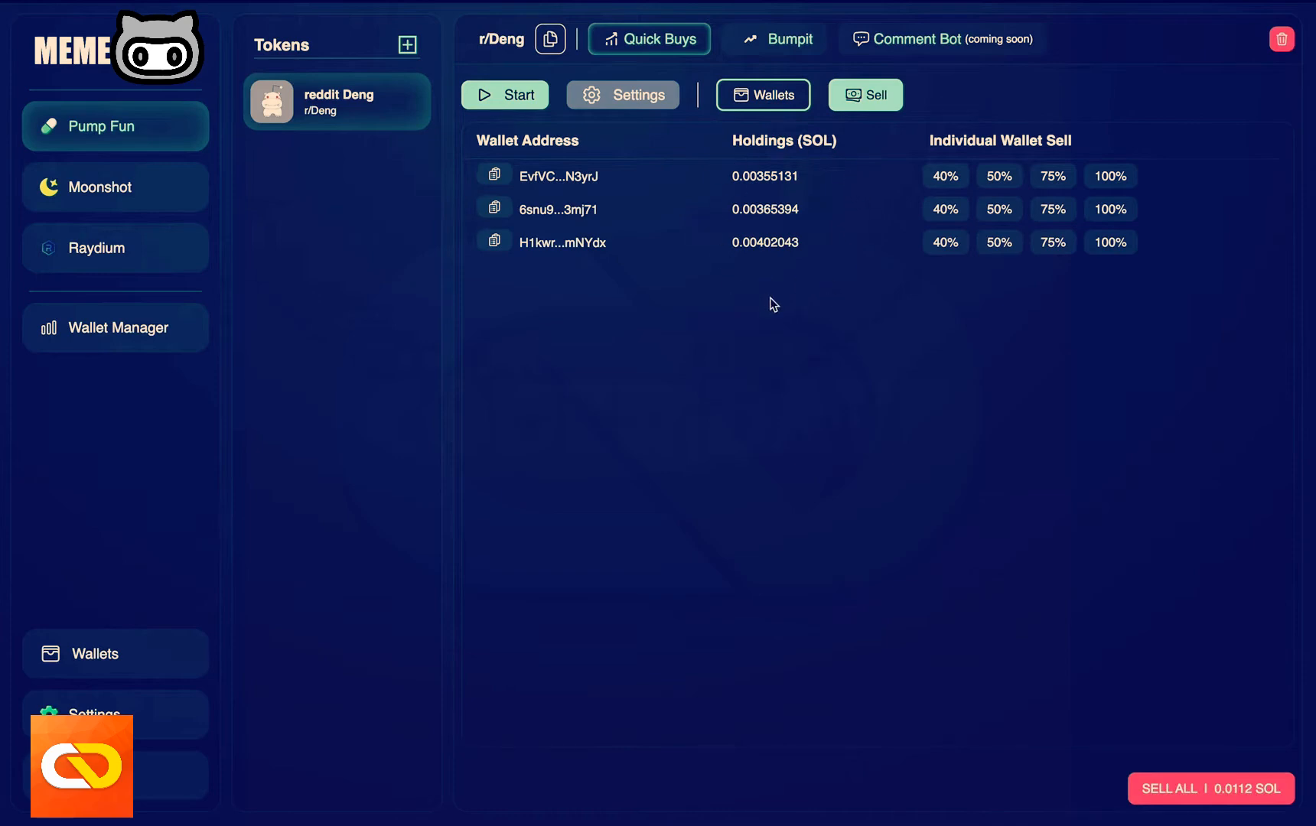
mouse_move(843, 165)
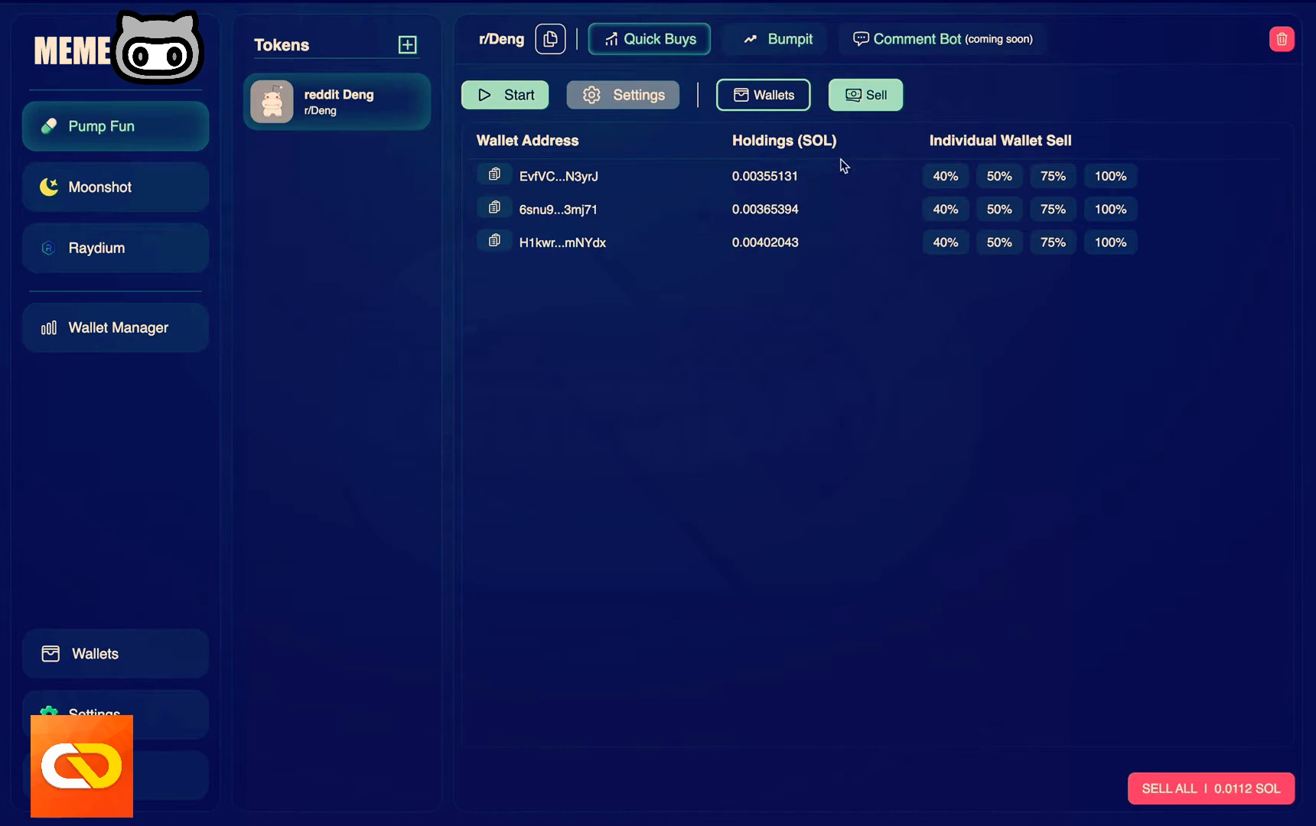
mouse_move(1100, 167)
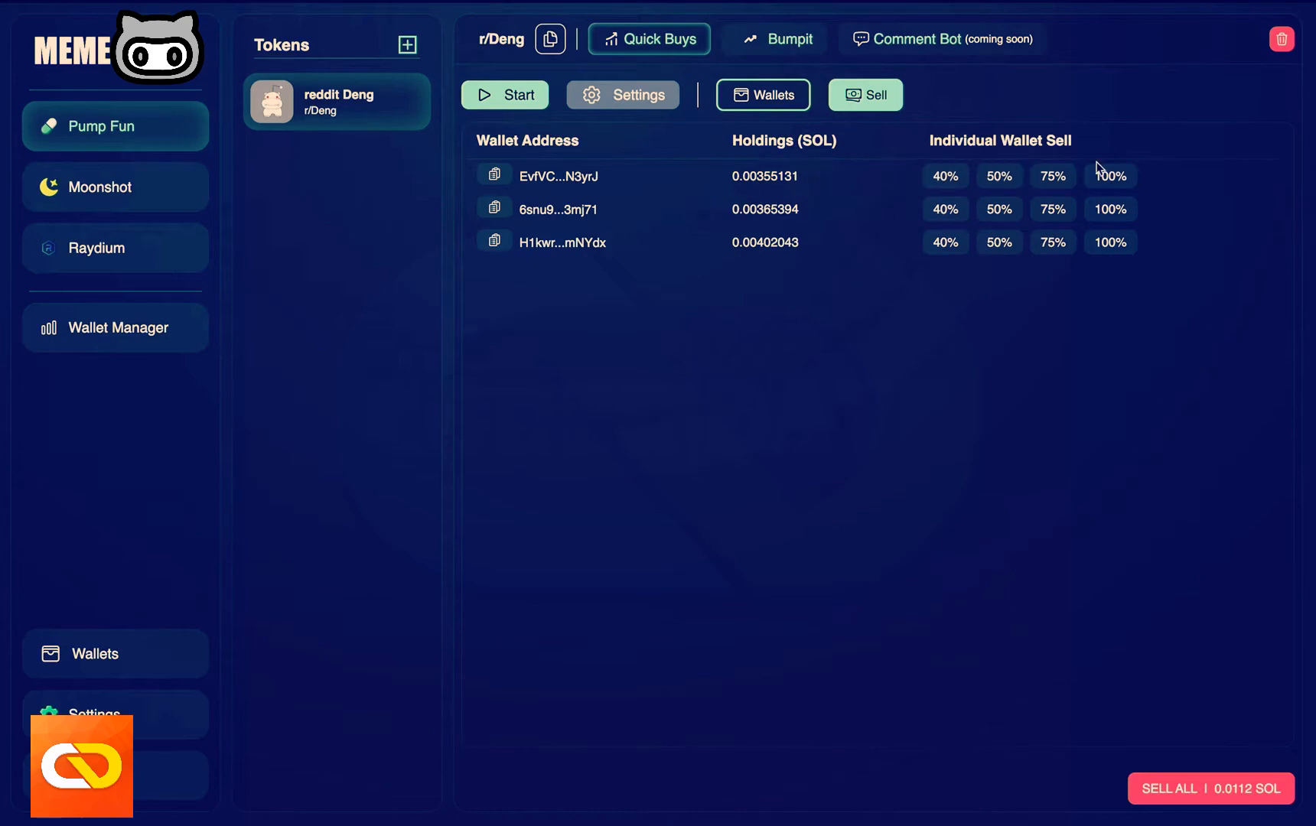
mouse_move(1142, 487)
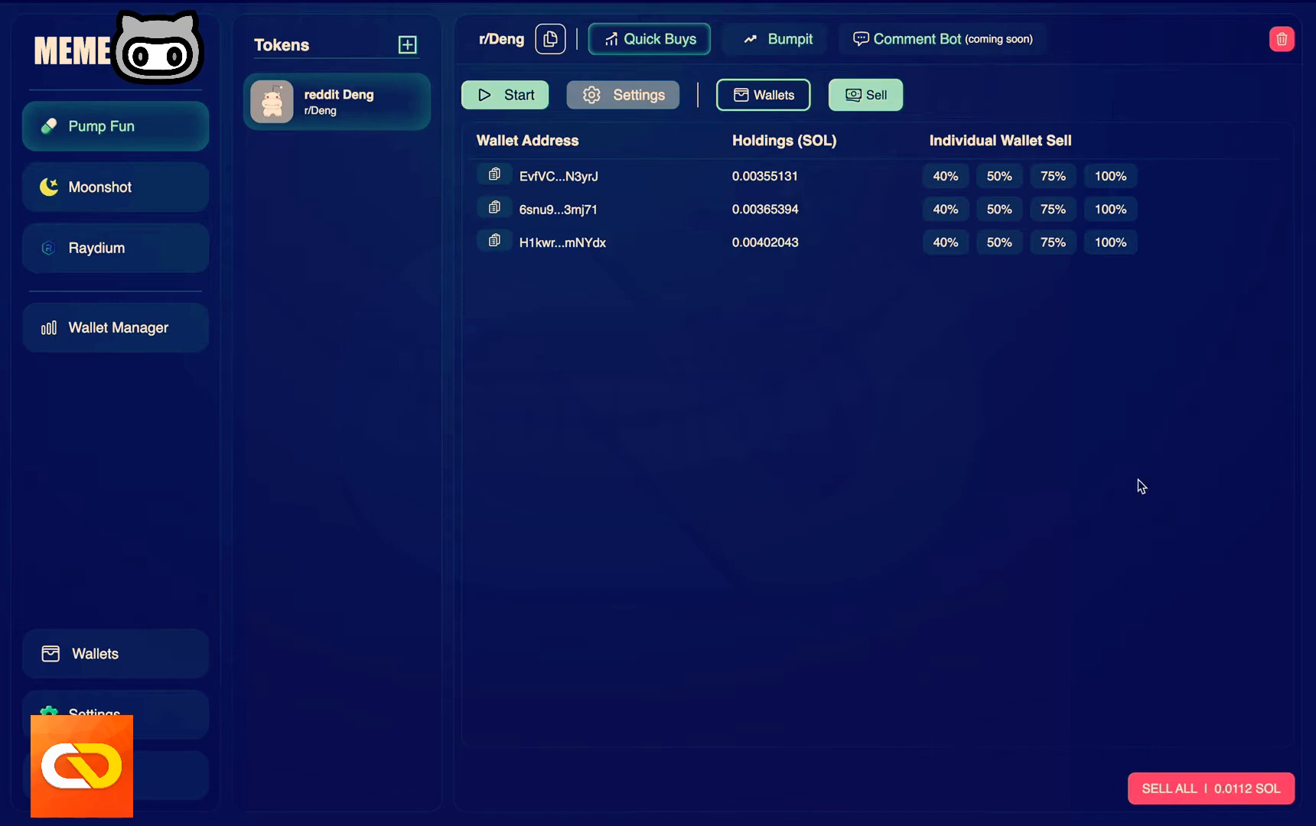
mouse_move(1070, 297)
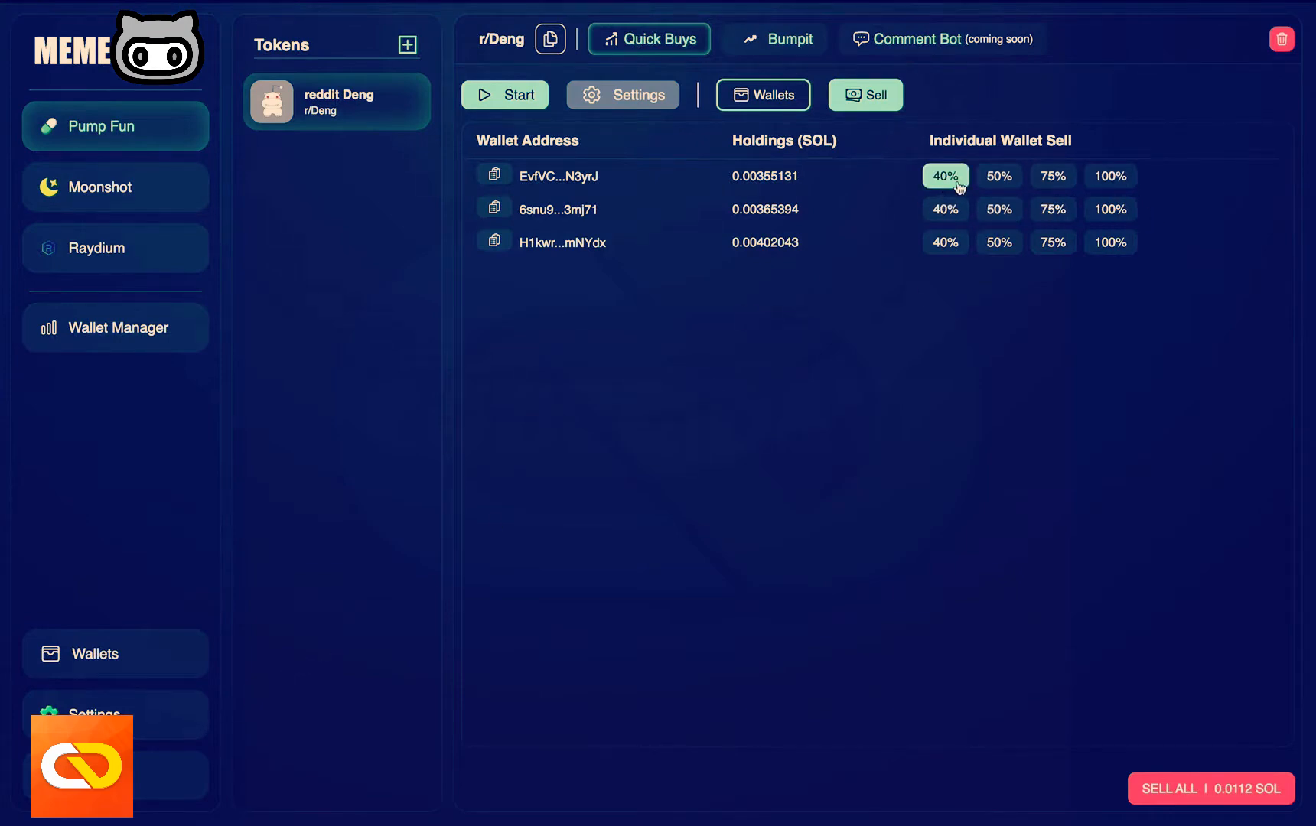
left_click(115, 714)
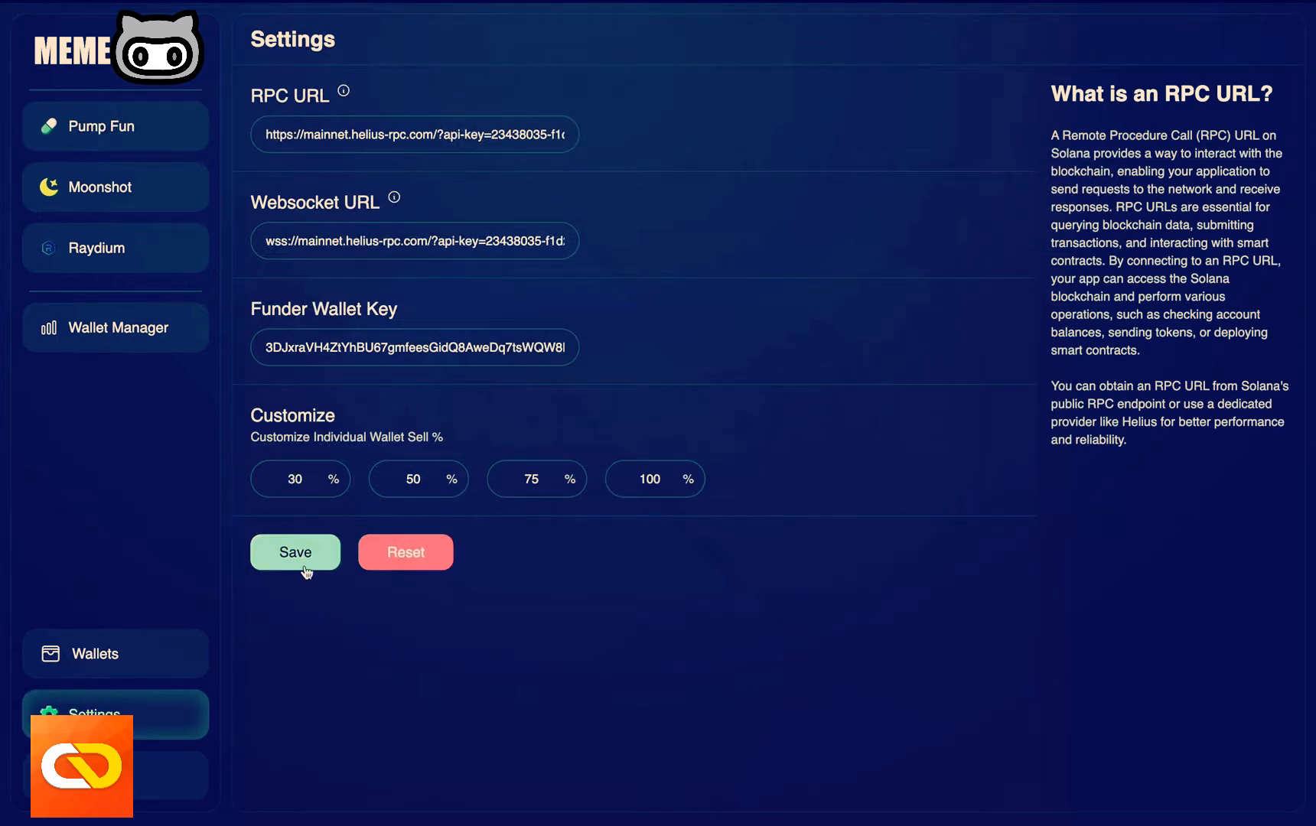
- Save the 30% sell preset and return to r/Deng's per-wallet sell options (30/50/75/100%)
left_click(295, 552)
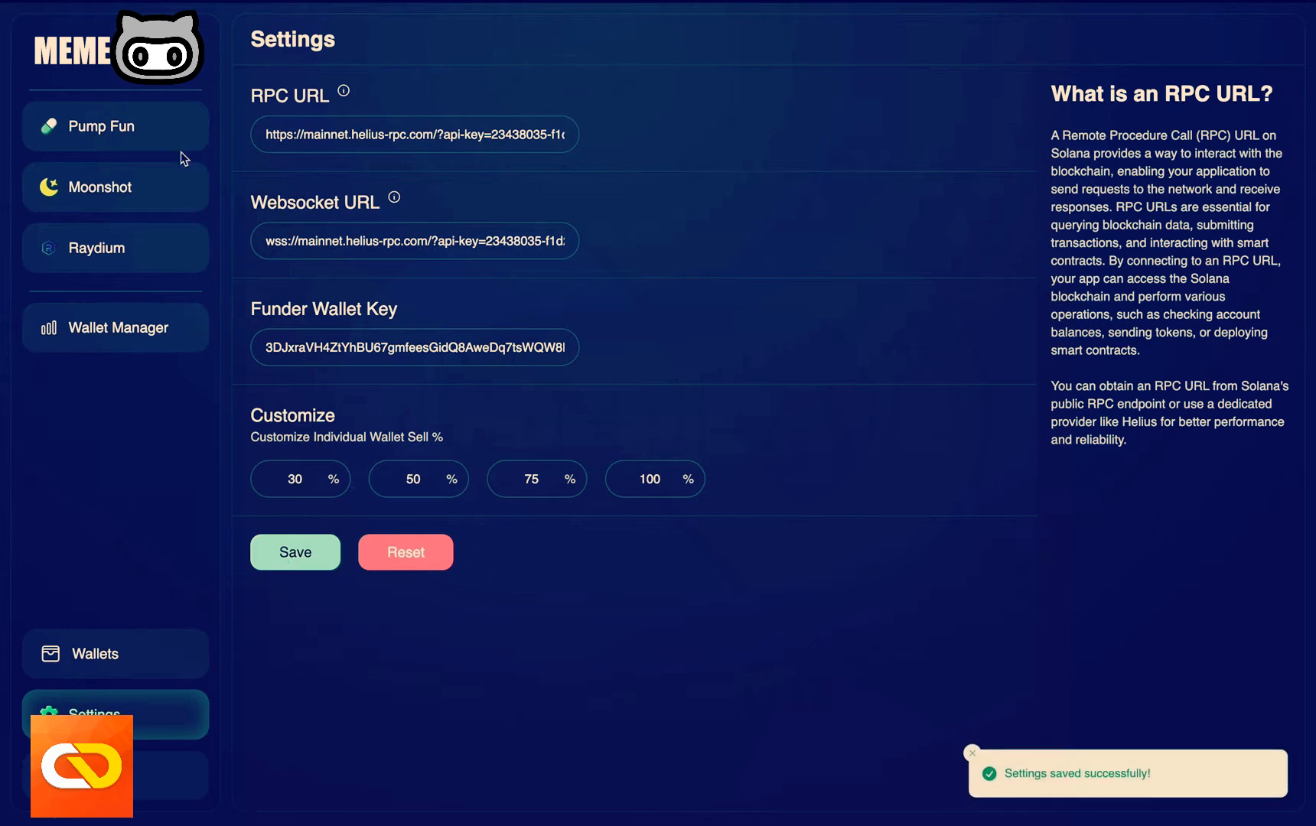
left_click(101, 126)
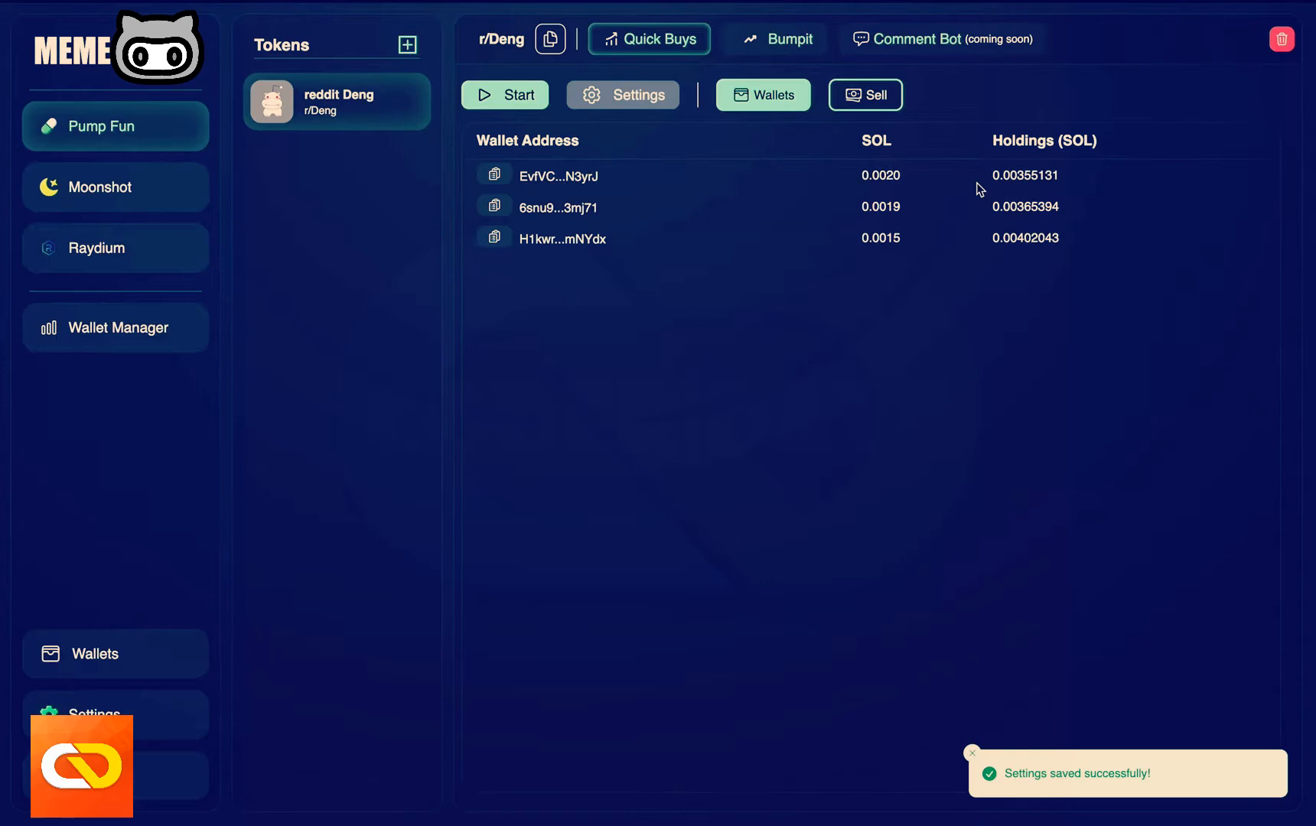
left_click(865, 93)
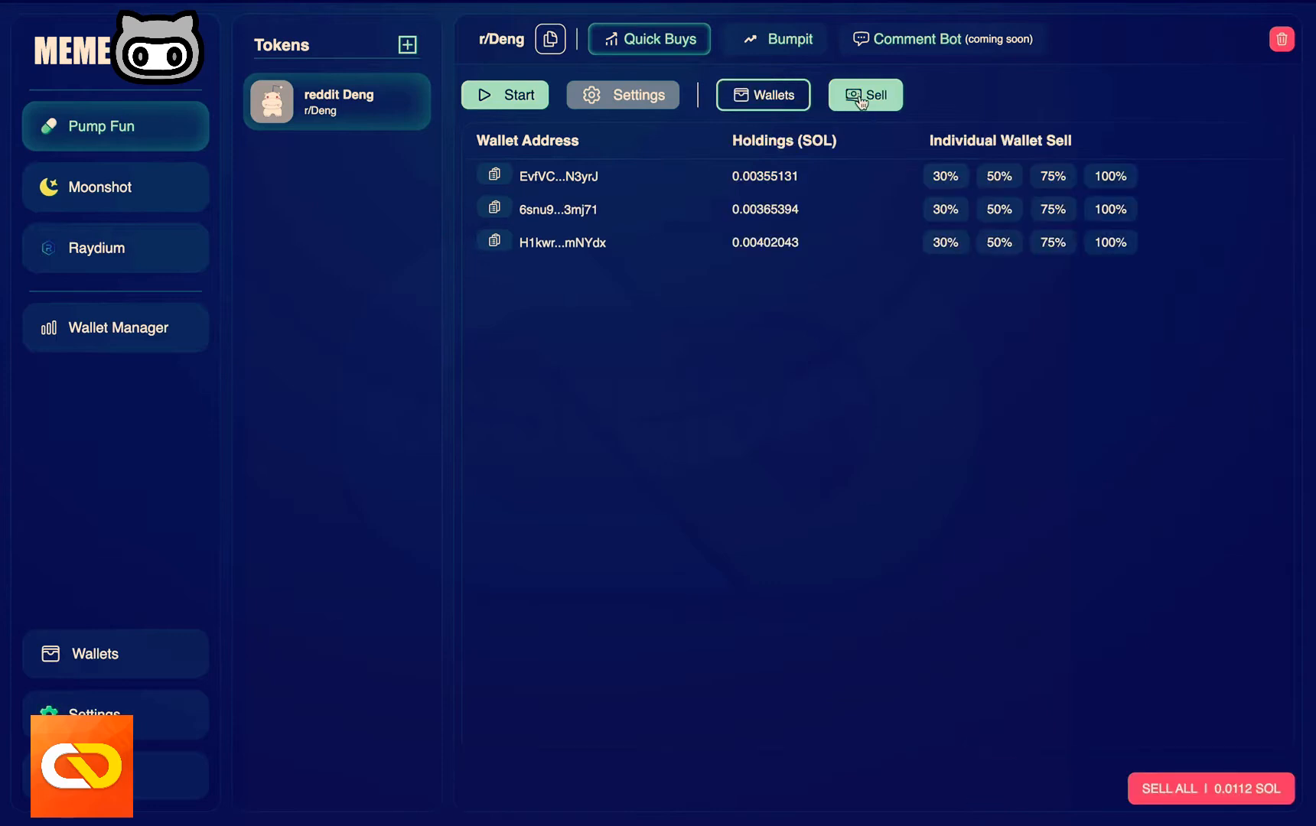
left_click(945, 176)
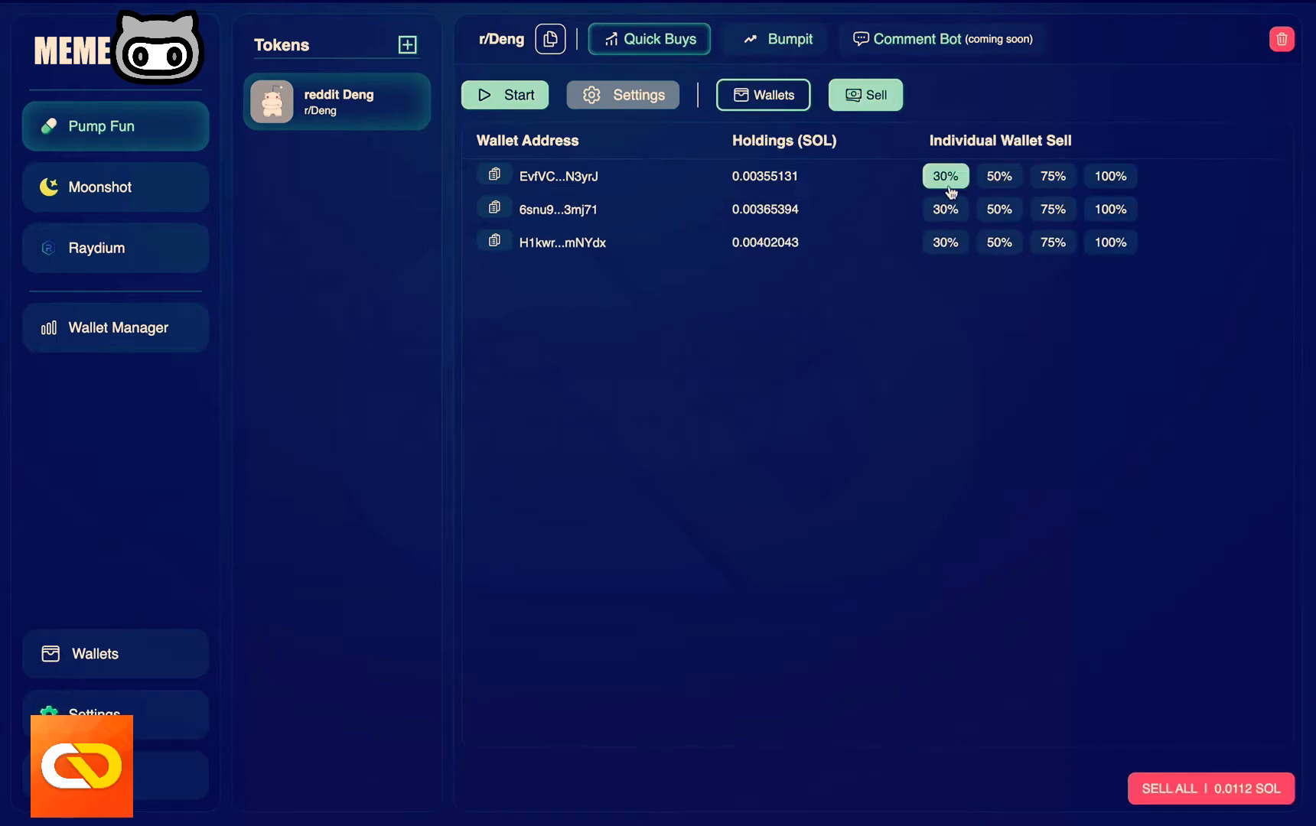
mouse_move(808, 312)
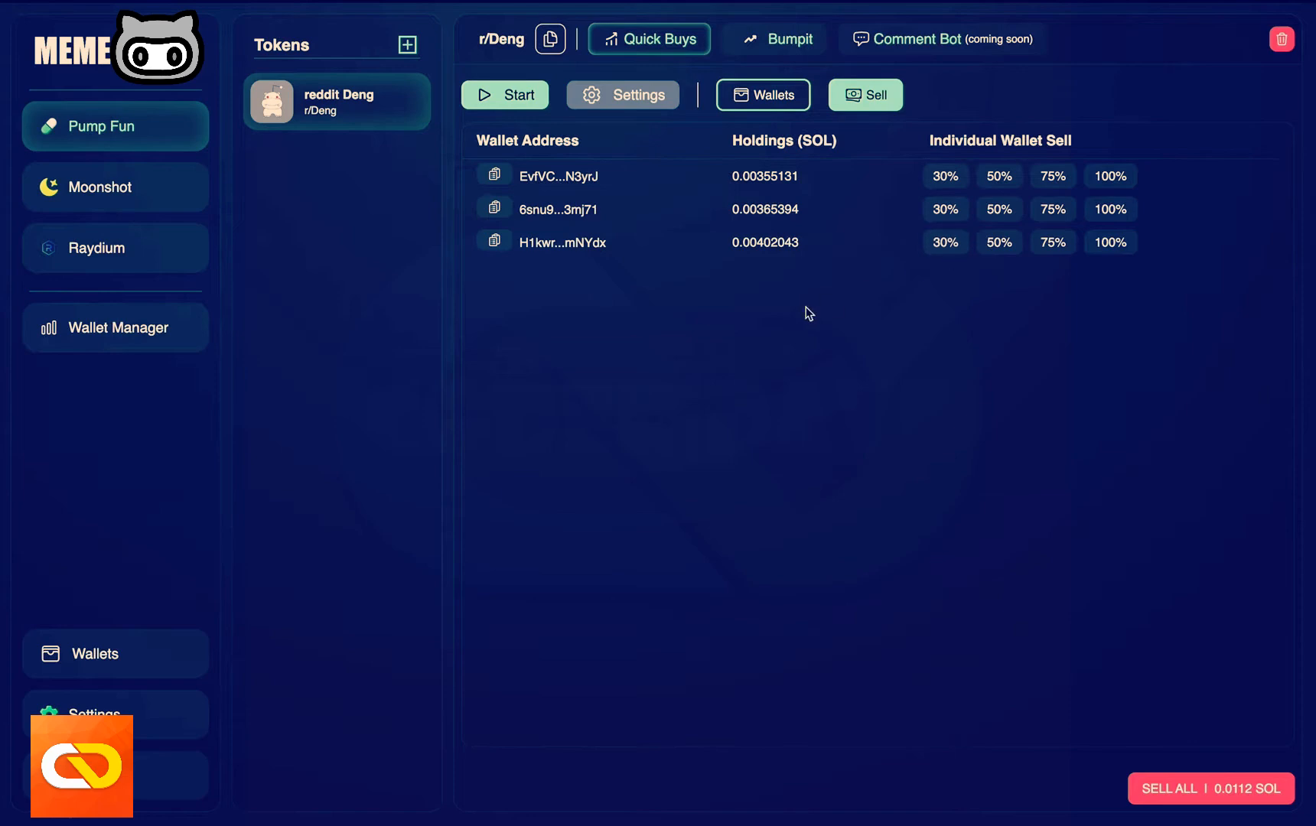
mouse_move(992, 303)
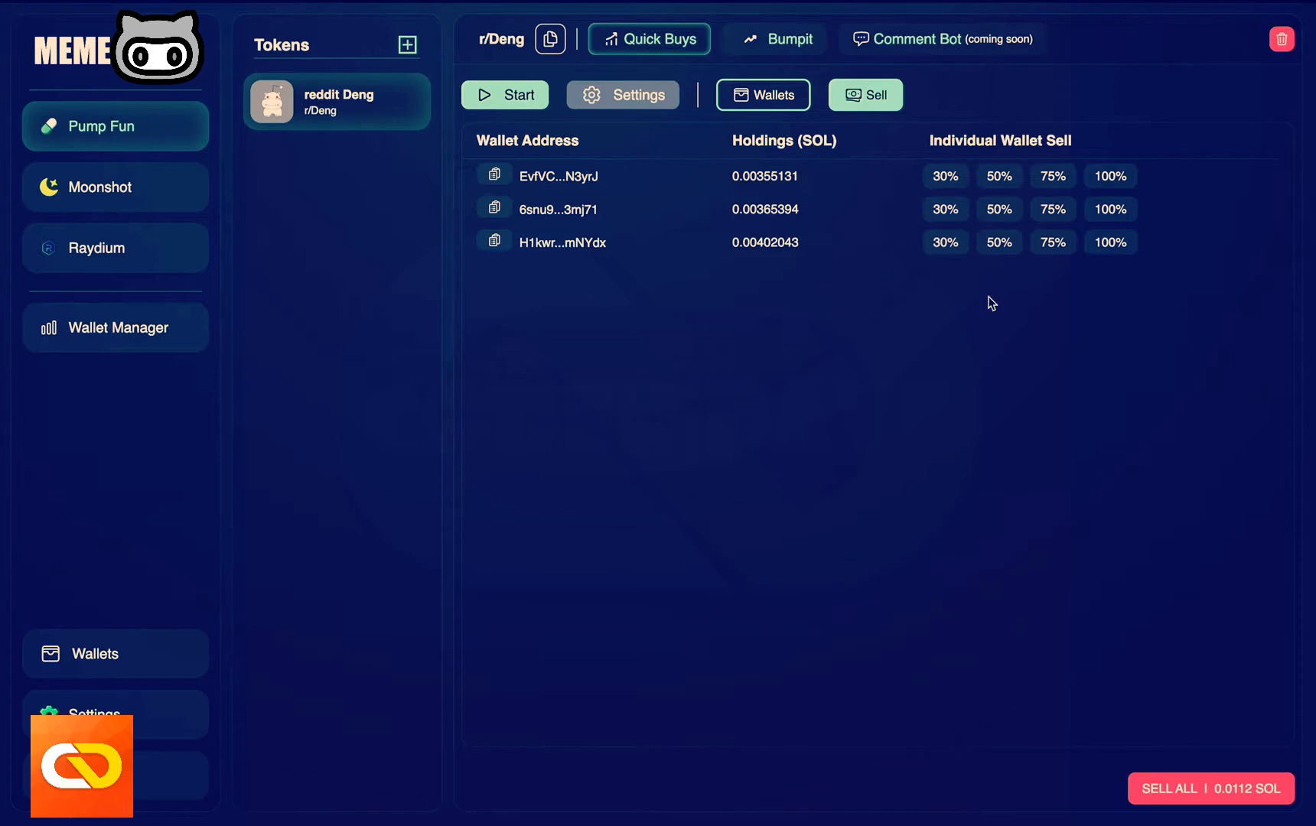
mouse_move(782, 229)
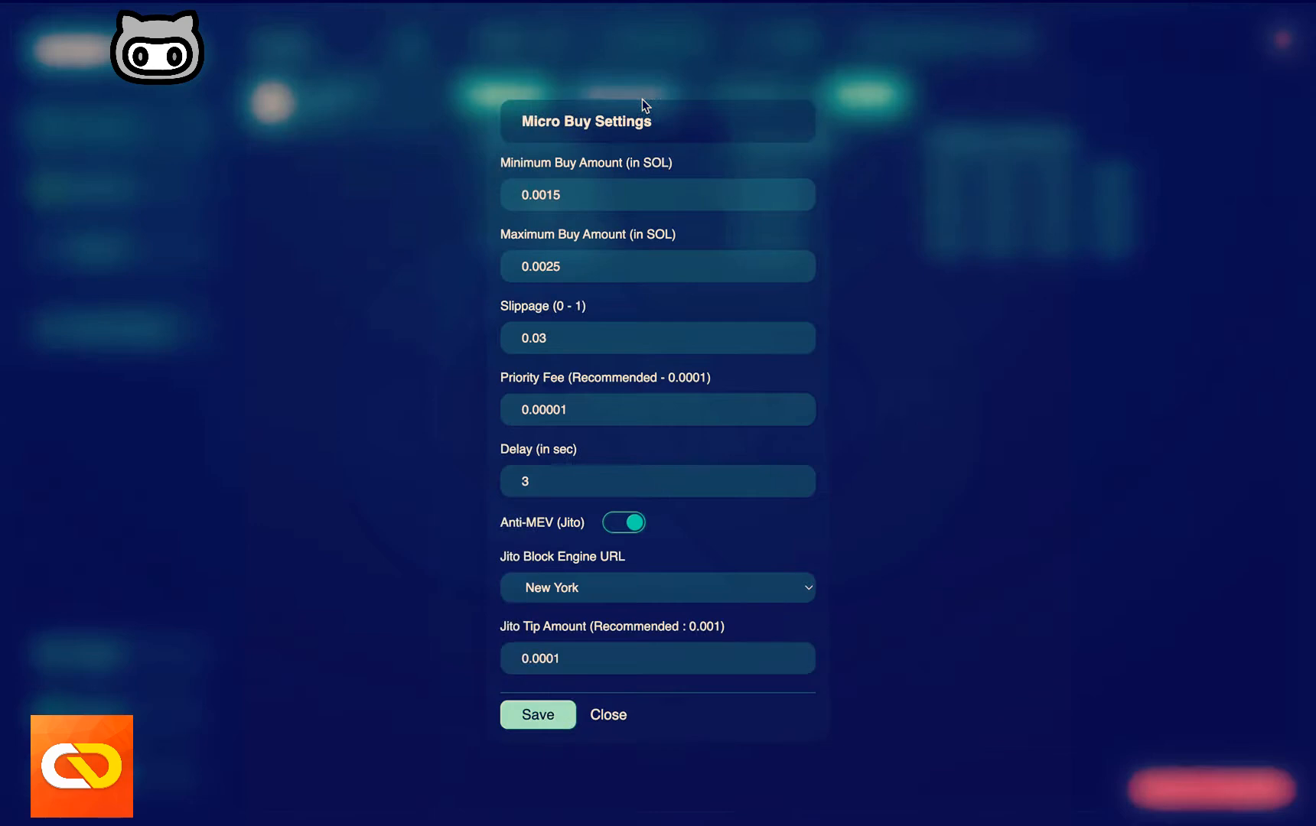
mouse_move(638, 527)
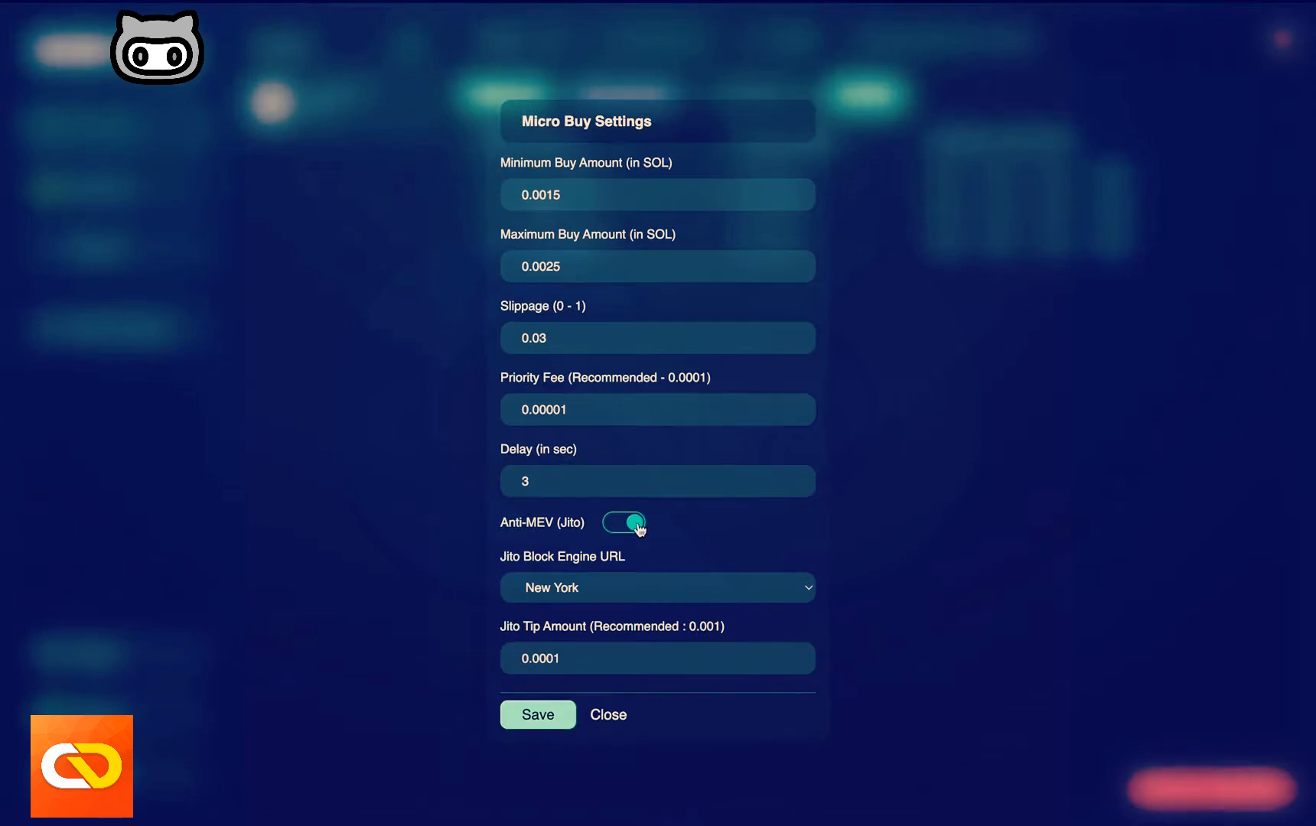
mouse_move(672, 577)
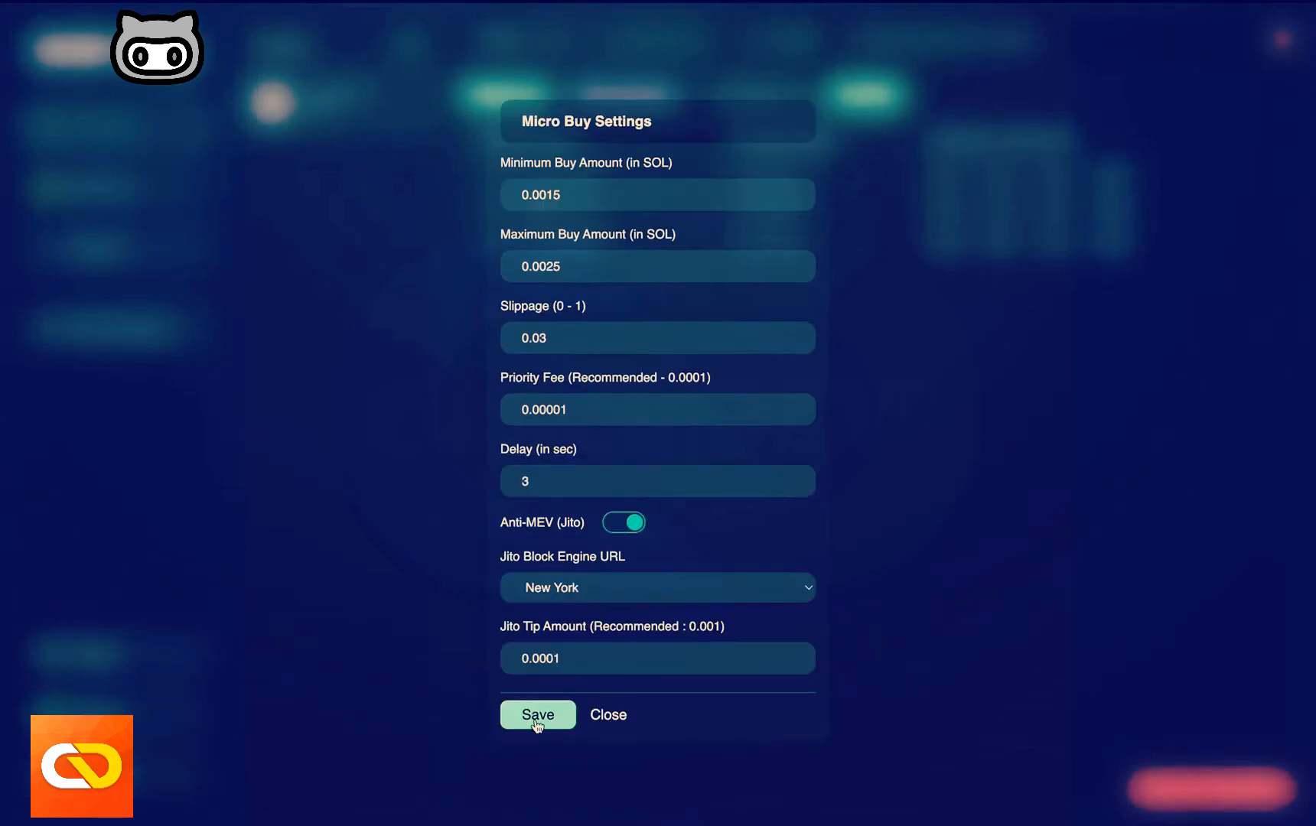
- Save the r/Deng micro buy settings with Anti-MEV on, then start selling all holdings
left_click(537, 714)
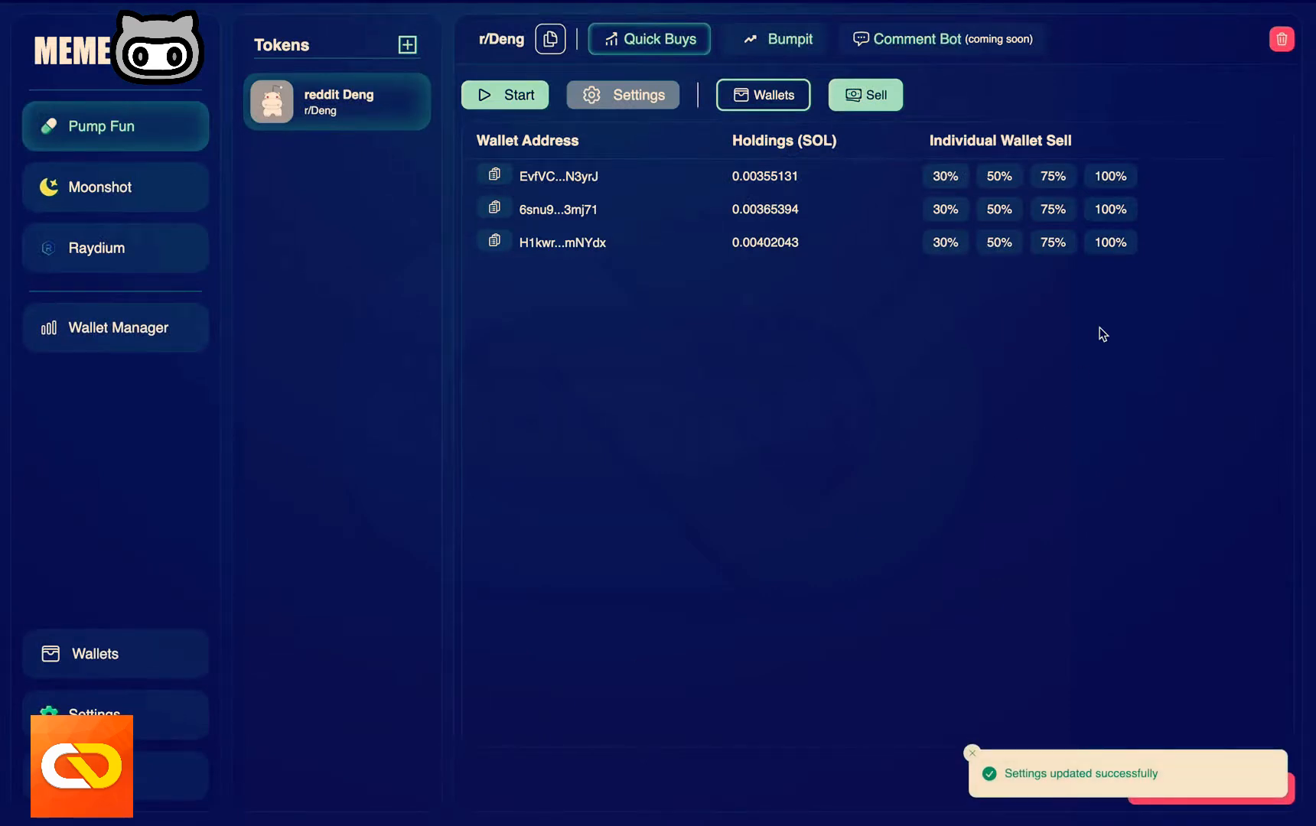
mouse_move(771, 230)
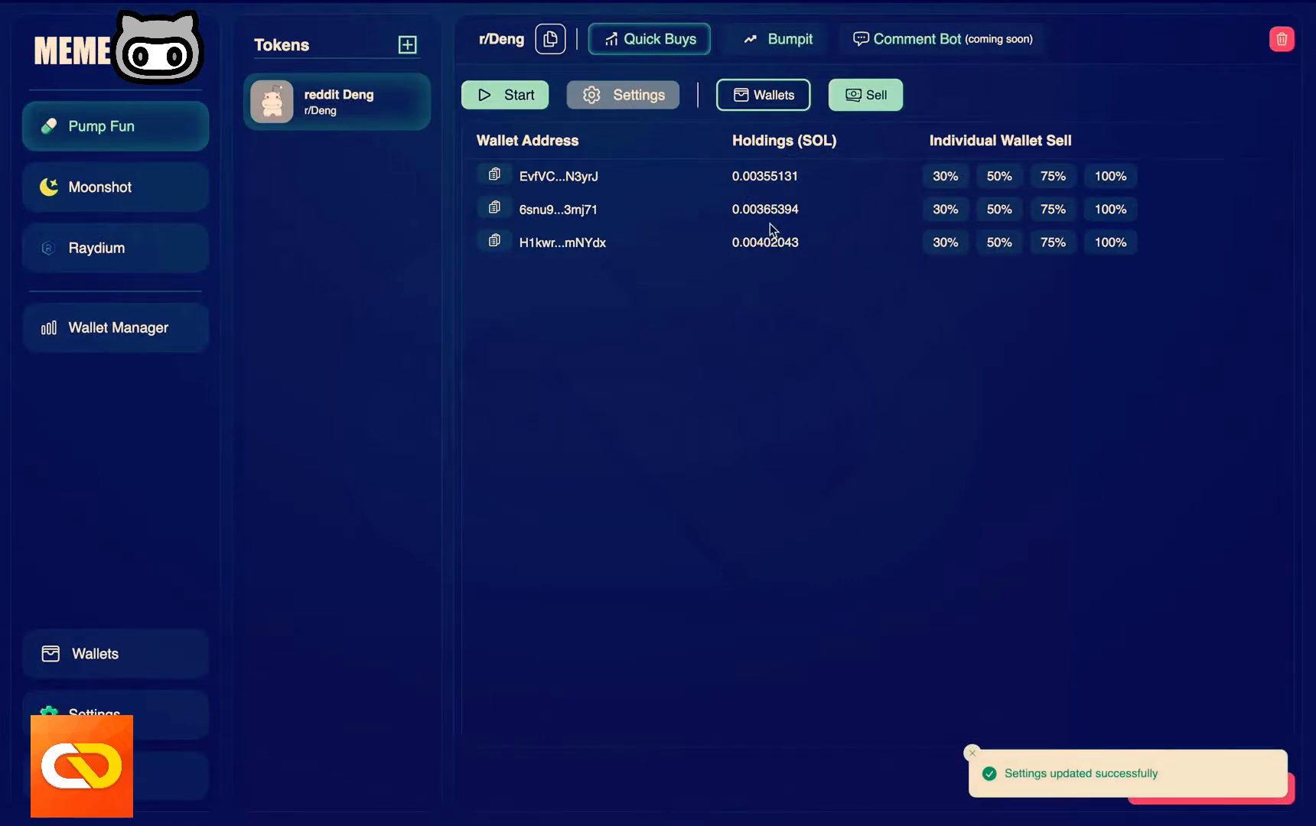
left_click(1110, 210)
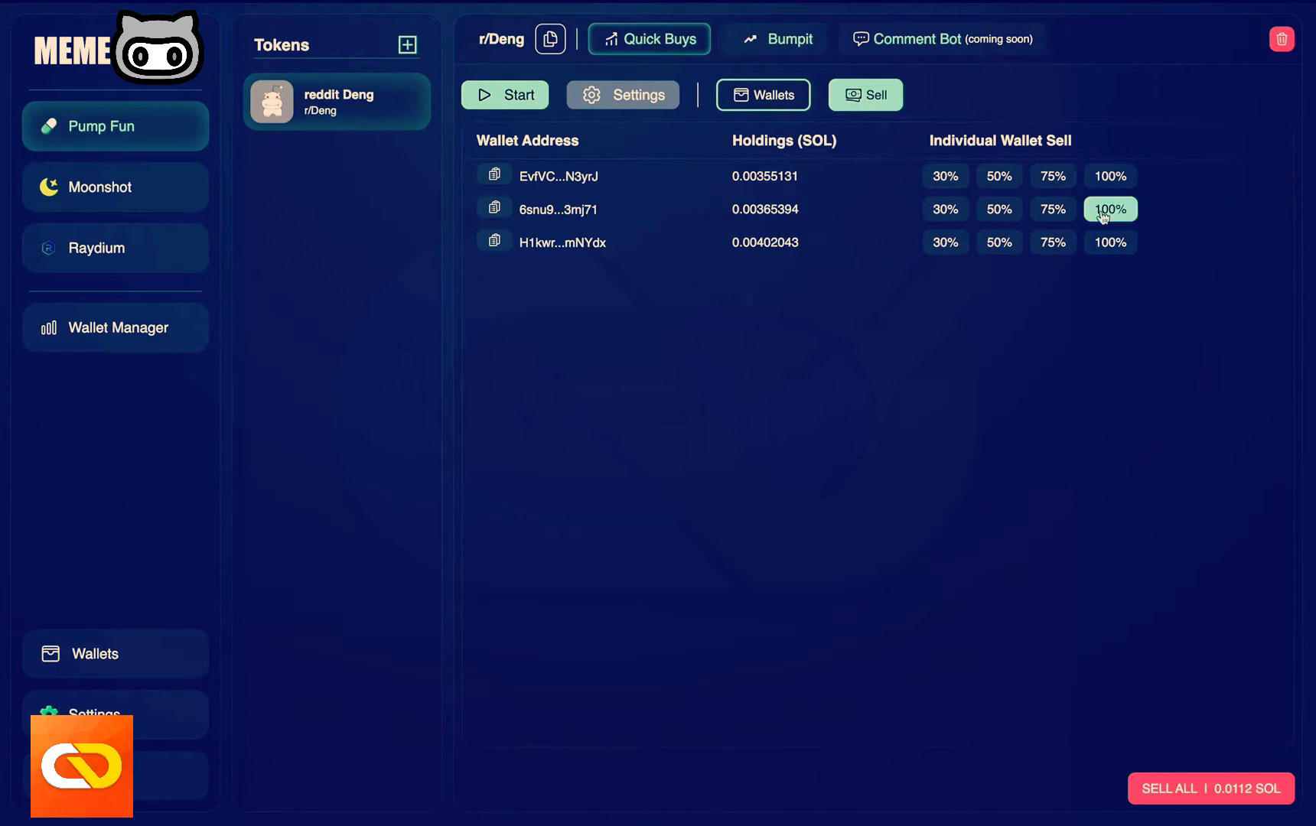
mouse_move(1062, 311)
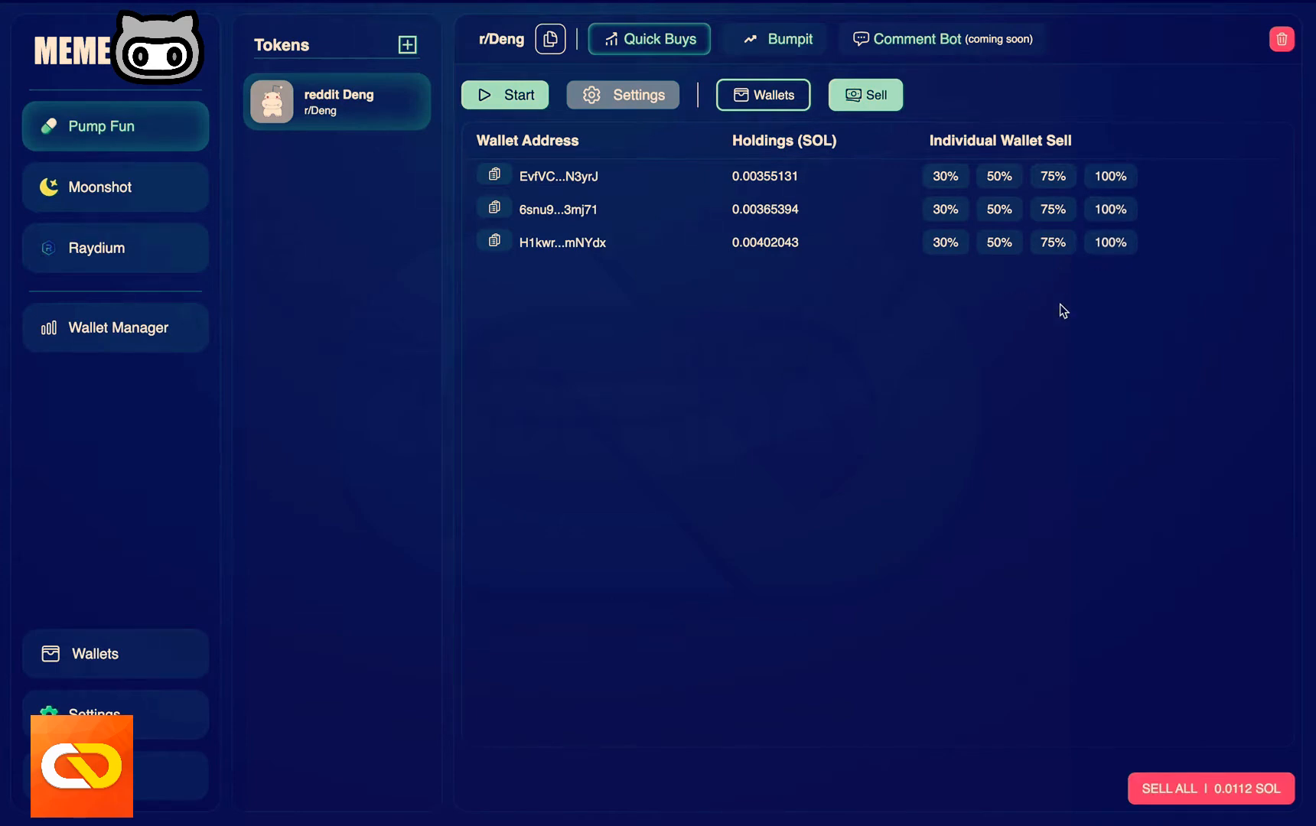
mouse_move(618, 107)
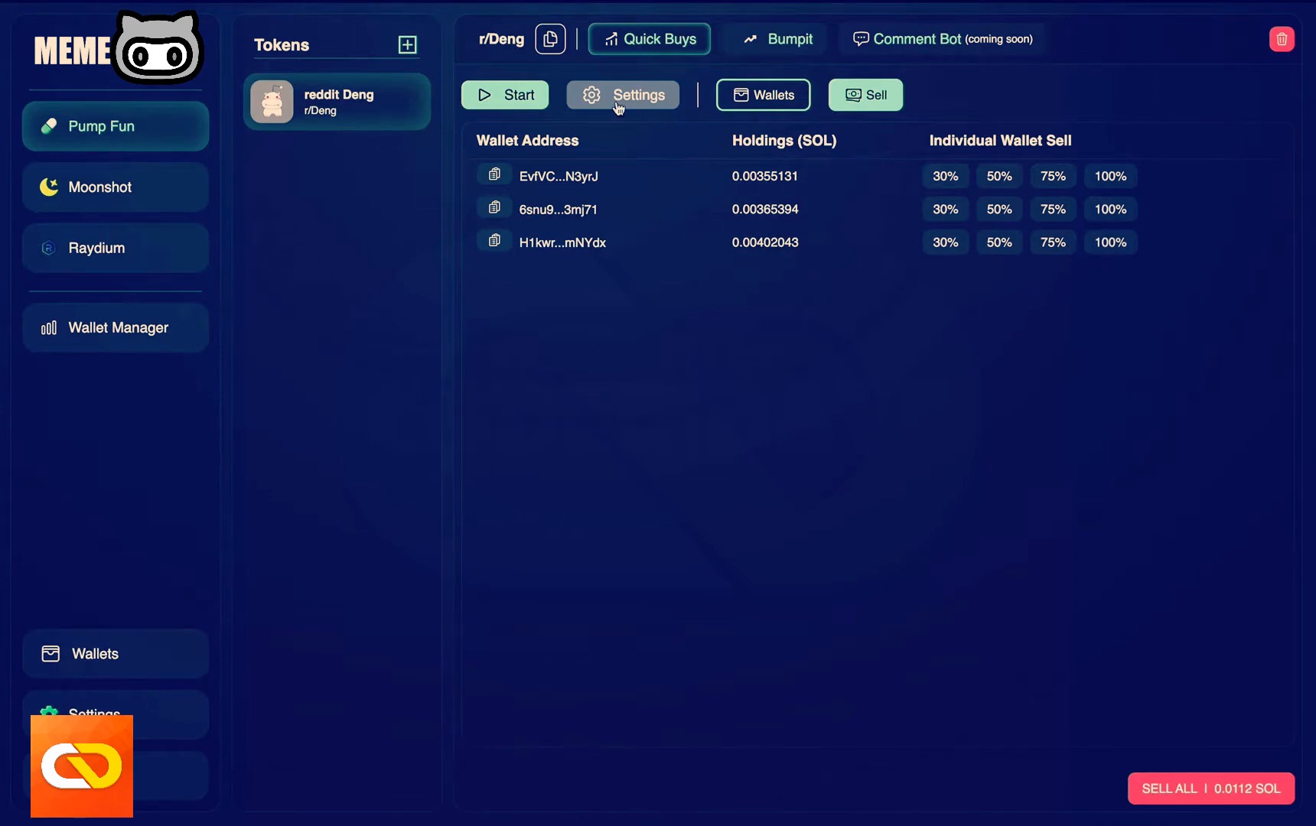
left_click(621, 94)
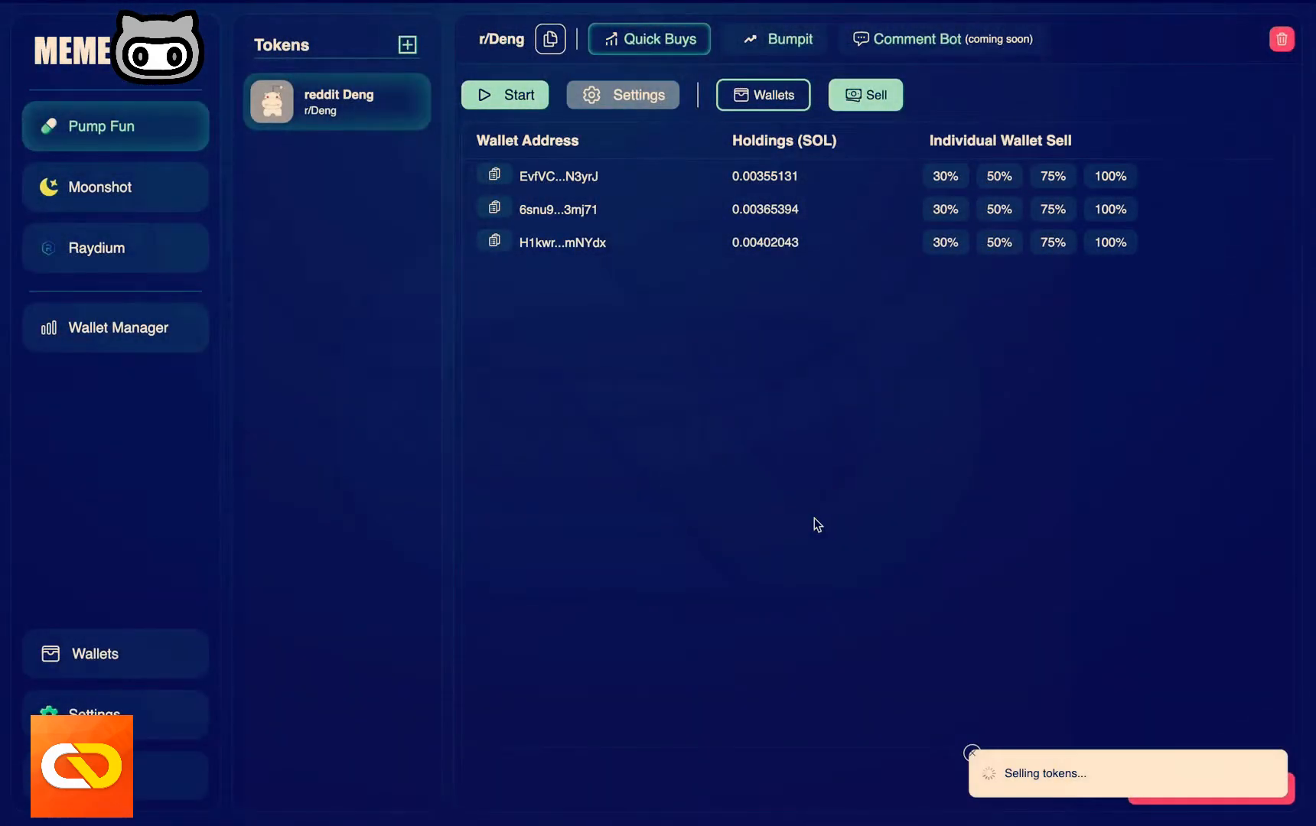
mouse_move(1079, 794)
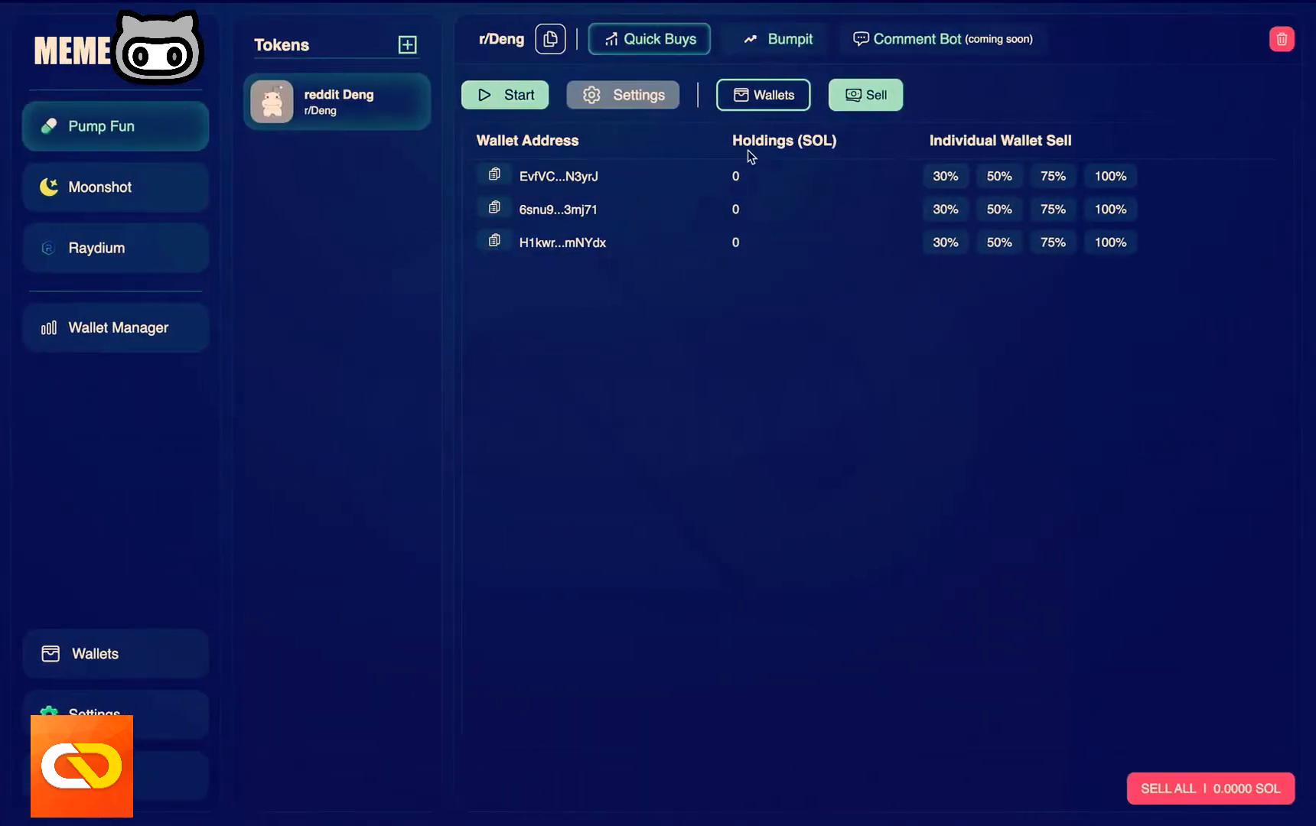
mouse_move(730, 154)
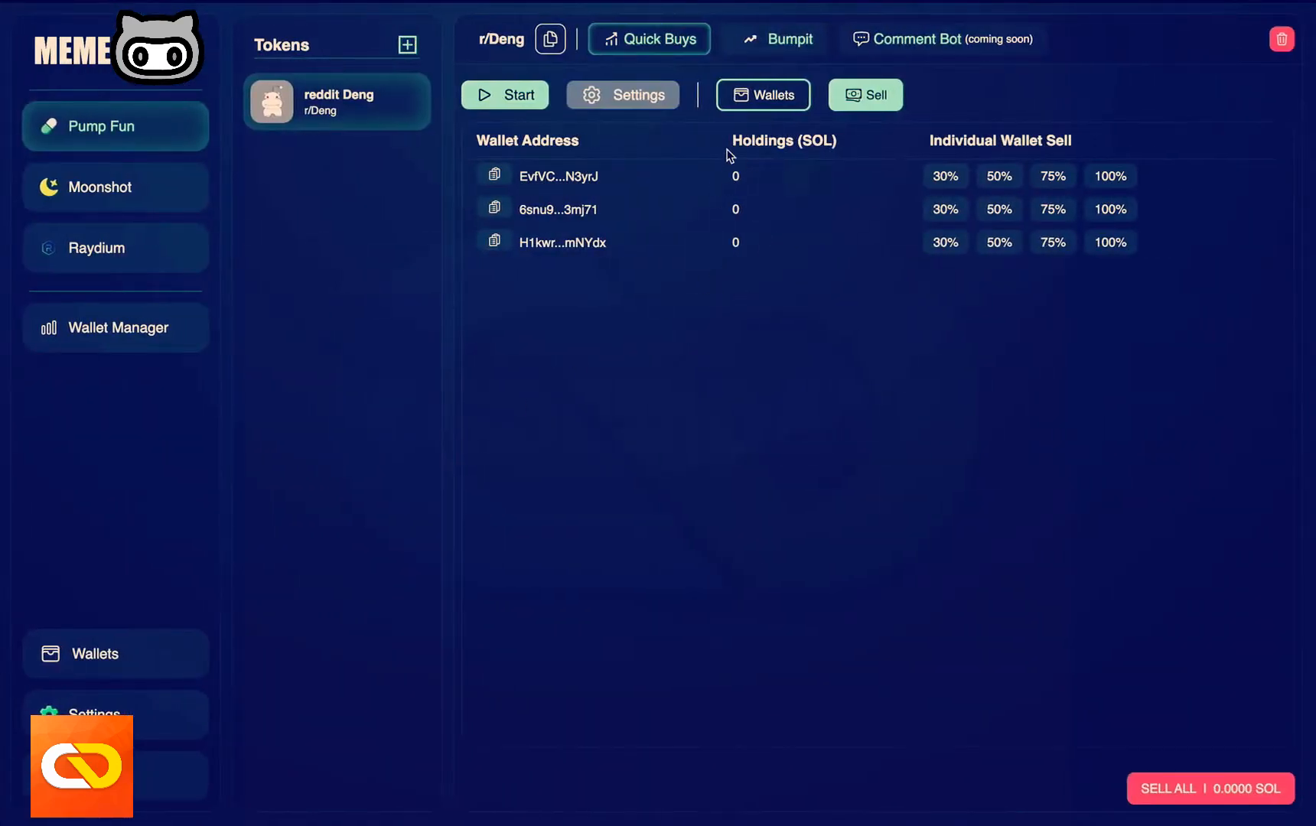
- Show the three wallets' SOL balances after all r/Deng holdings reach 0
left_click(762, 93)
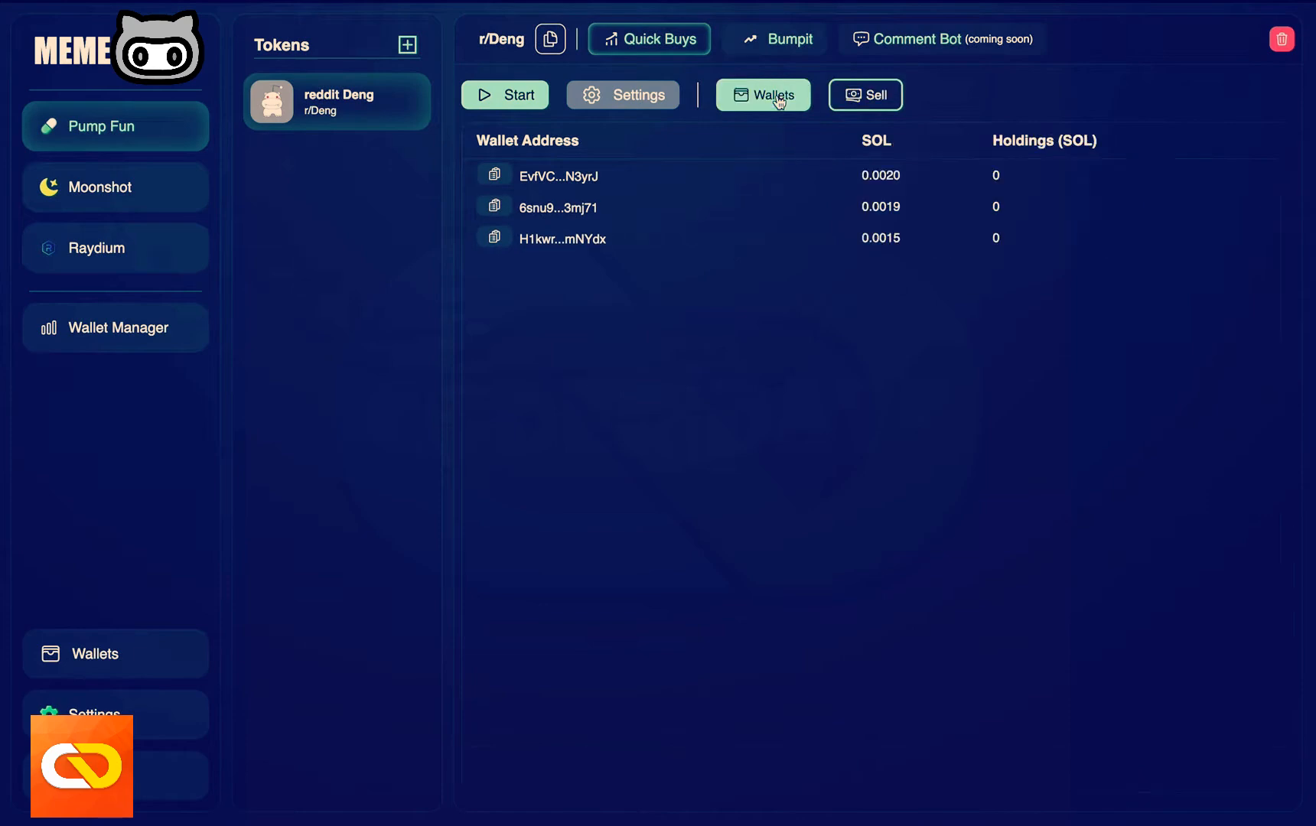
mouse_move(855, 159)
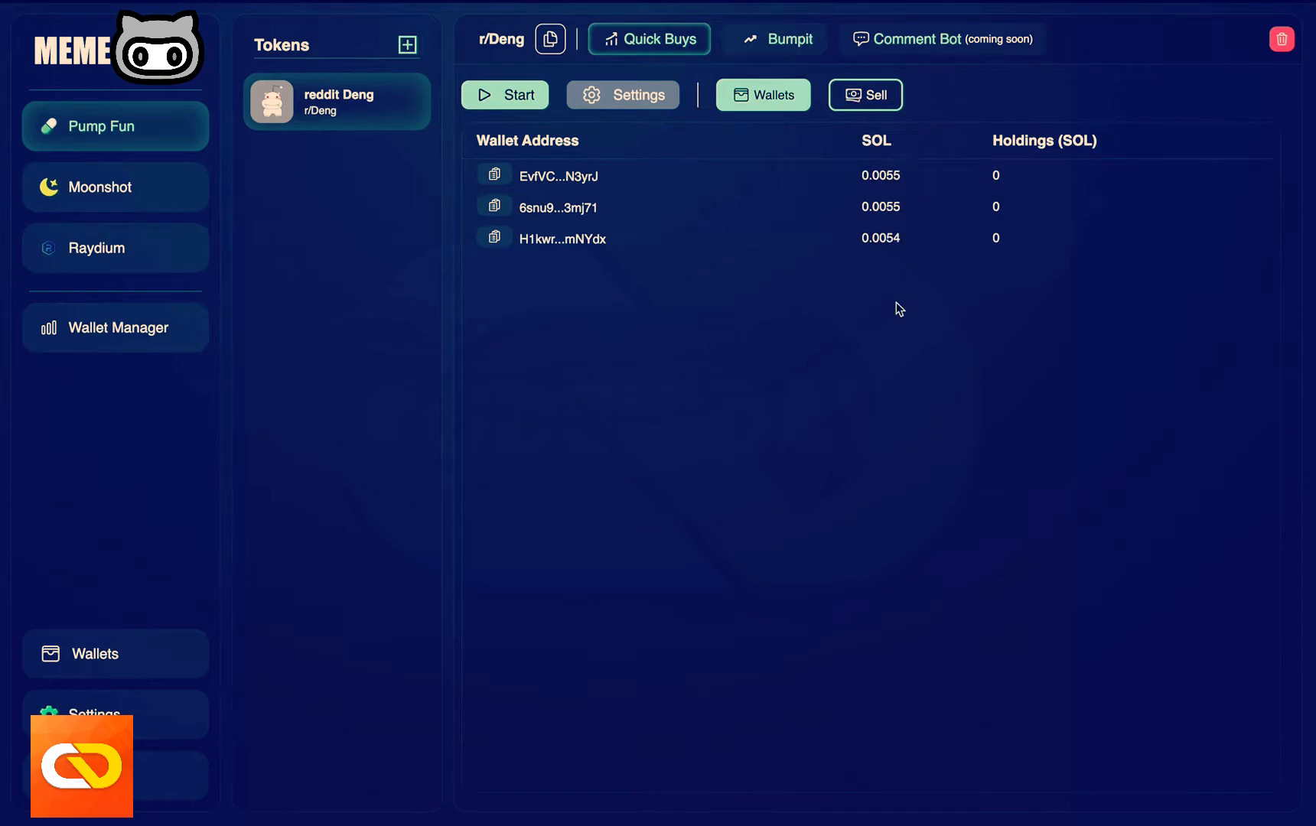
mouse_move(852, 258)
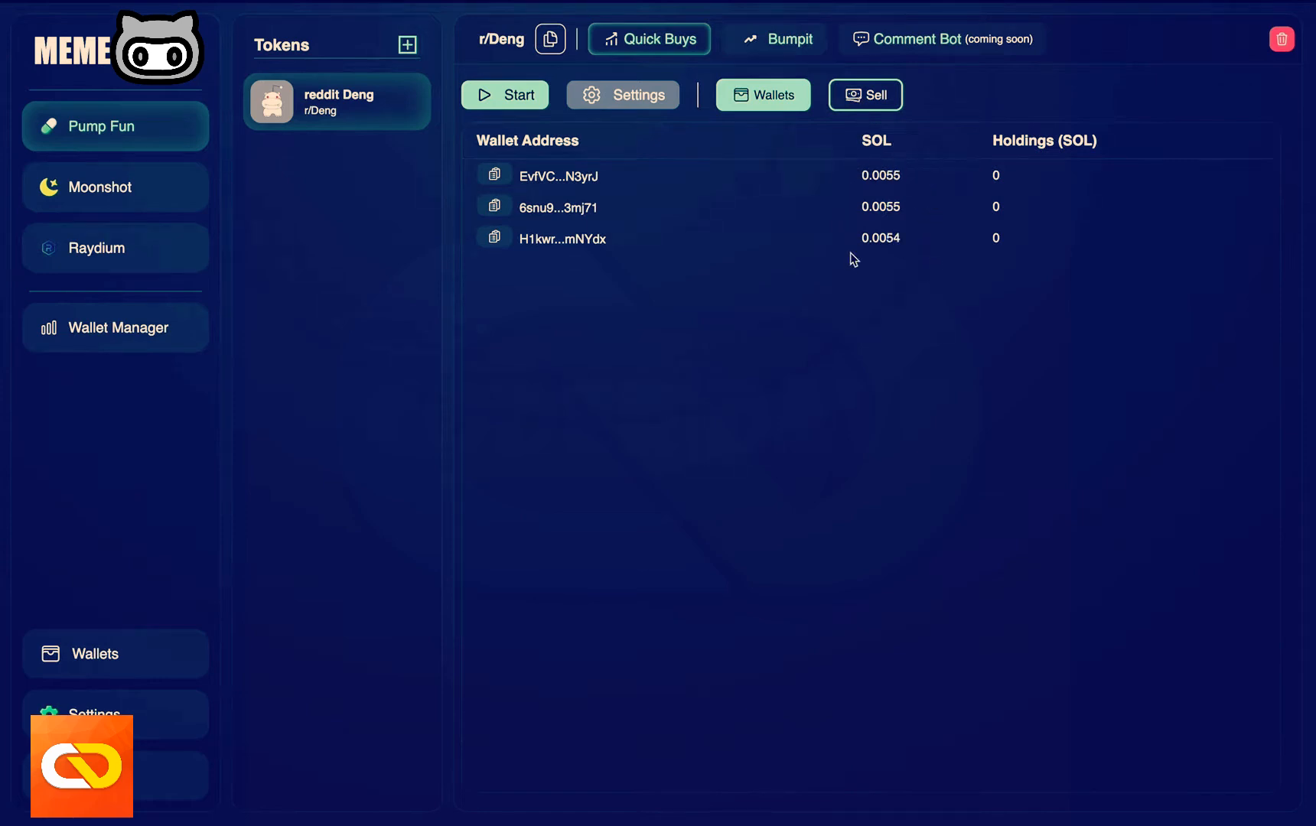